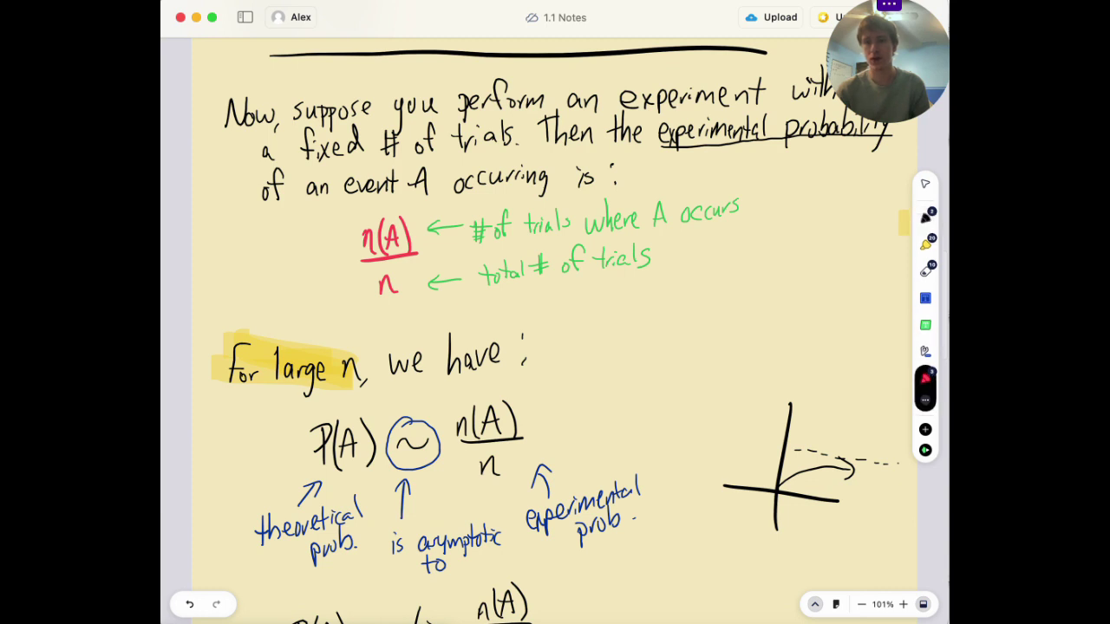
# Handwrite in red '*Also called relative freq' beside the n(A)/n definition
pyautogui.click(925, 219)
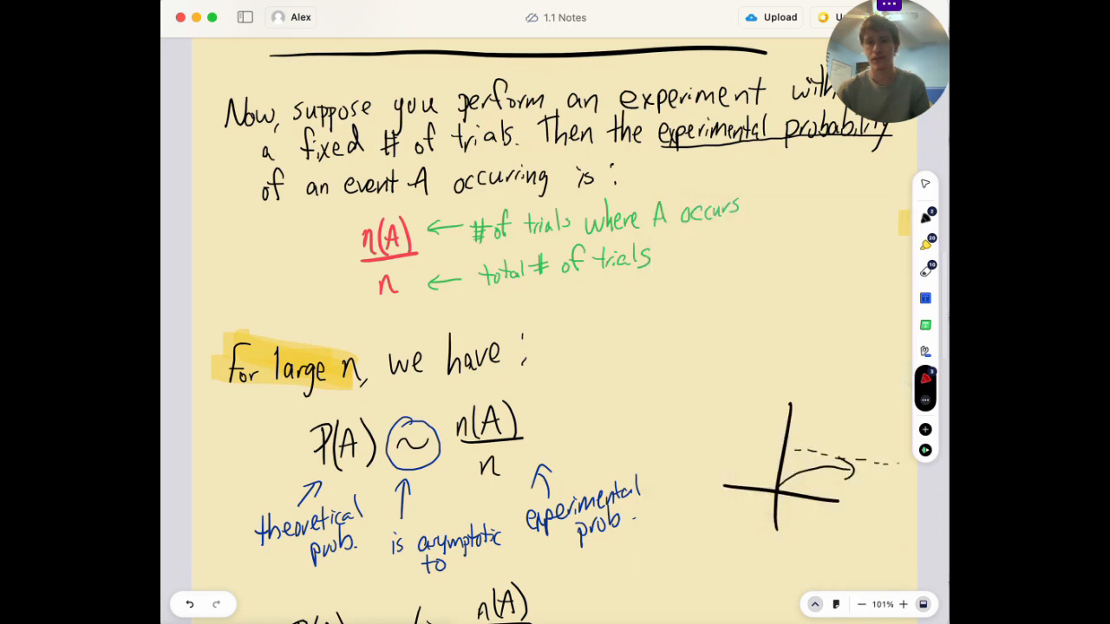
pyautogui.moveTo(763, 212); pyautogui.dragTo(790, 205)
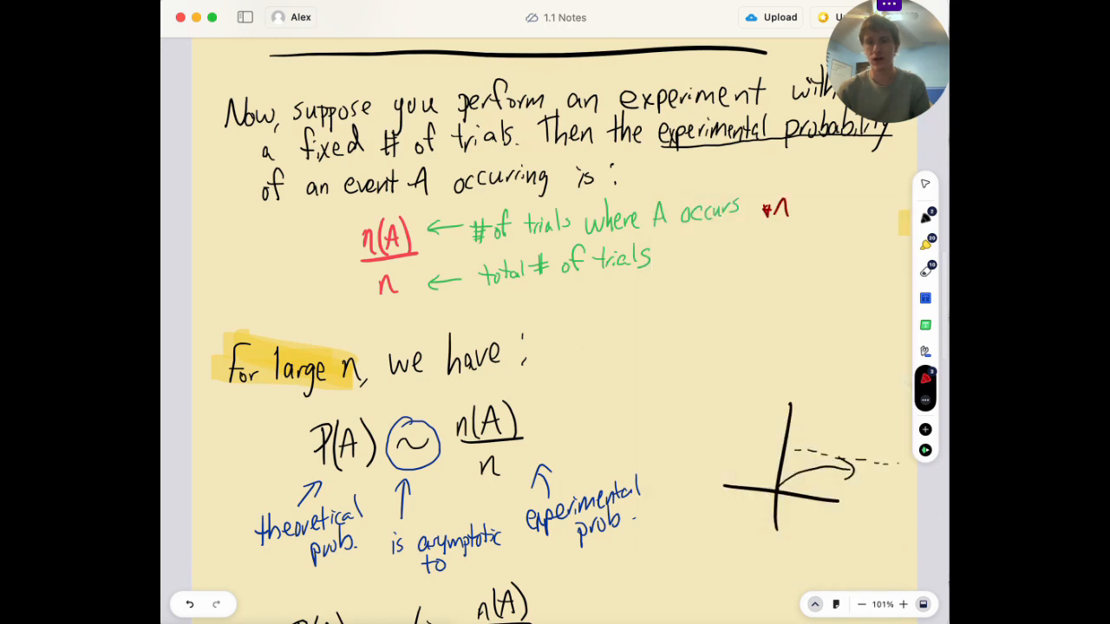
pyautogui.write('Also called')
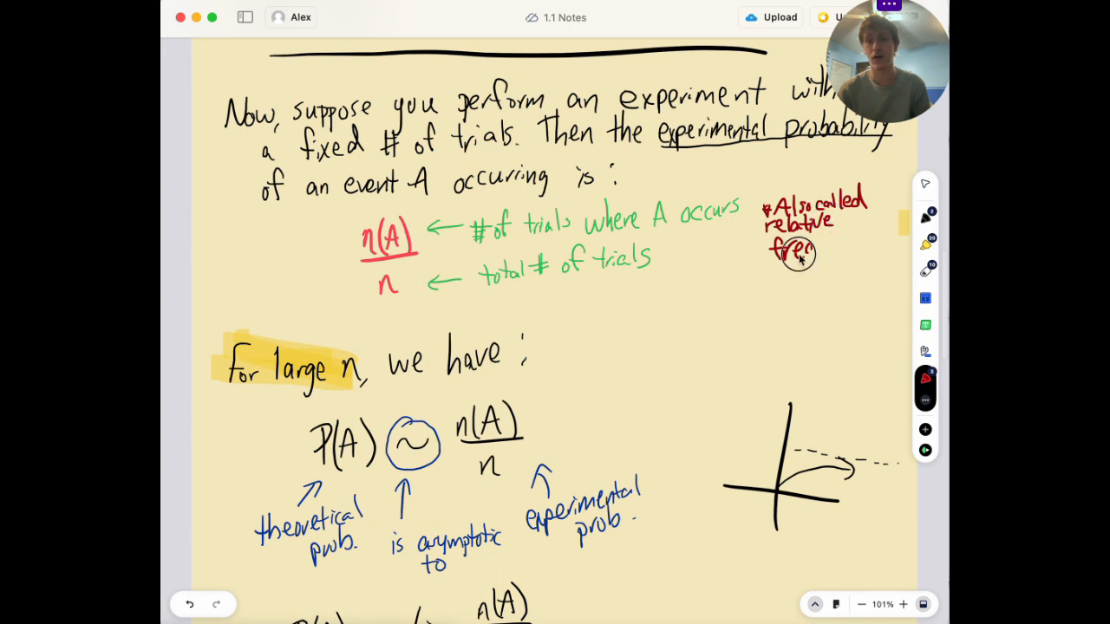
pyautogui.moveTo(794, 252); pyautogui.dragTo(853, 246)
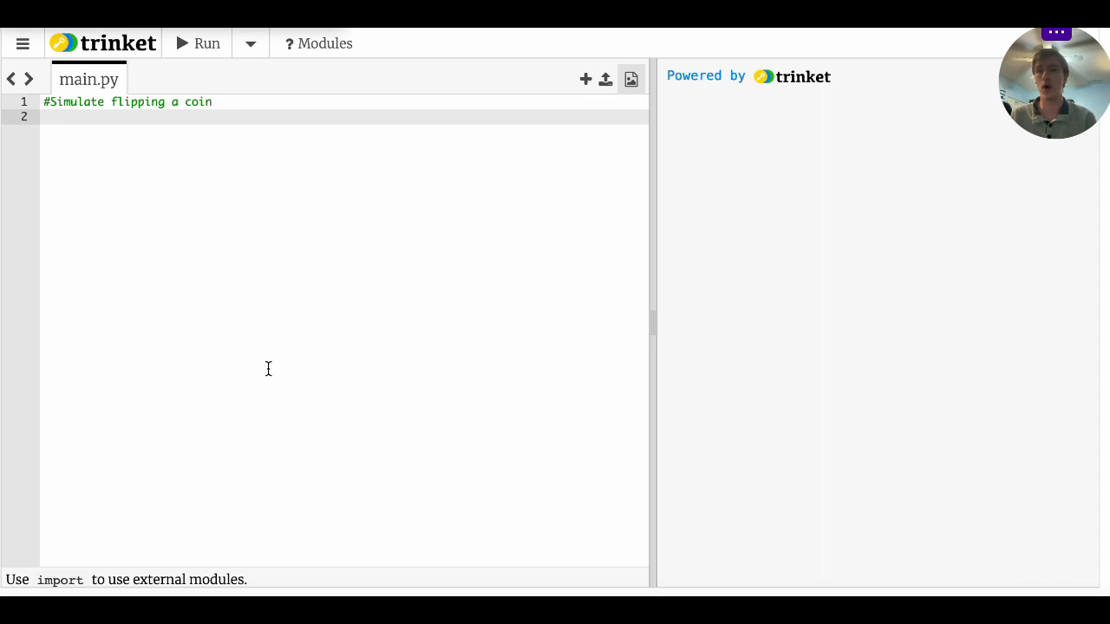
pyautogui.moveTo(315, 385)
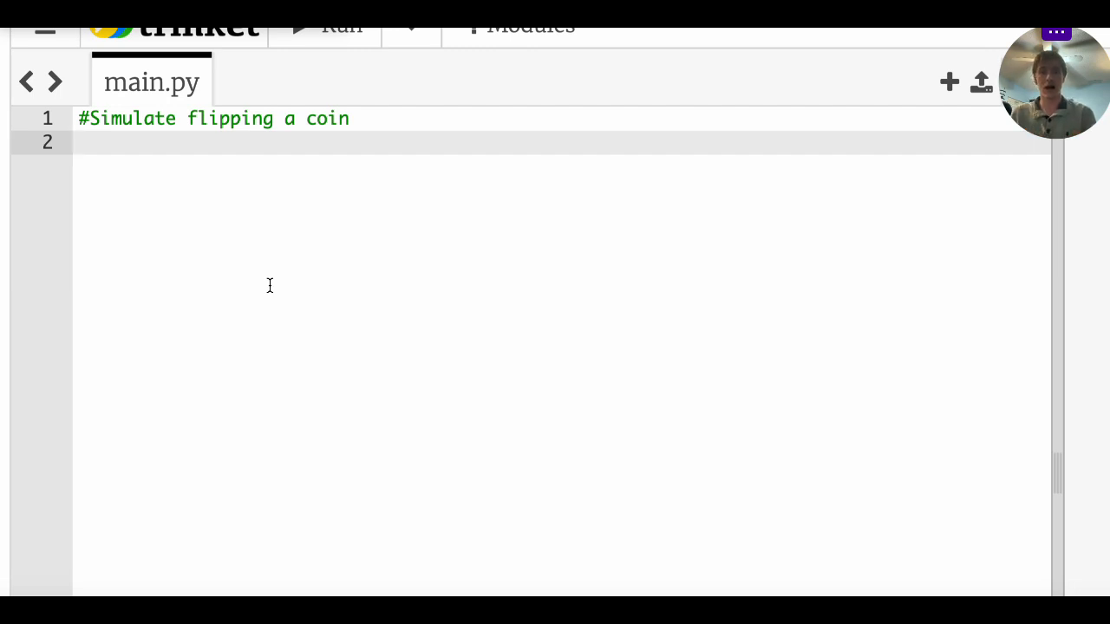
# Write 'import random' and 'num = random.randrange(1,3)' below the comment
pyautogui.write('import r')
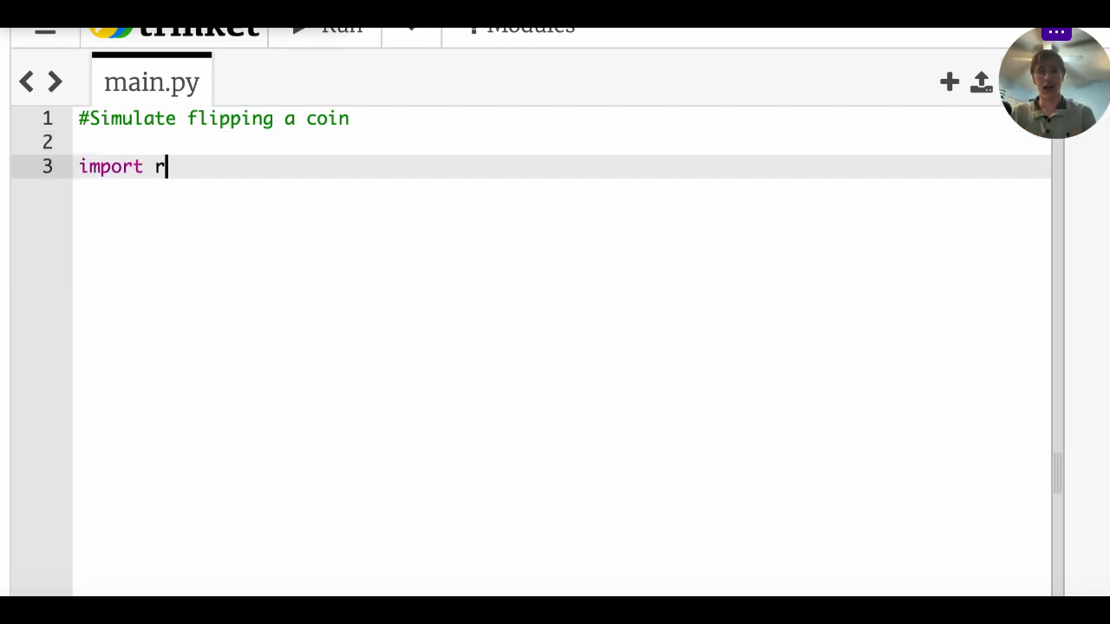
pyautogui.write('andom')
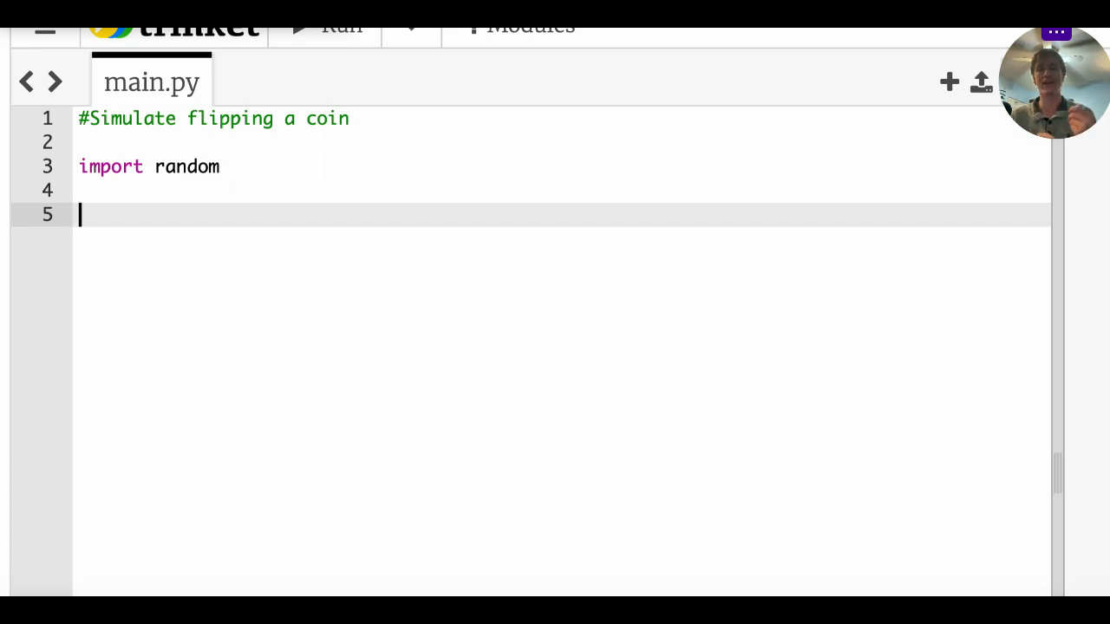
pyautogui.write('num')
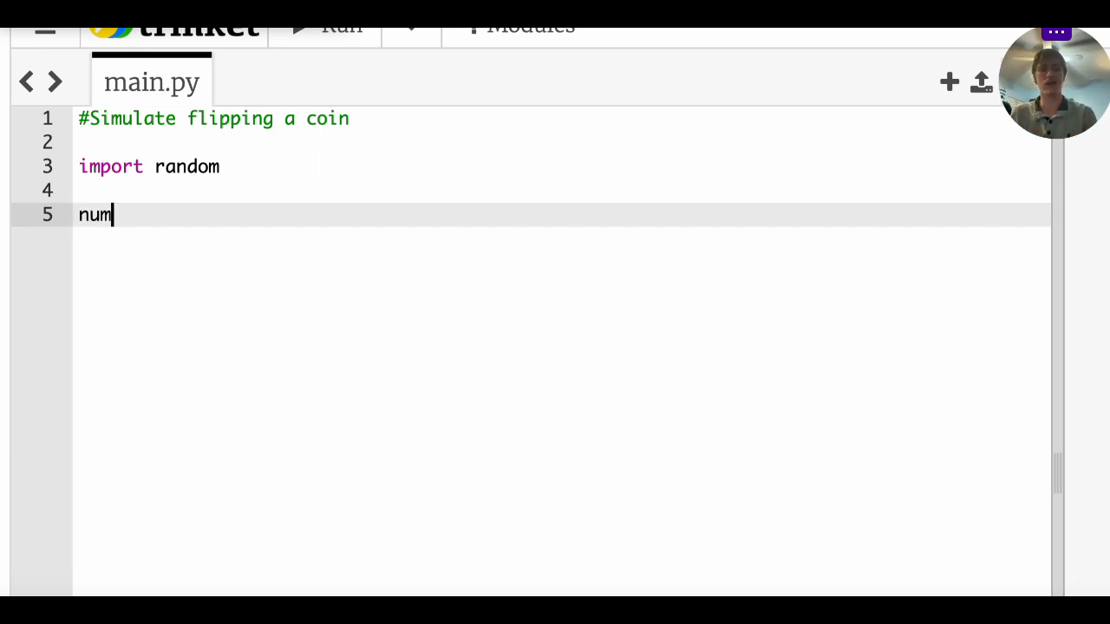
pyautogui.write('=')
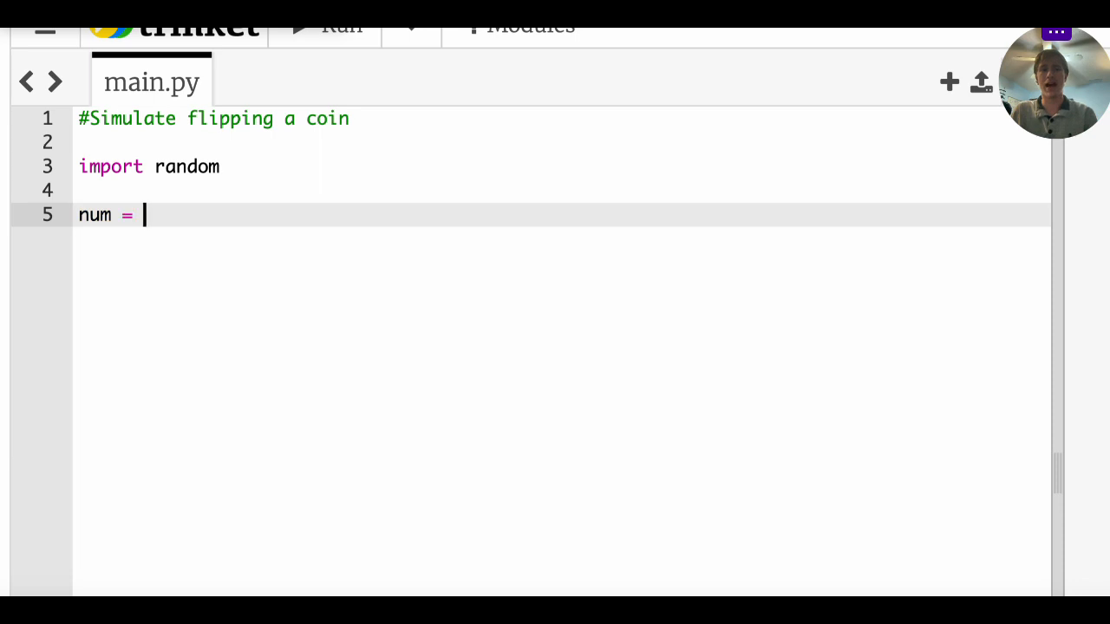
pyautogui.write('ran')
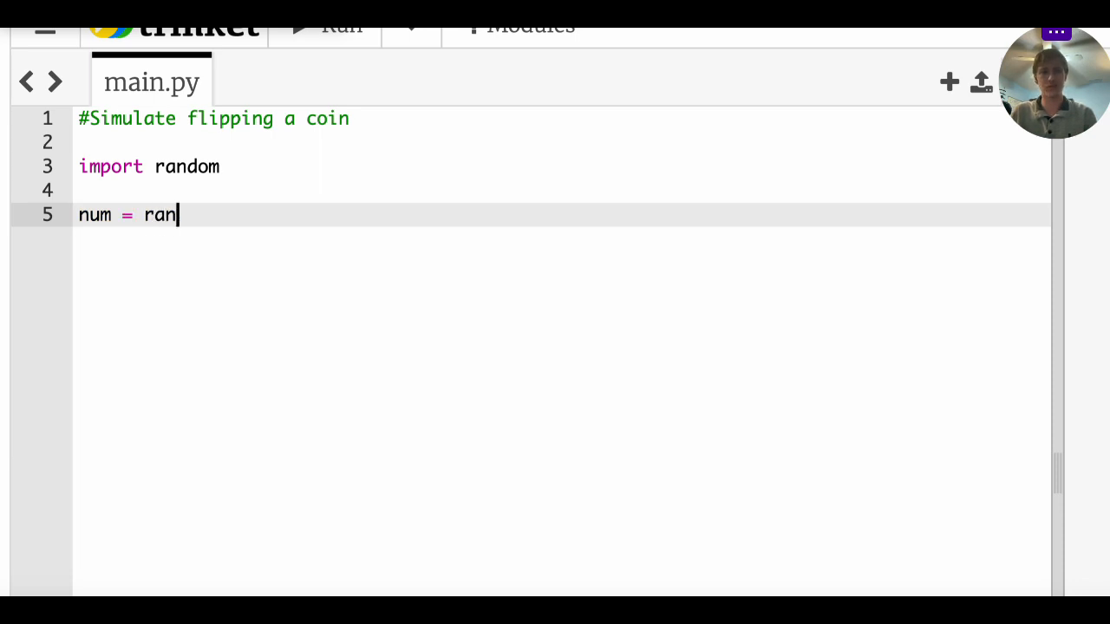
pyautogui.write('dom')
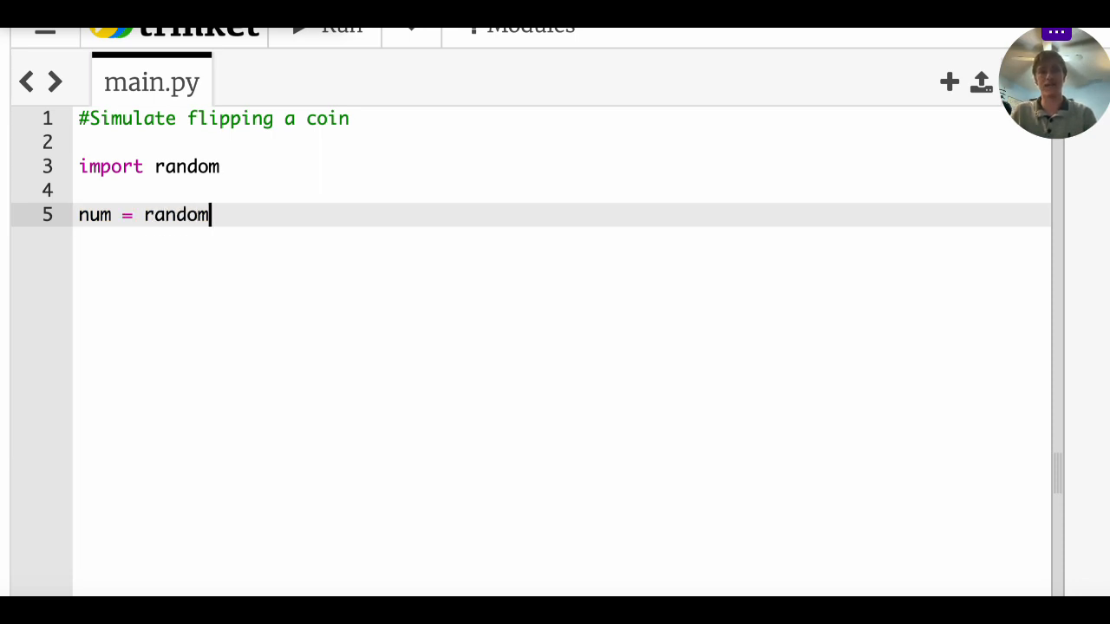
pyautogui.write('.randrange()')
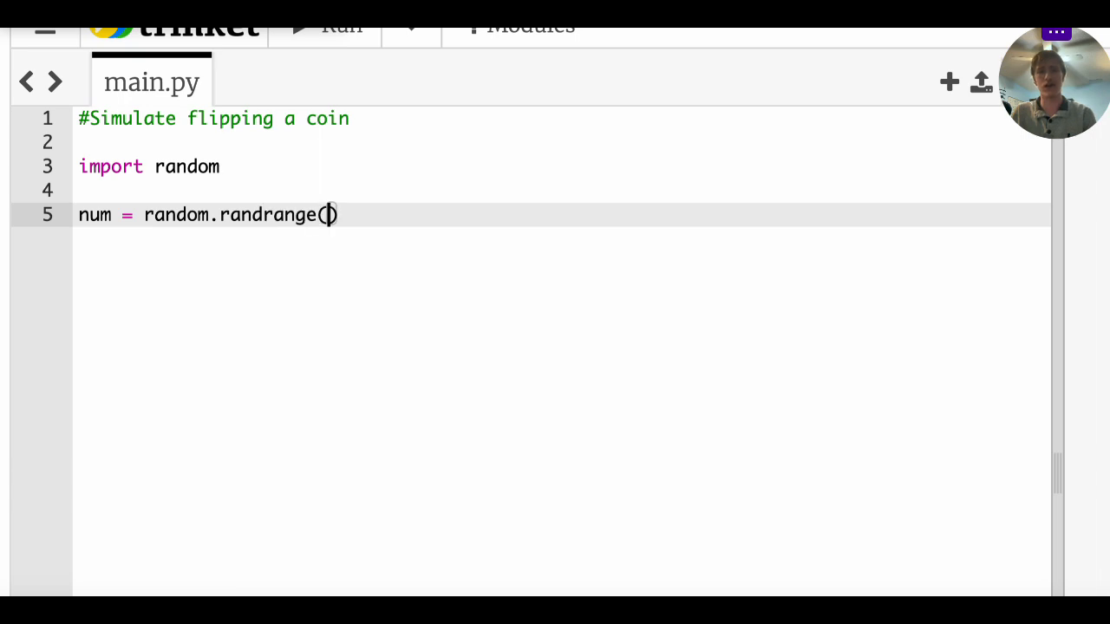
pyautogui.write('1,3')
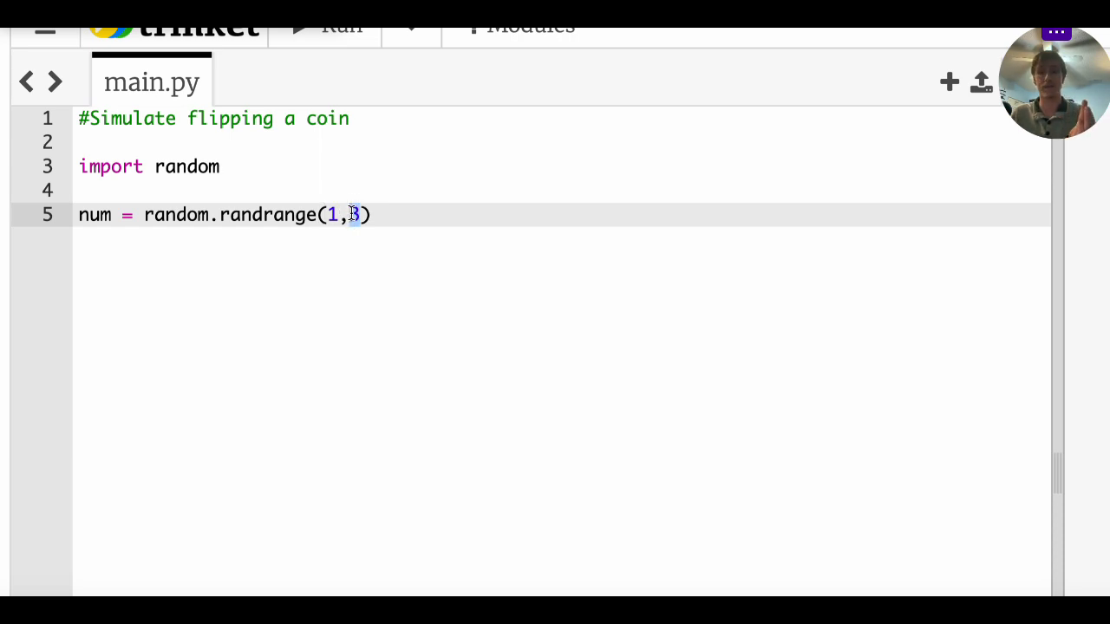
# Add 'print(num)' on the next line to show the drawn number
pyautogui.click(373, 215)
pyautogui.write('p')
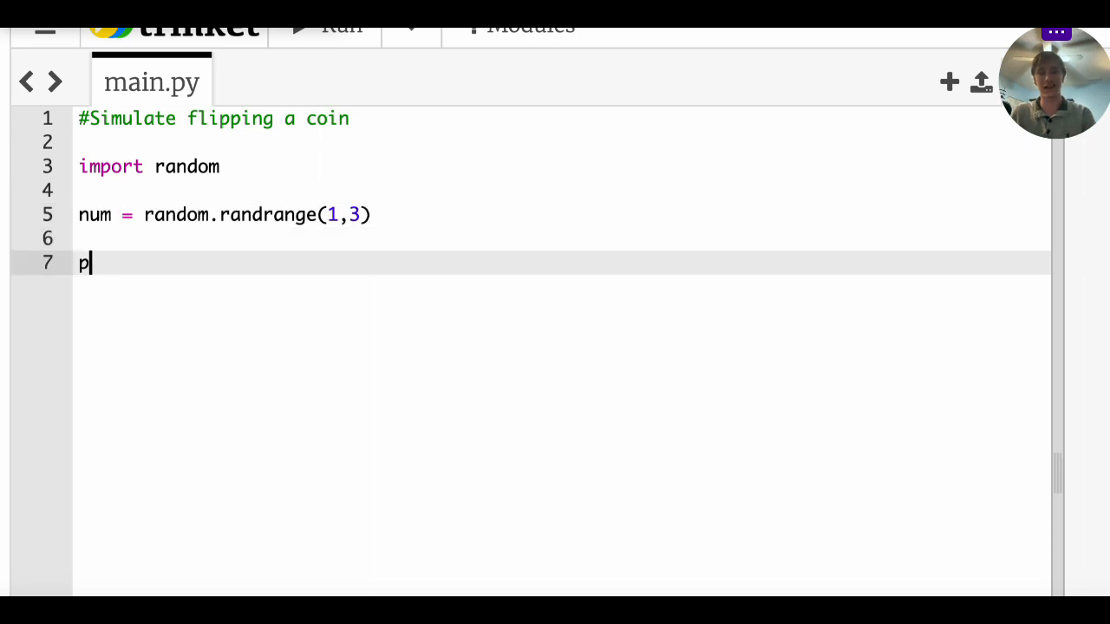
pyautogui.write('rint(num)')
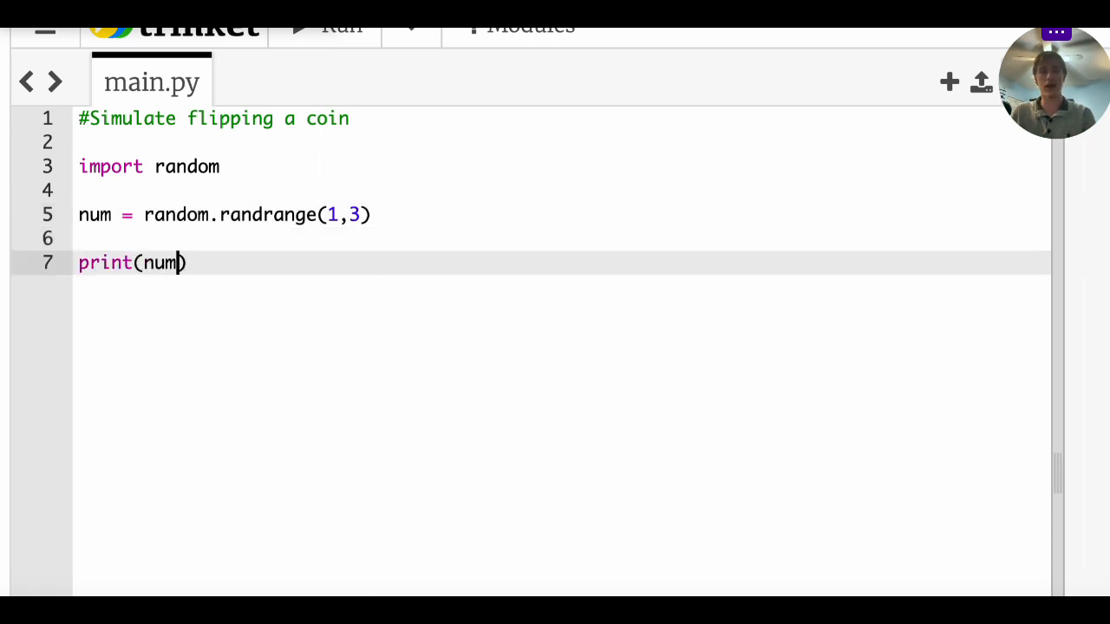
pyautogui.moveTo(588, 268)
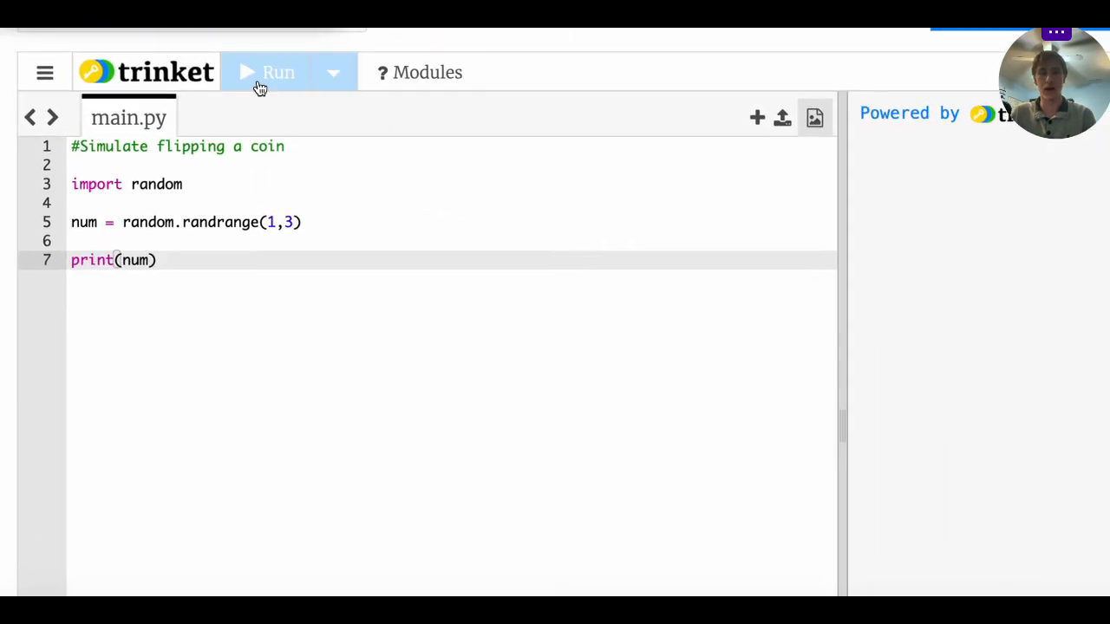
# Run the script to see it print 1, then return to the code editor
pyautogui.click(263, 73)
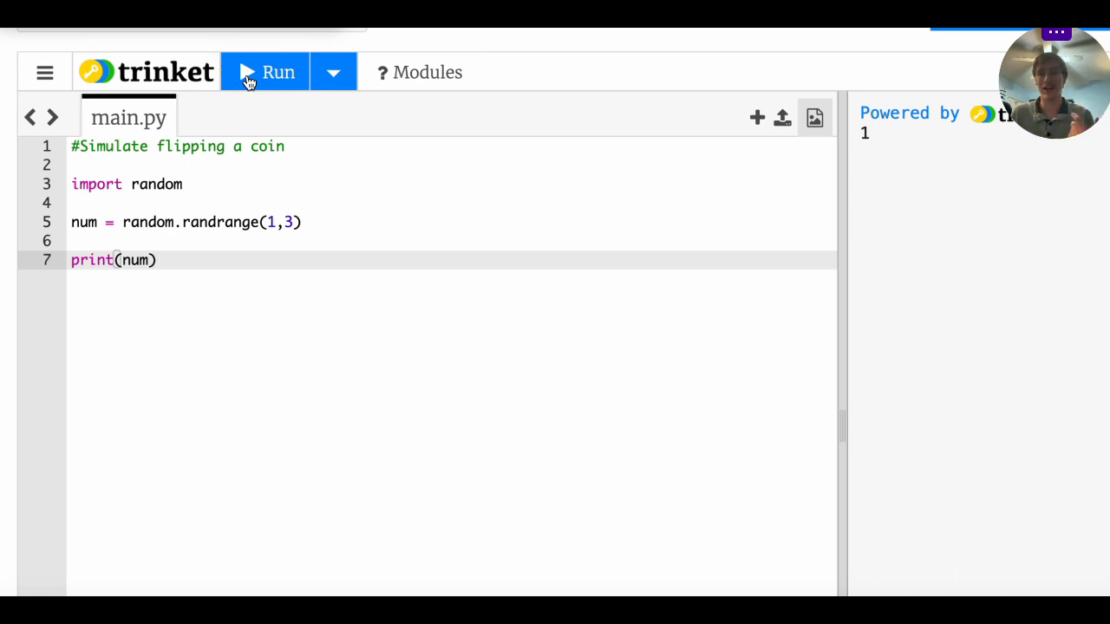
pyautogui.click(156, 260)
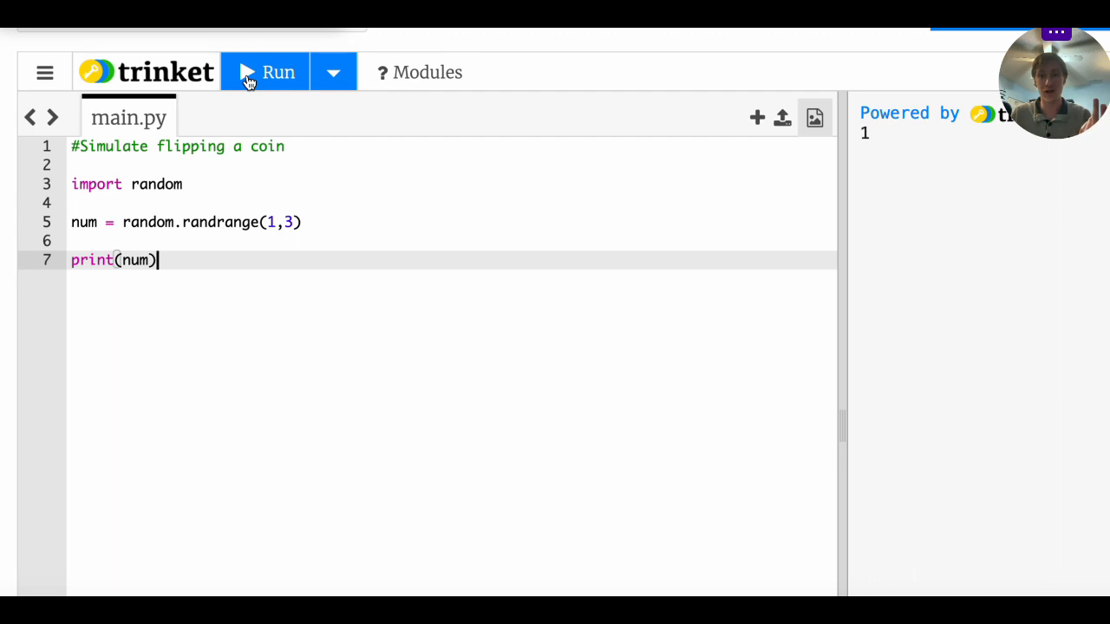
pyautogui.click(264, 73)
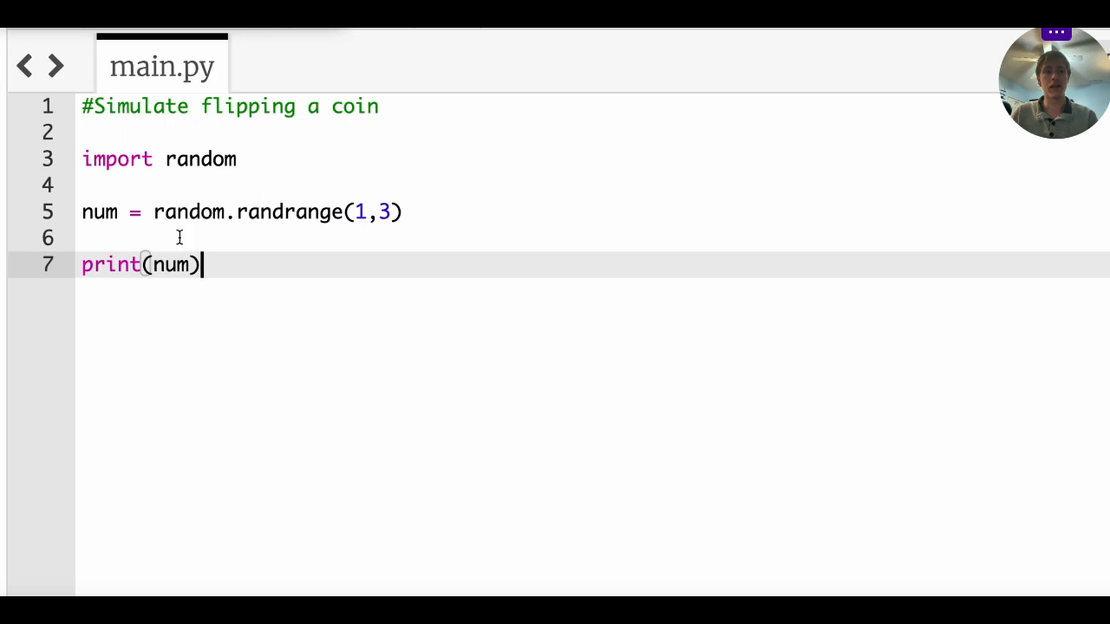
pyautogui.moveTo(286, 269)
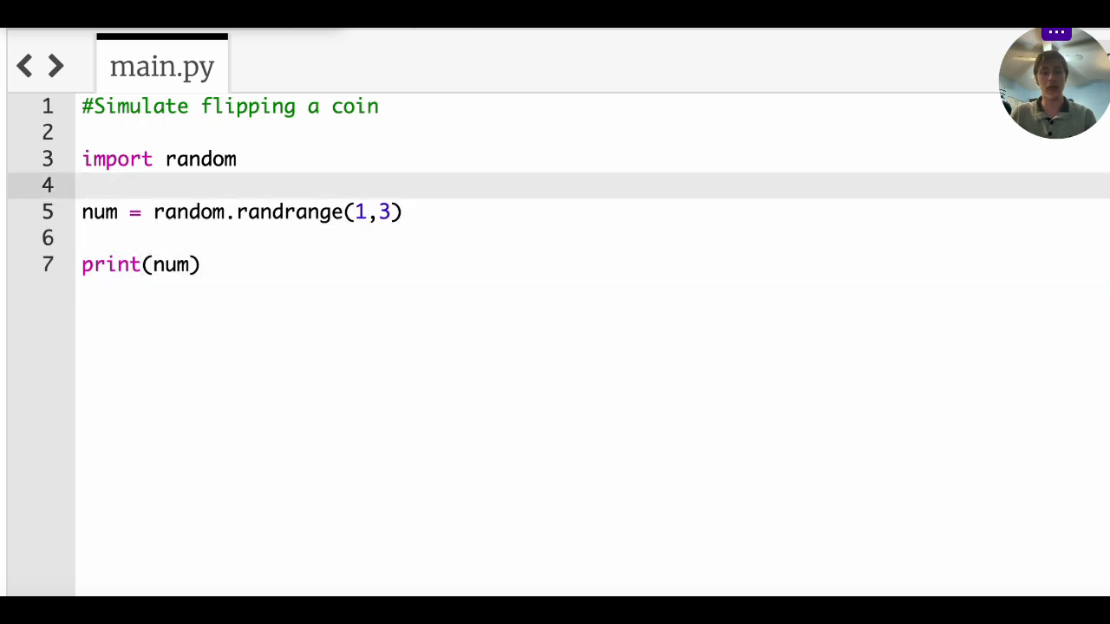
# Declare 'heads = 0' above the randrange line and drop the print line
pyautogui.write('heads')
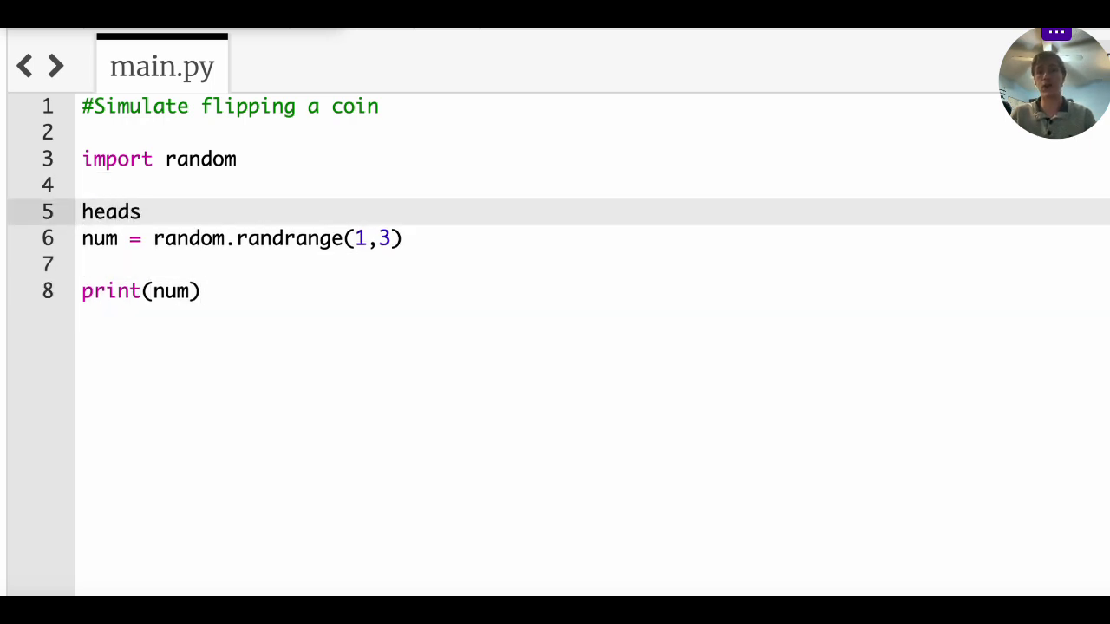
pyautogui.doubleClick(111, 211)
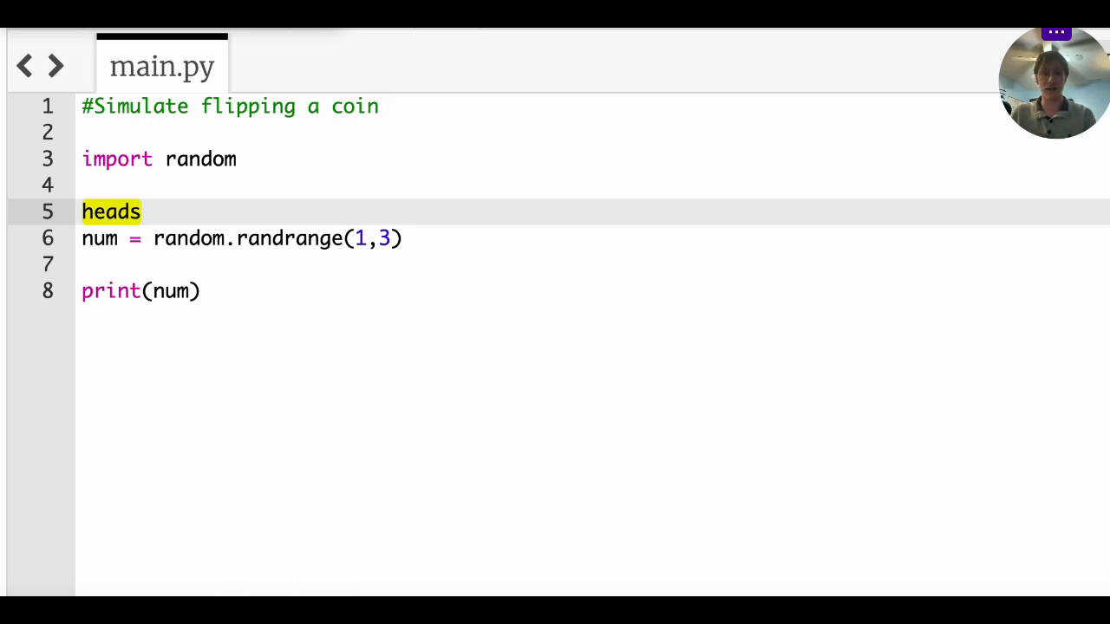
pyautogui.write('= 0')
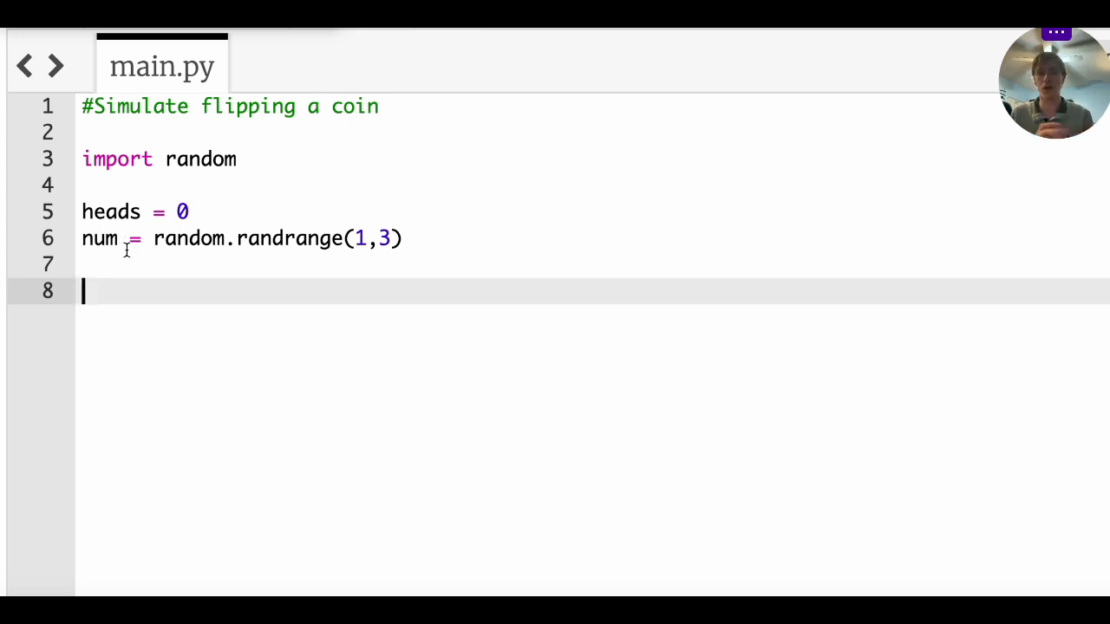
# Write the condition 'if num == 1:' after the random draw
pyautogui.write('if')
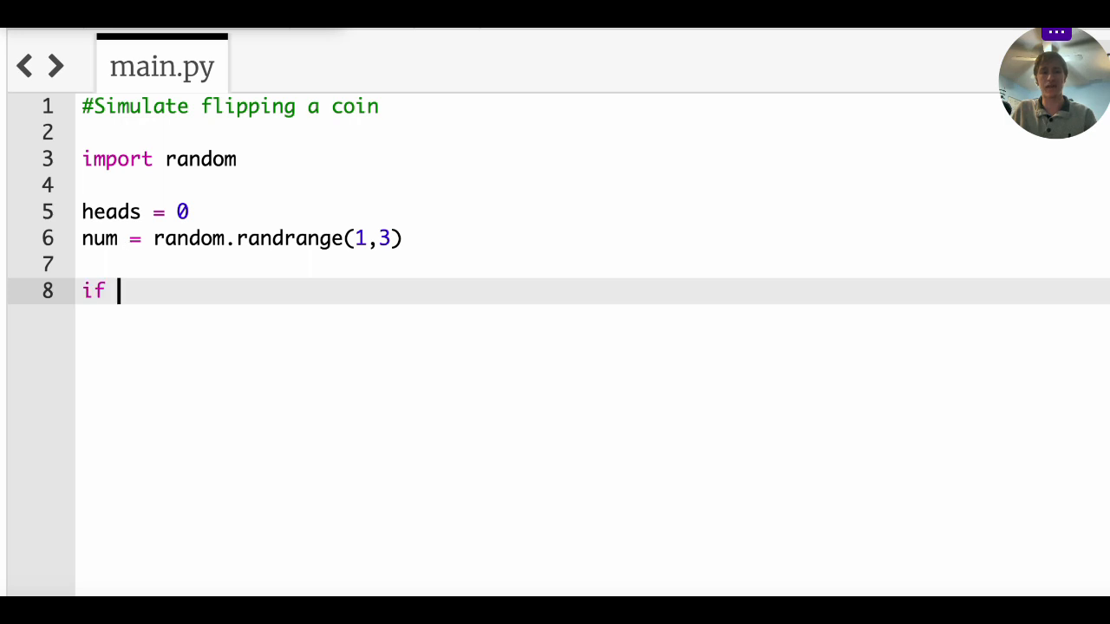
pyautogui.write('num')
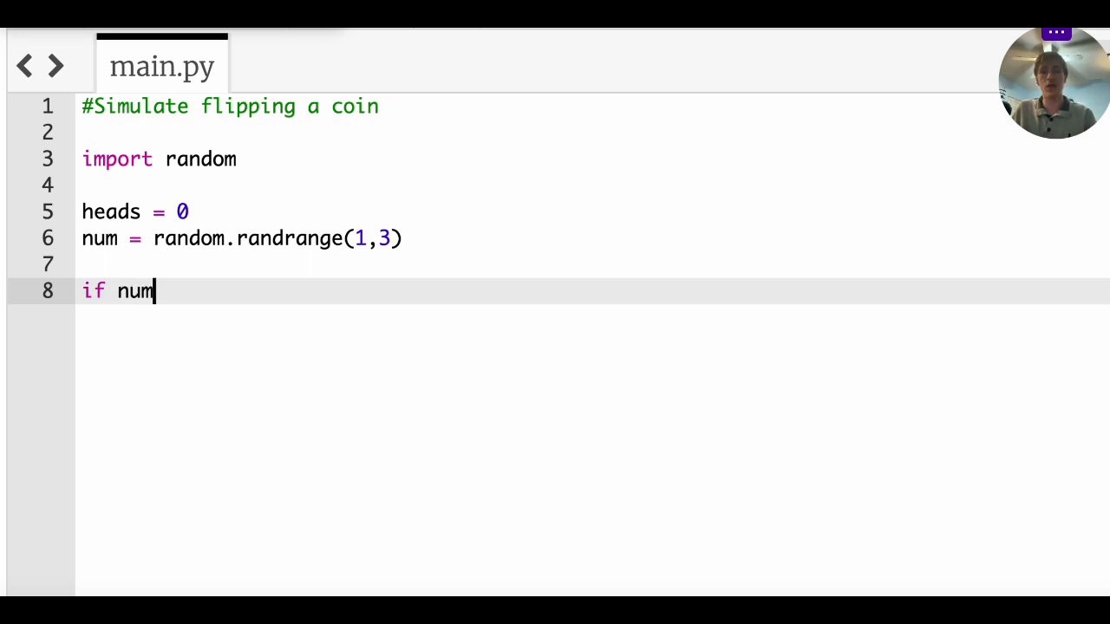
pyautogui.write('==')
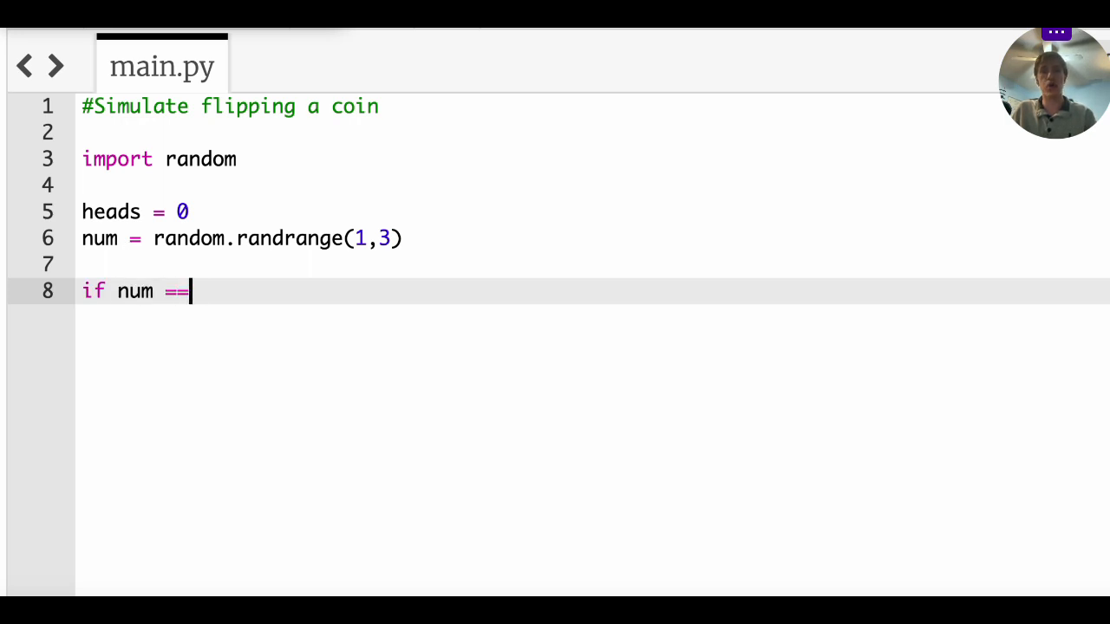
pyautogui.write('1')
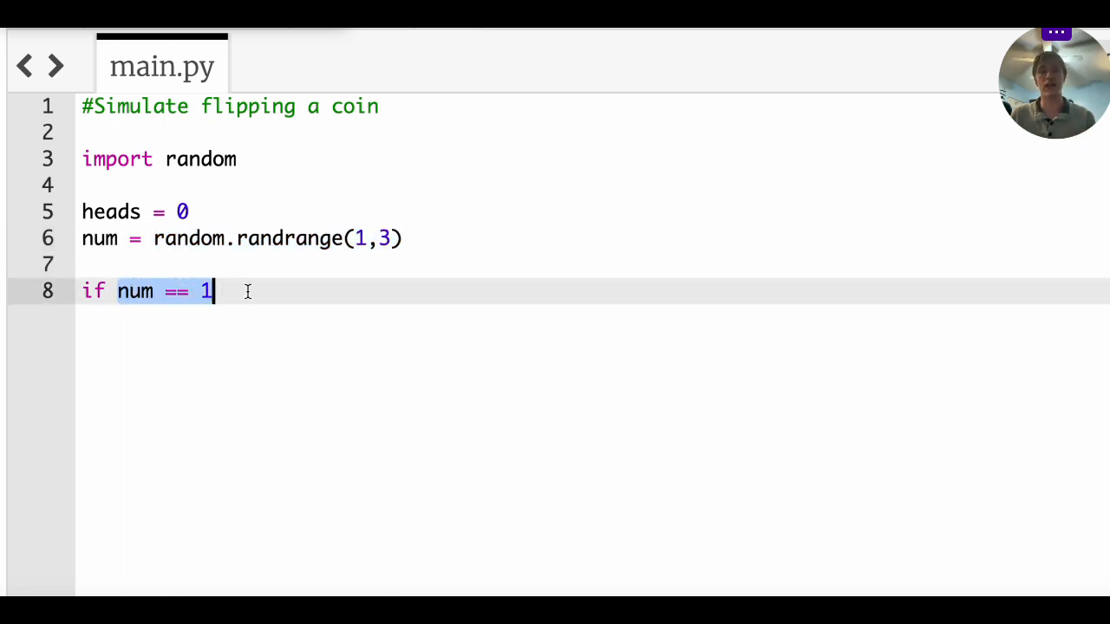
pyautogui.write(':')
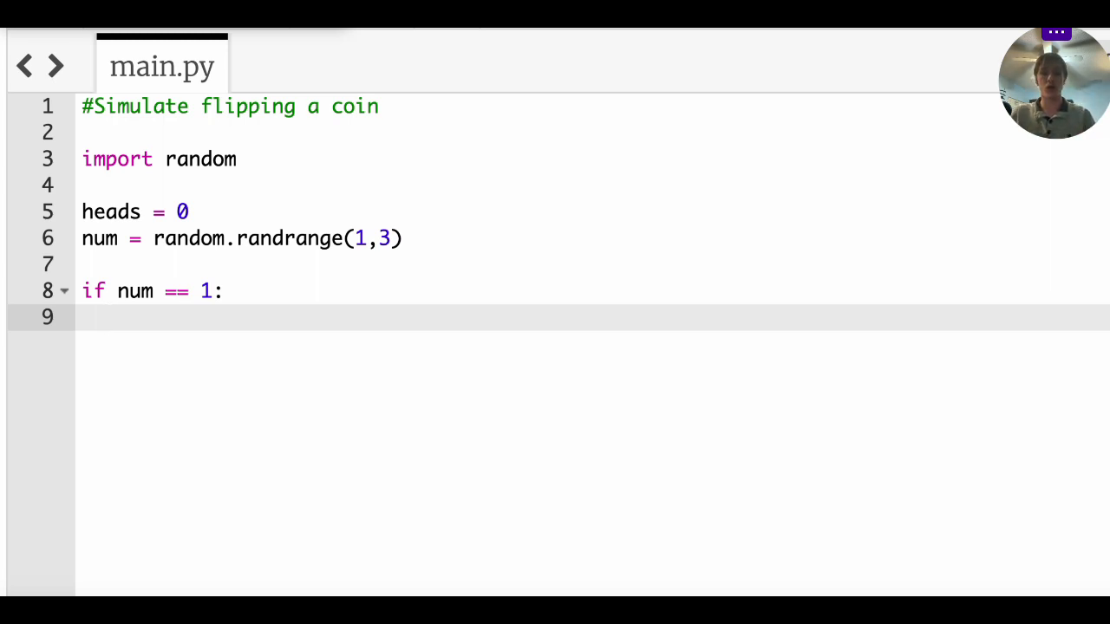
# Indent 'heads = heads+1' under the if so heads counts each 1
pyautogui.write('heads =')
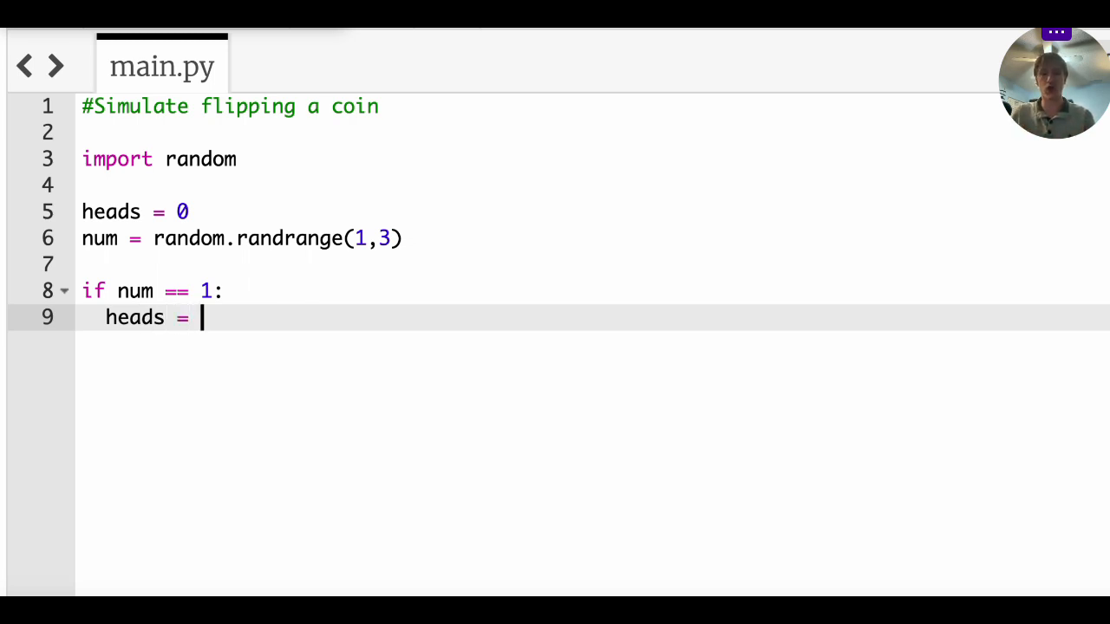
pyautogui.write('heads+')
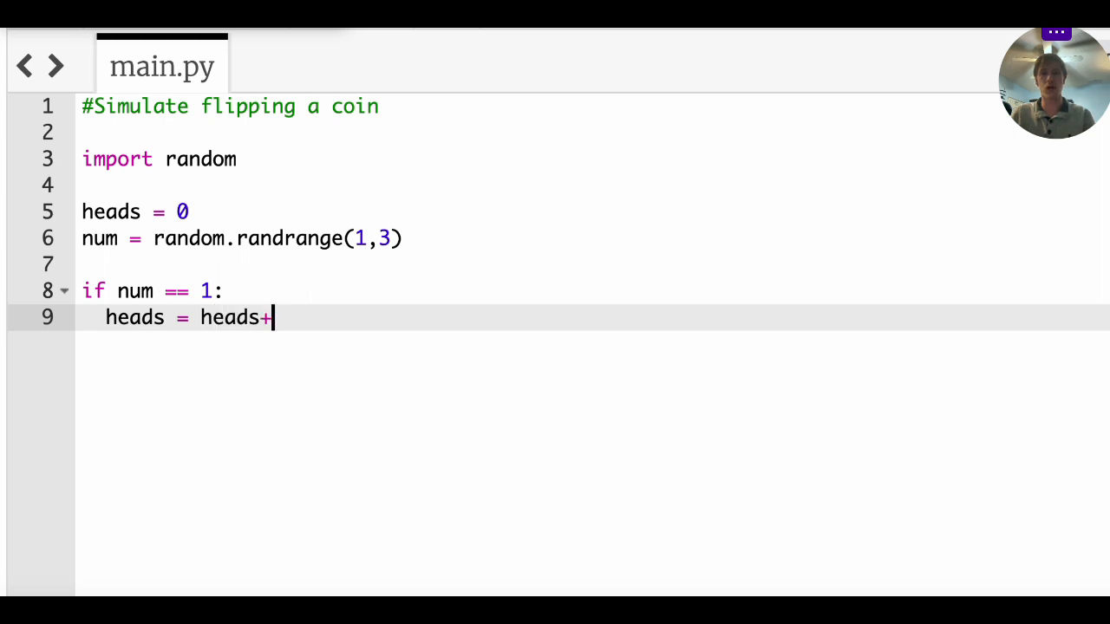
pyautogui.write('1')
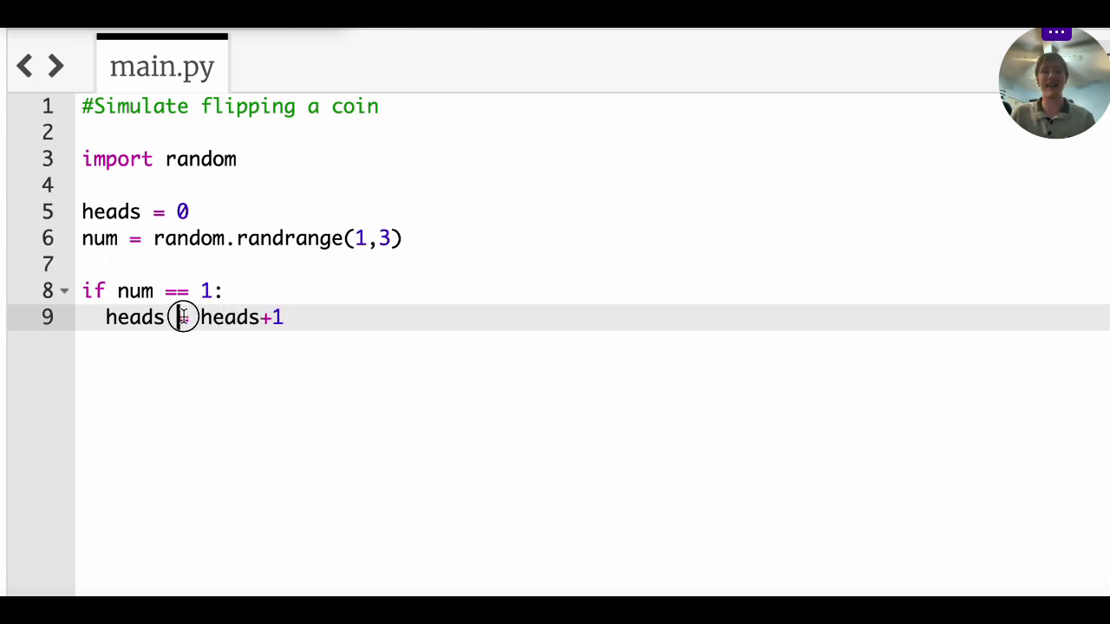
pyautogui.write('>')
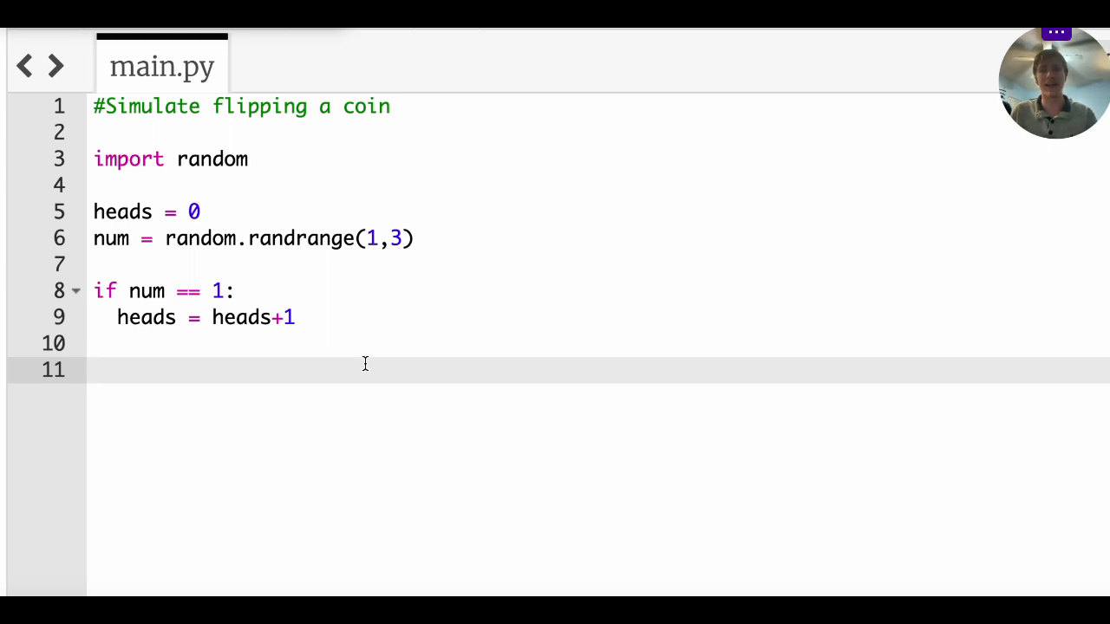
pyautogui.moveTo(295, 285)
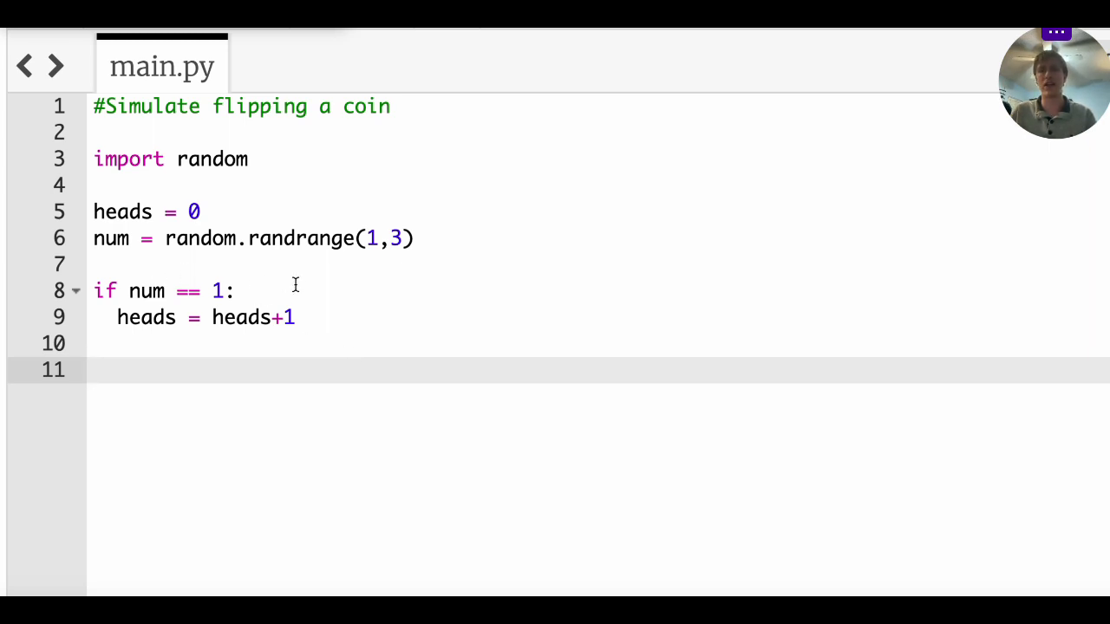
pyautogui.moveTo(392, 344)
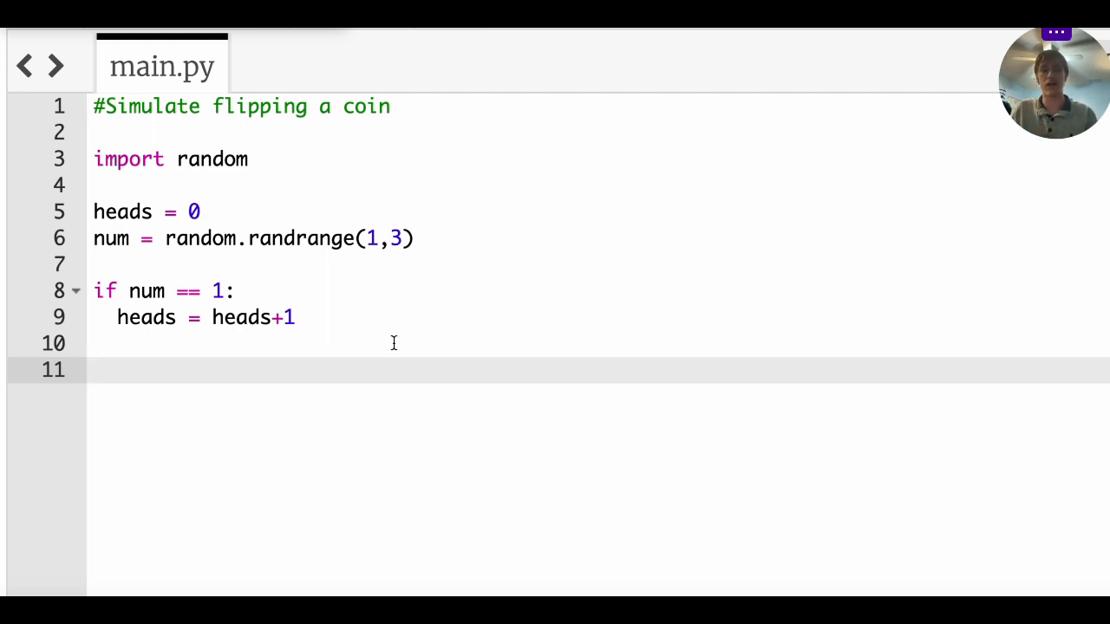
# Add print(num) and print(heads), then run to see 2 and 0
pyautogui.write('print(num)')
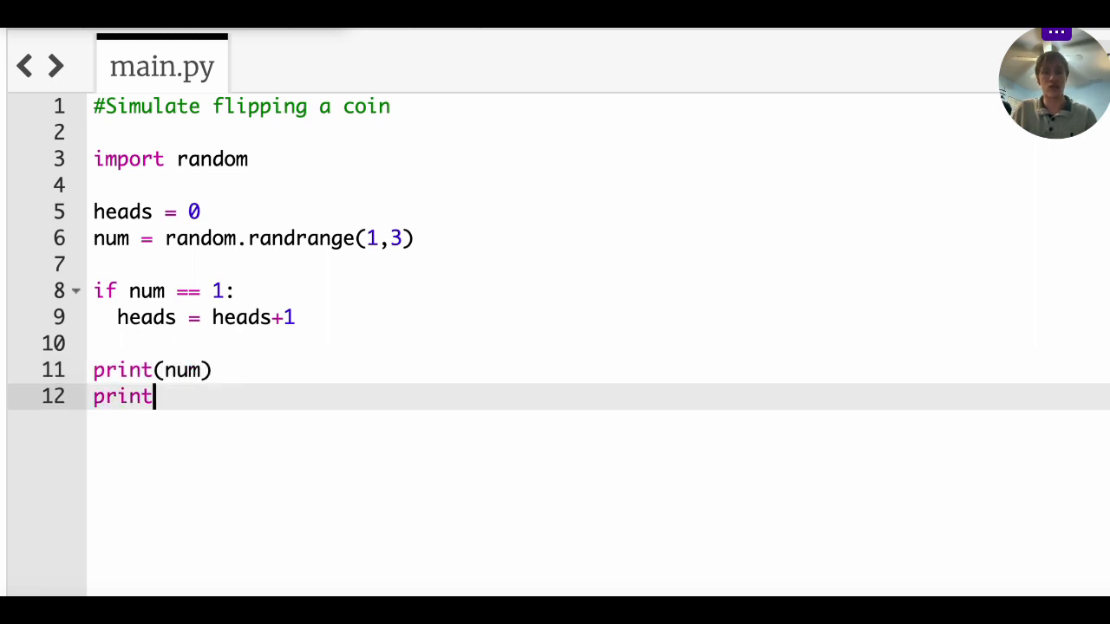
pyautogui.write('(heads)')
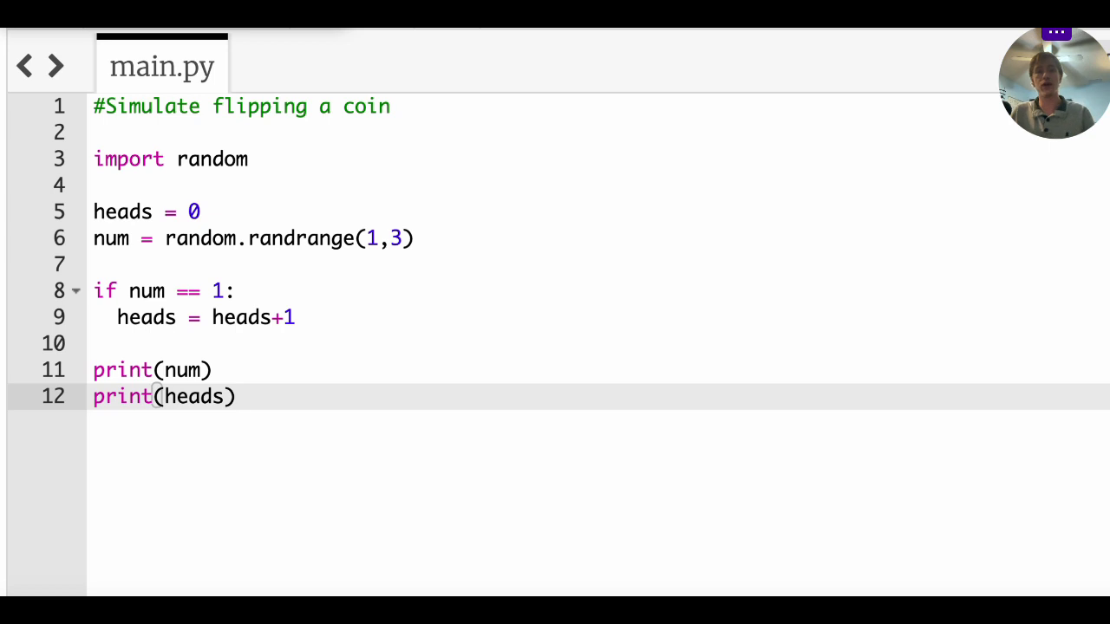
pyautogui.moveTo(496, 359)
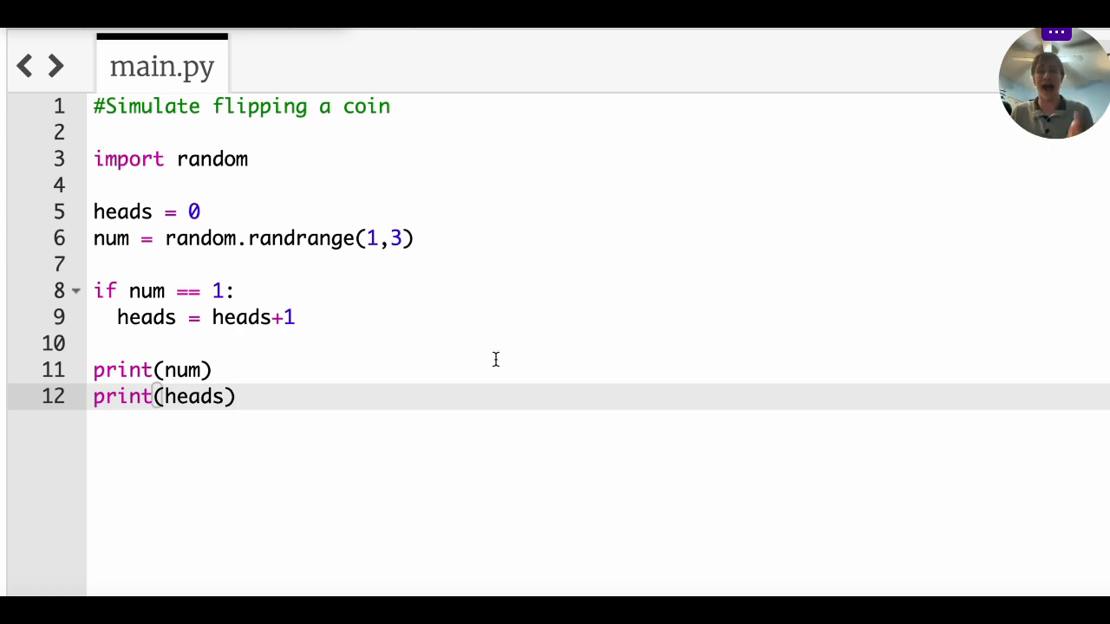
pyautogui.moveTo(507, 371)
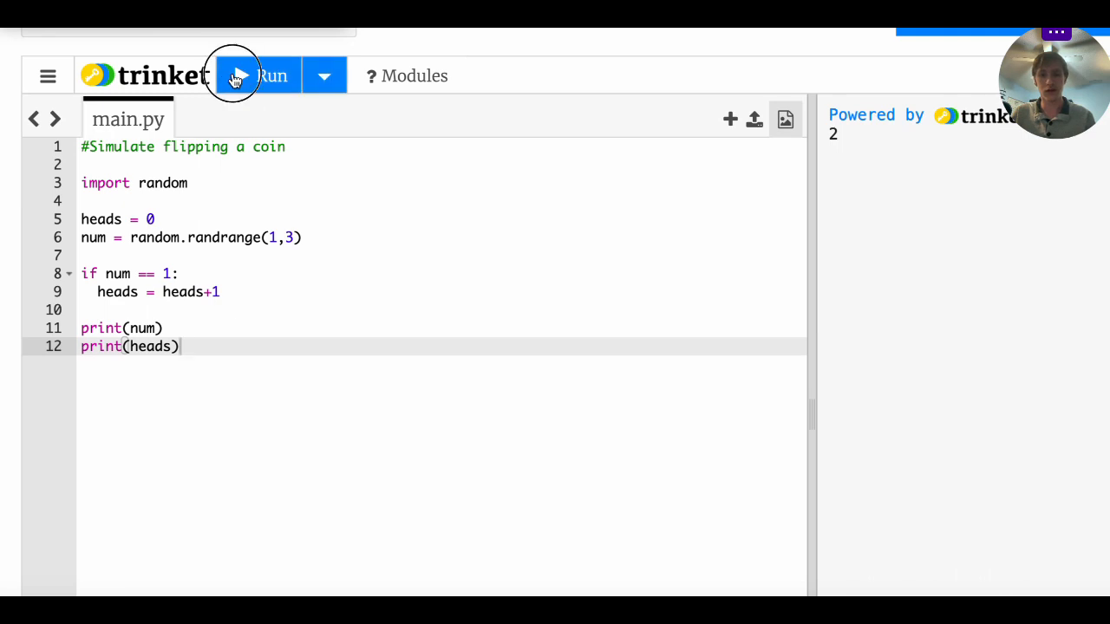
pyautogui.click(260, 76)
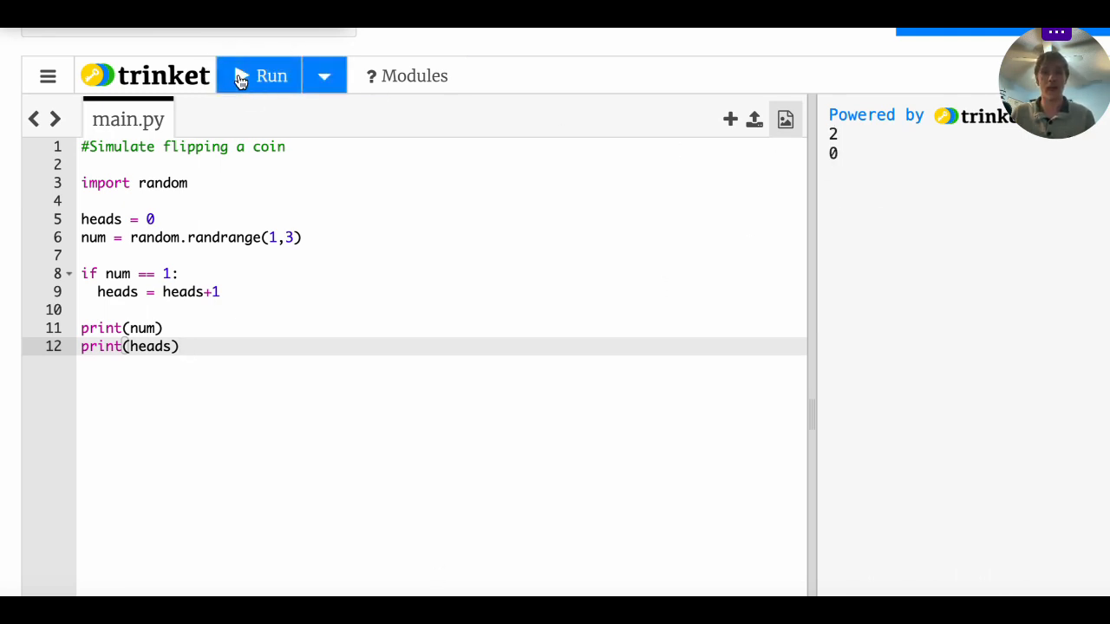
pyautogui.click(259, 76)
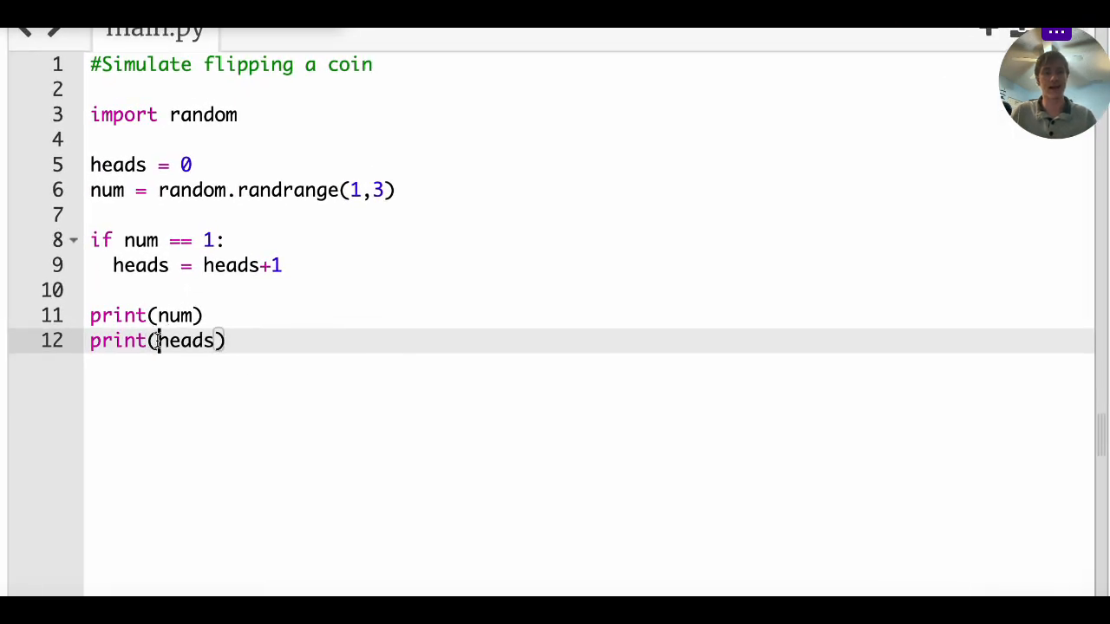
# Label the heads print as "The number of heads is", heads and rerun to see the message
pyautogui.write('"The number')
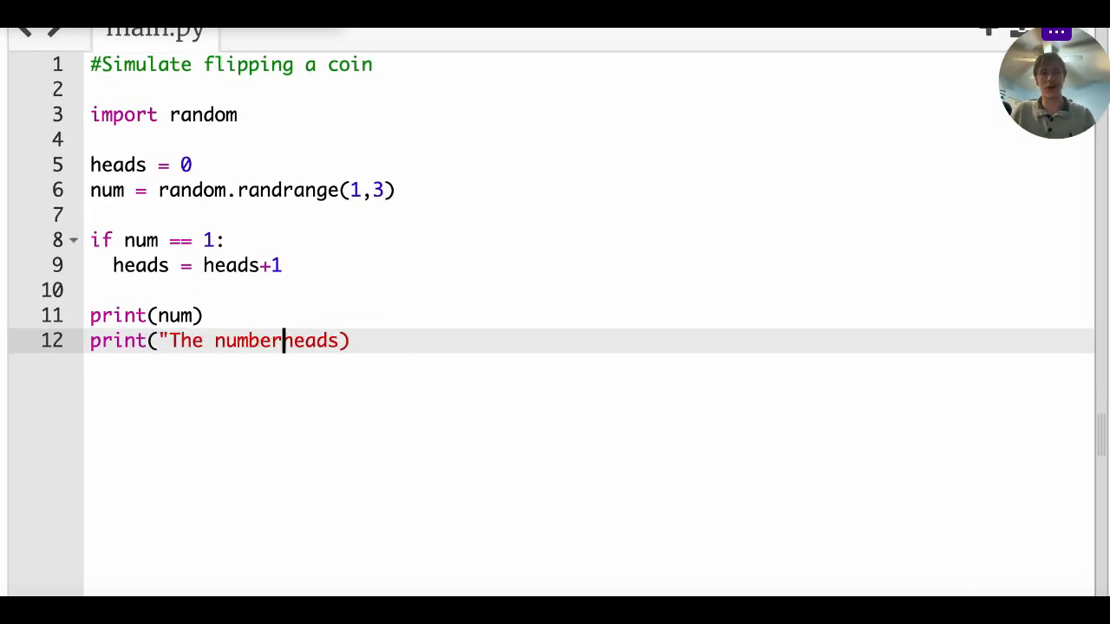
pyautogui.write('of heads is')
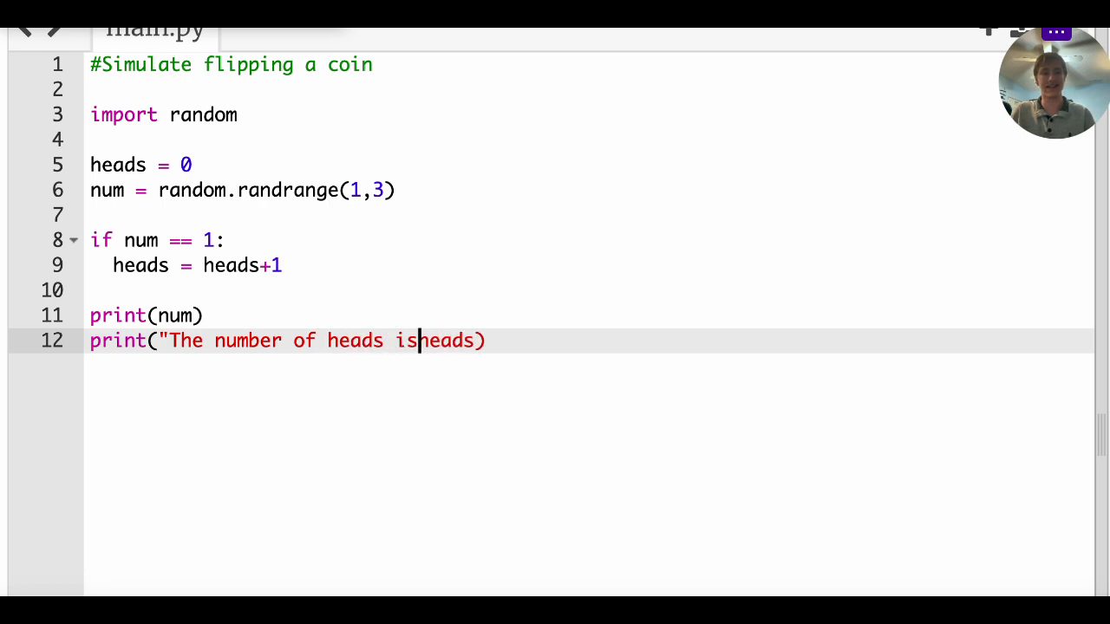
pyautogui.write('",')
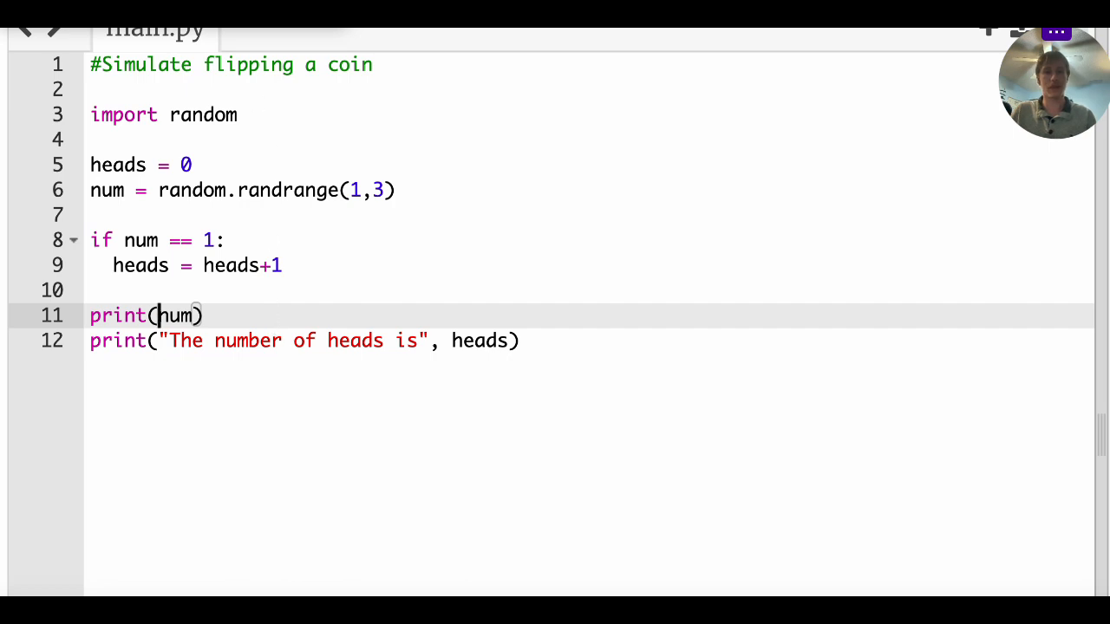
pyautogui.moveTo(416, 236)
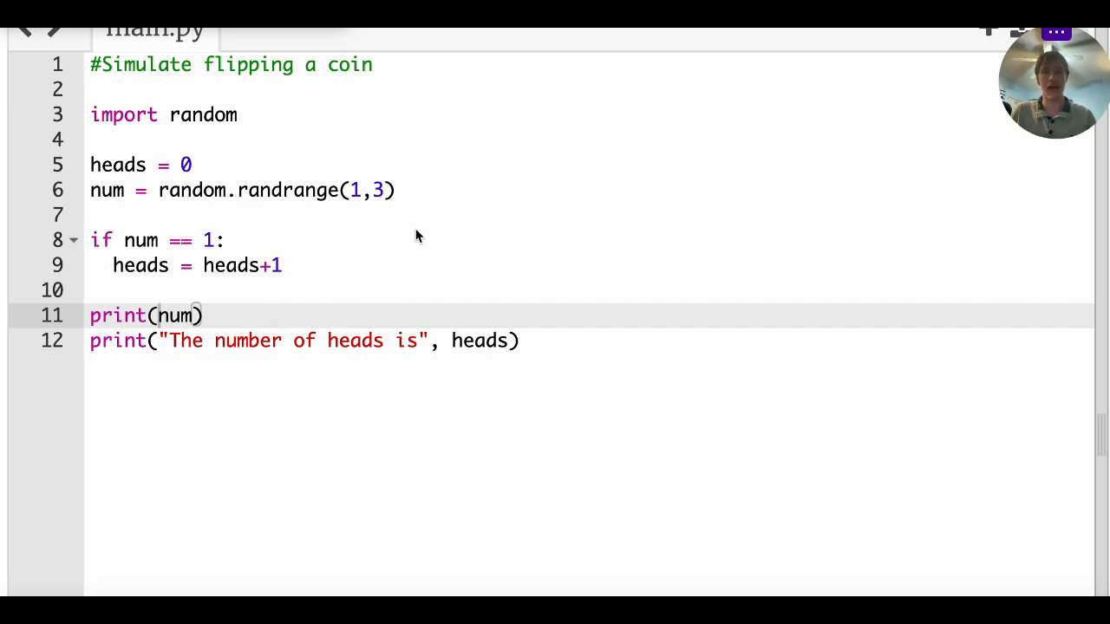
pyautogui.moveTo(402, 274)
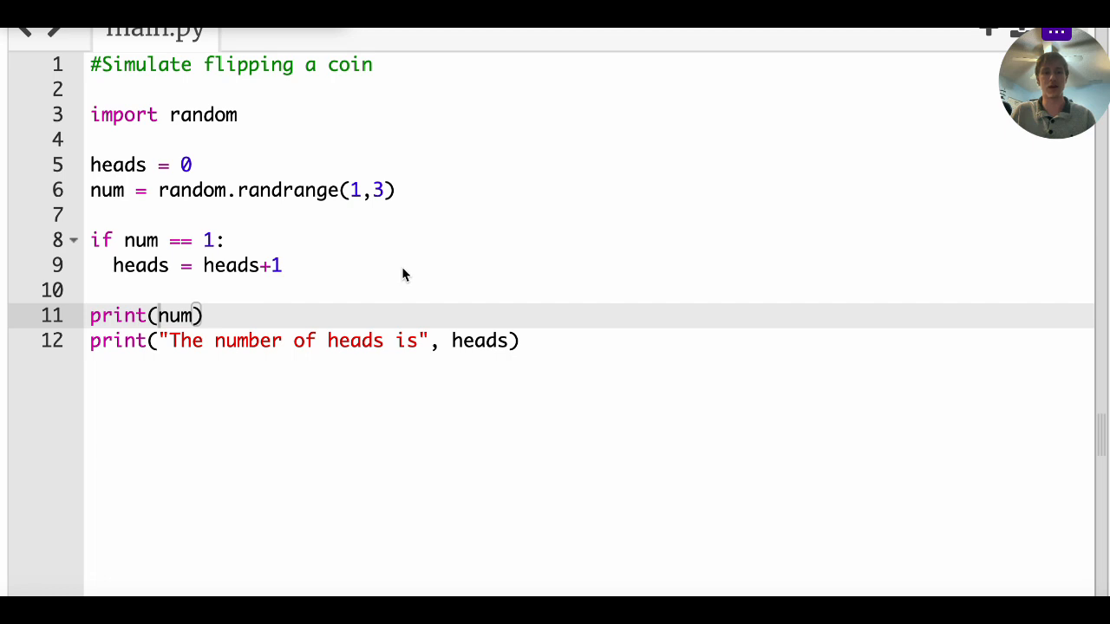
pyautogui.click(199, 45)
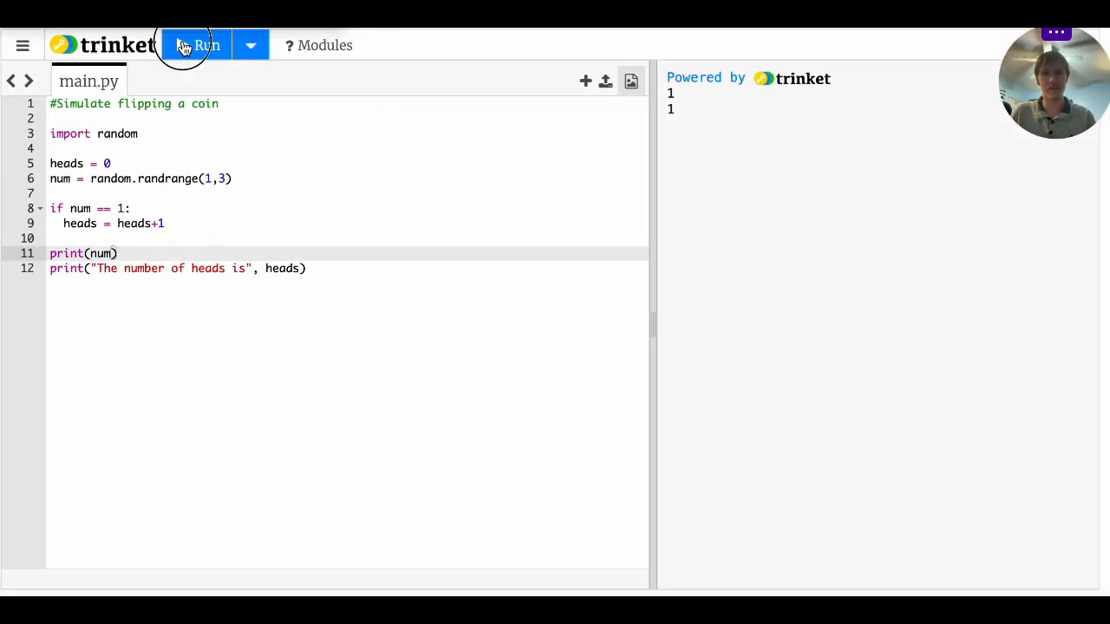
pyautogui.click(197, 45)
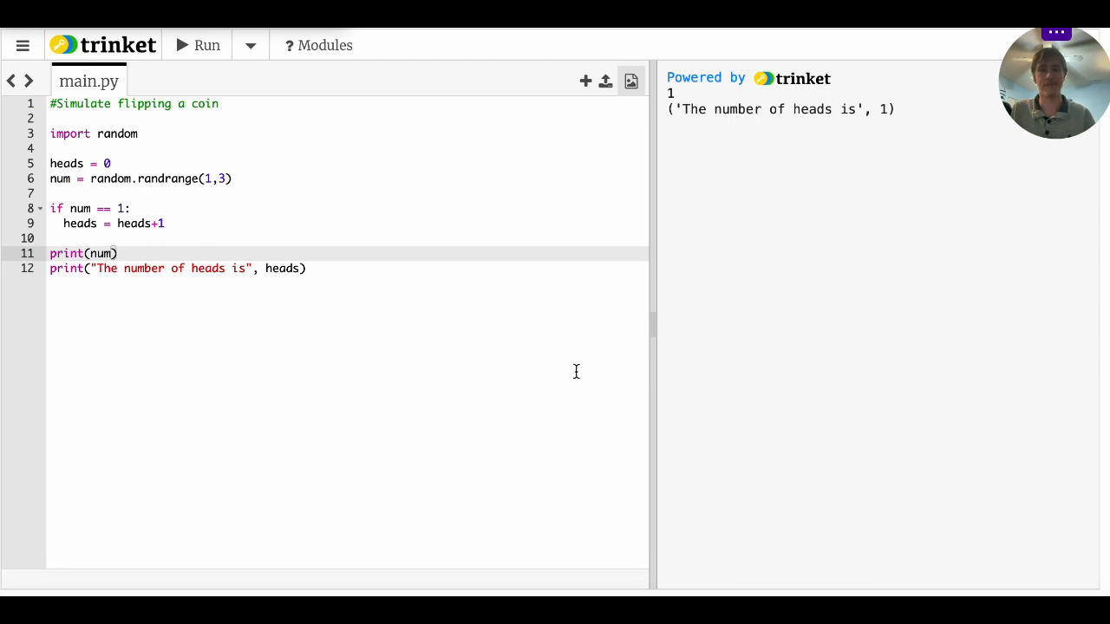
pyautogui.click(198, 45)
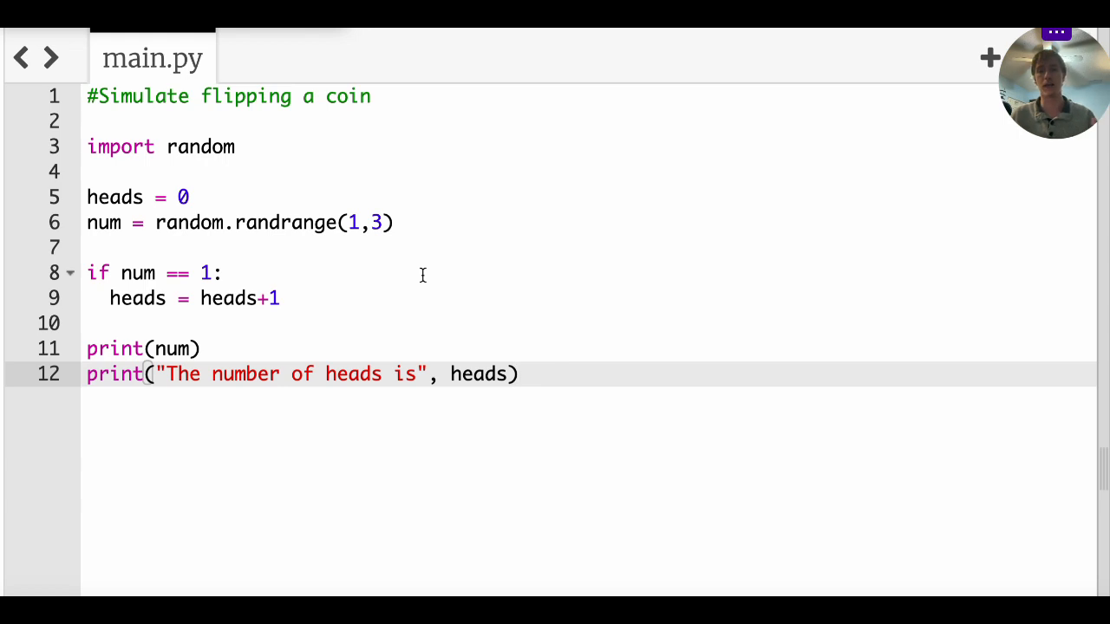
pyautogui.moveTo(246, 222)
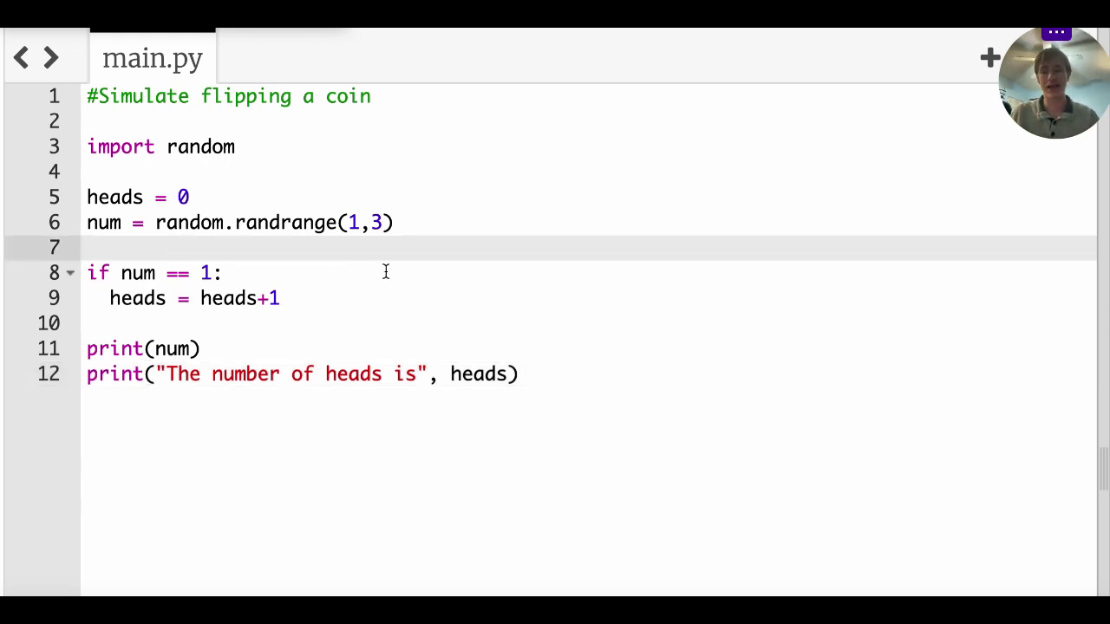
pyautogui.moveTo(250, 191)
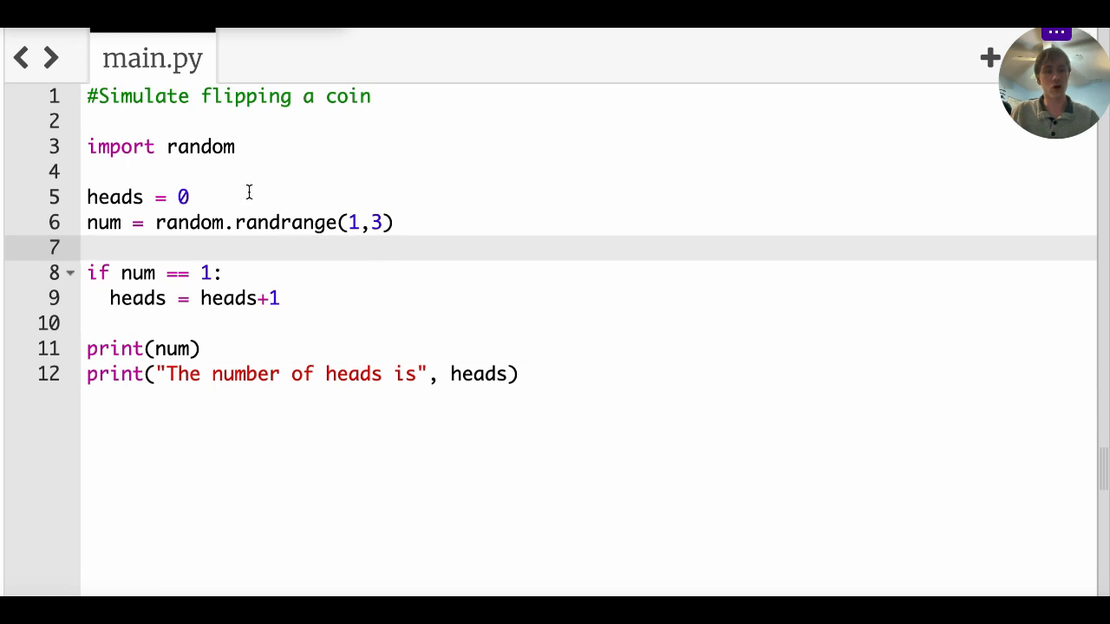
# Insert a blank line after 'heads = 0' before the randrange line
pyautogui.click(90, 172)
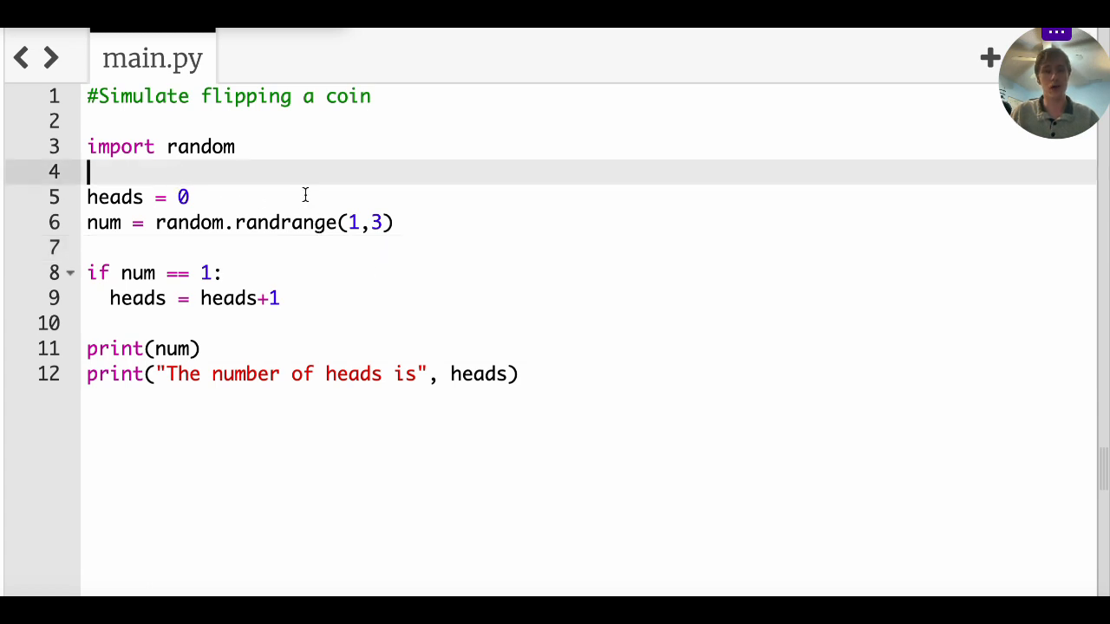
pyautogui.click(189, 197)
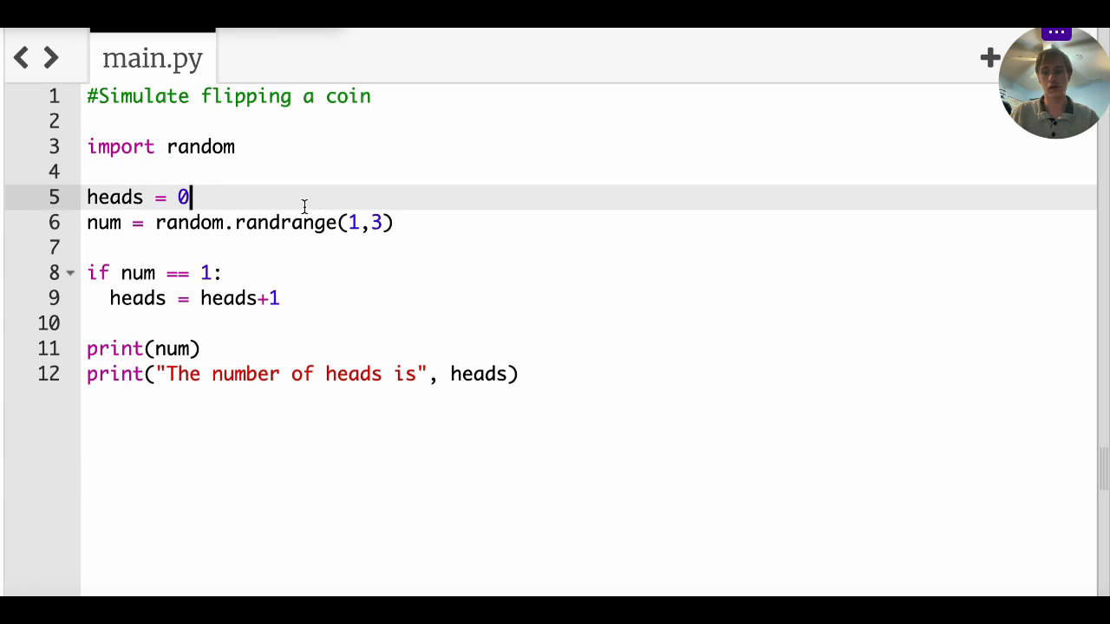
pyautogui.press('enter')
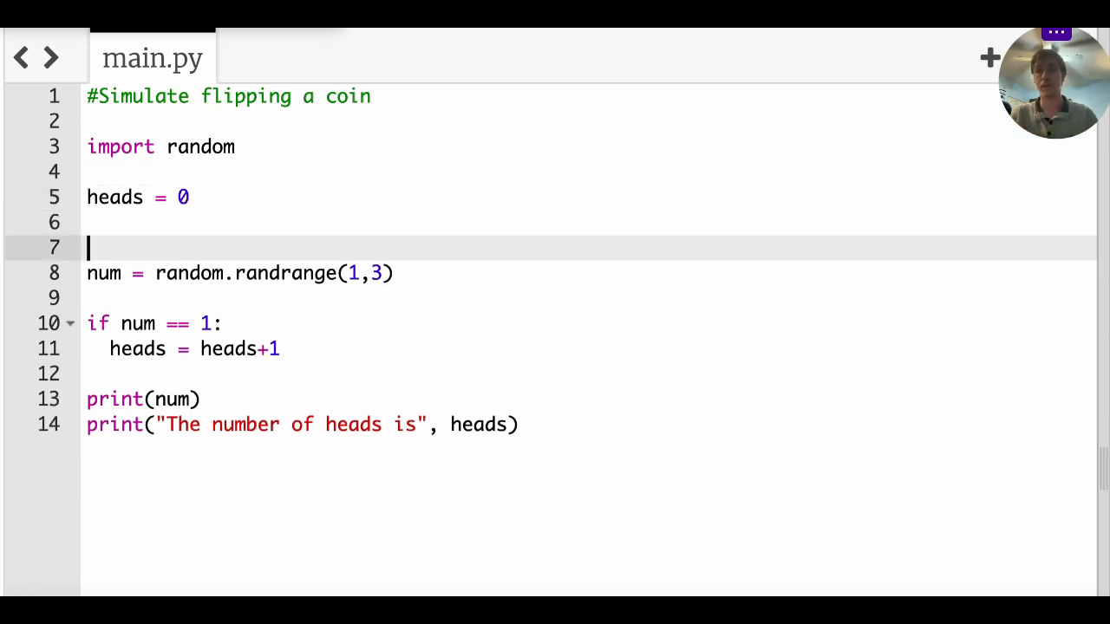
# Write 'for i in range(10):' above the random draw
pyautogui.write('f')
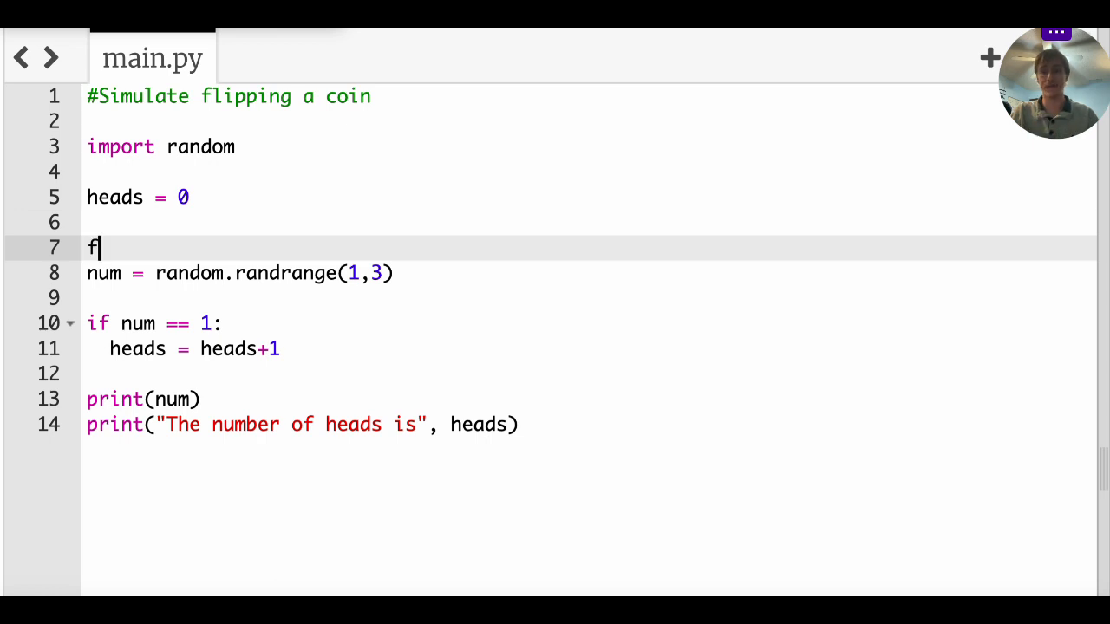
pyautogui.write('or i in rang')
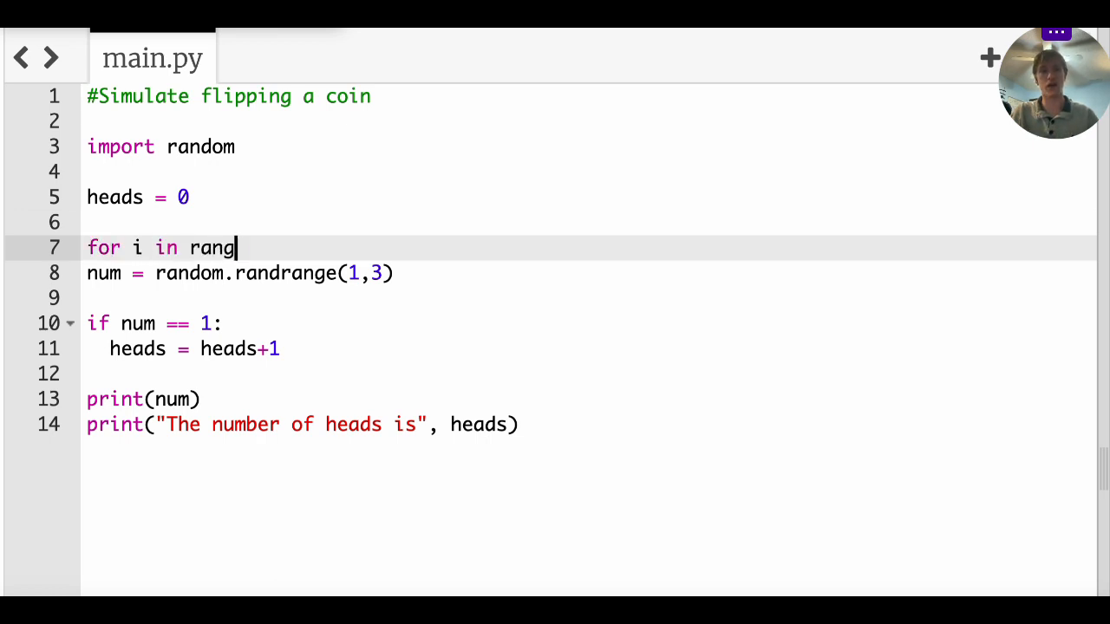
pyautogui.write('e(10):')
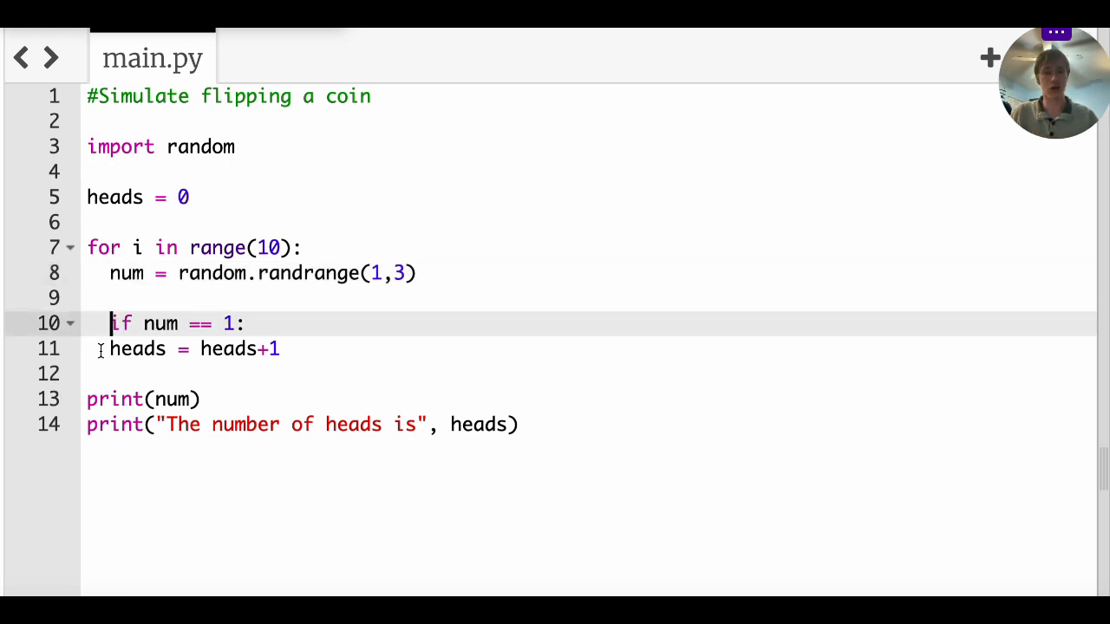
# Indent the heads check and print(num) into the loop body, leaving the summary after it
pyautogui.click(97, 347)
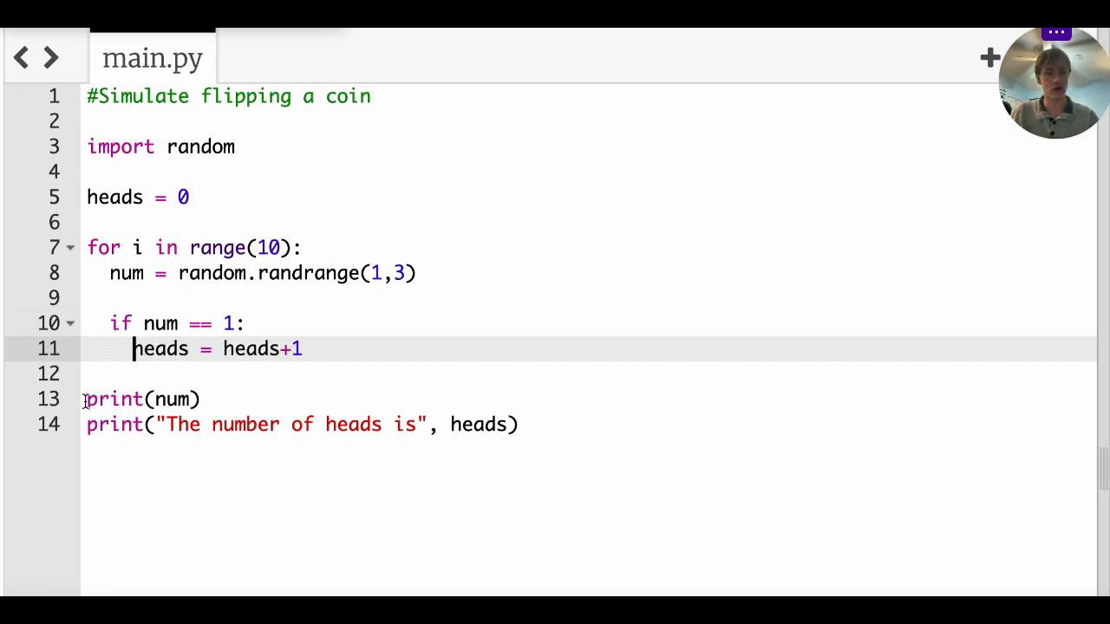
pyautogui.click(86, 399)
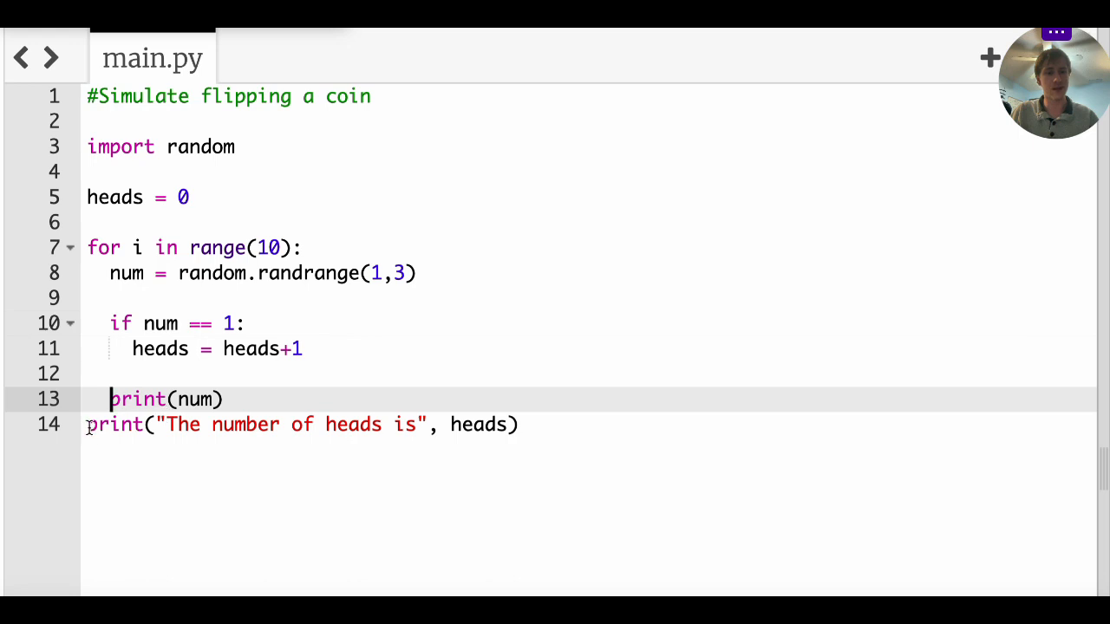
pyautogui.press('enter')
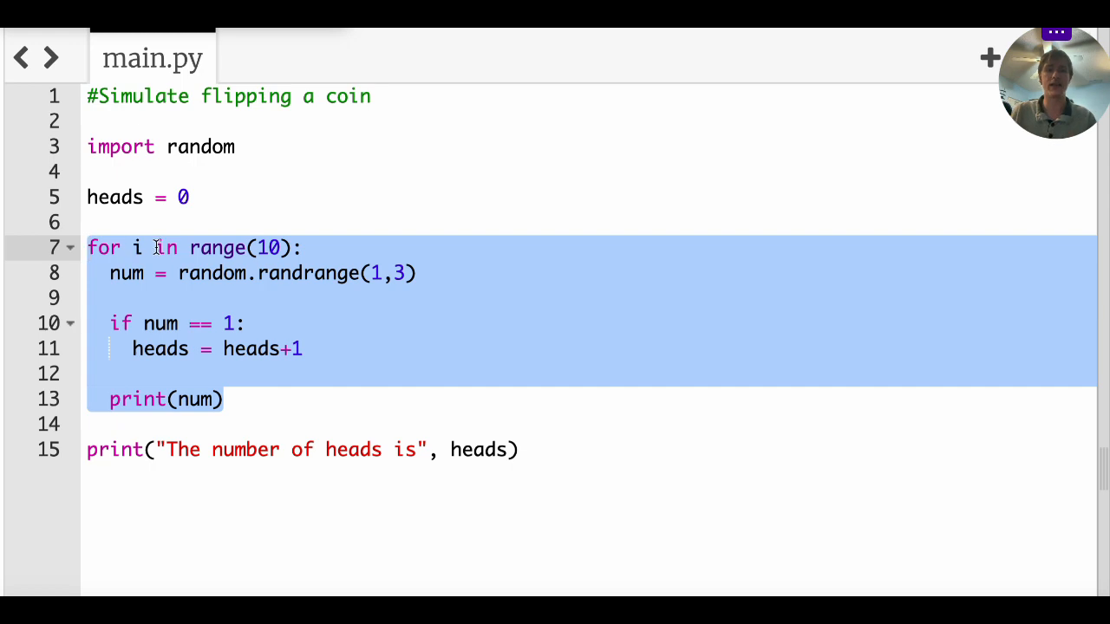
pyautogui.moveTo(521, 414)
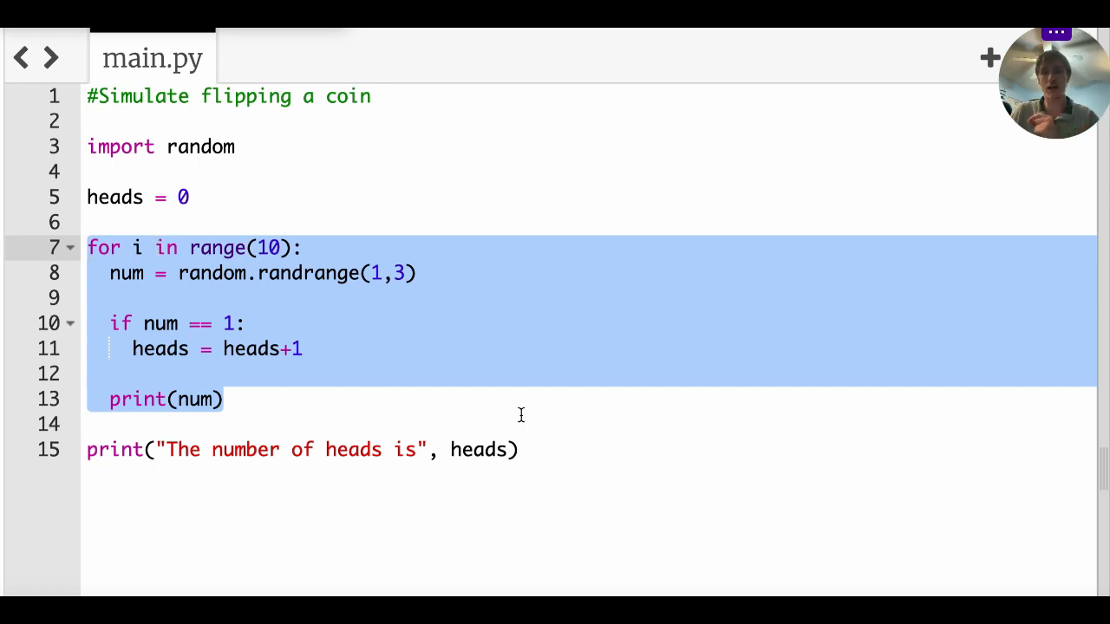
# Add 'i = i+1' as the last loop line after print(num)
pyautogui.click(111, 274)
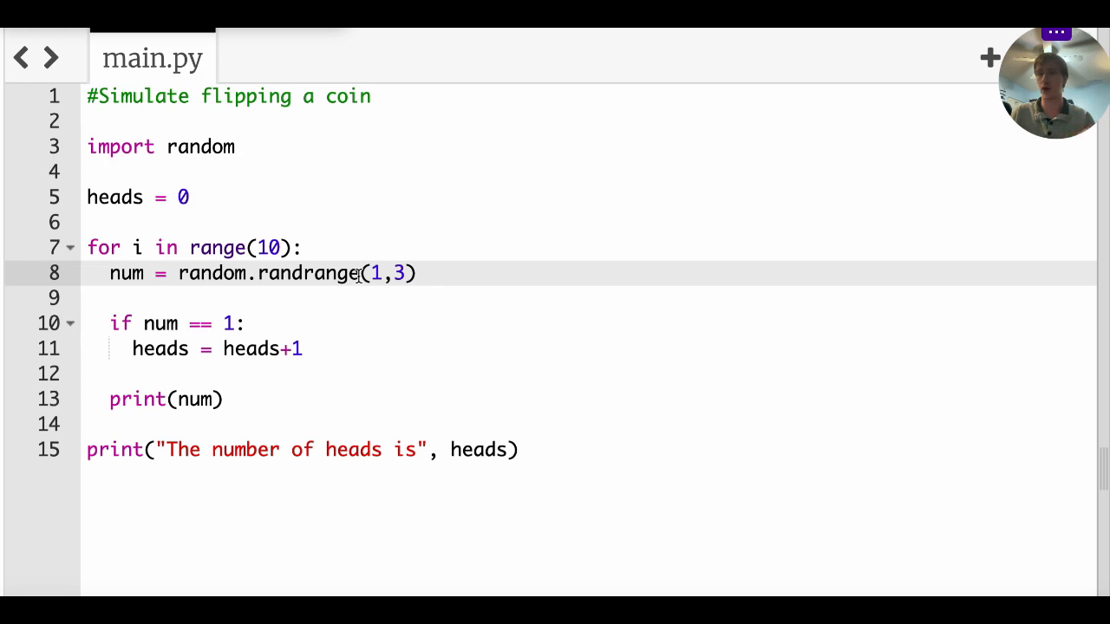
pyautogui.click(111, 274)
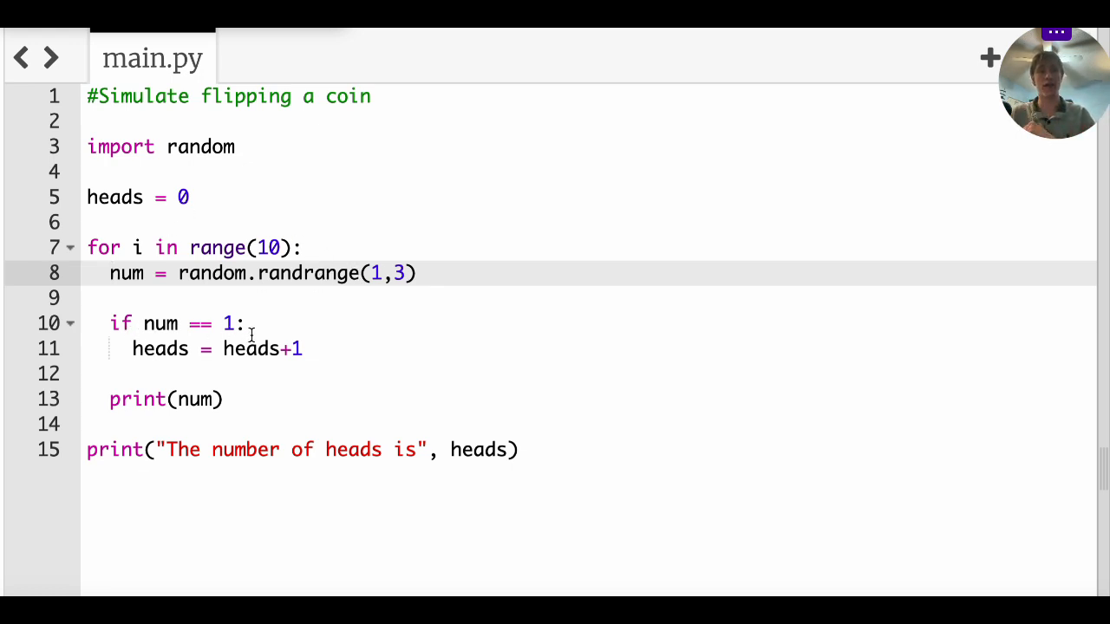
pyautogui.moveTo(239, 356)
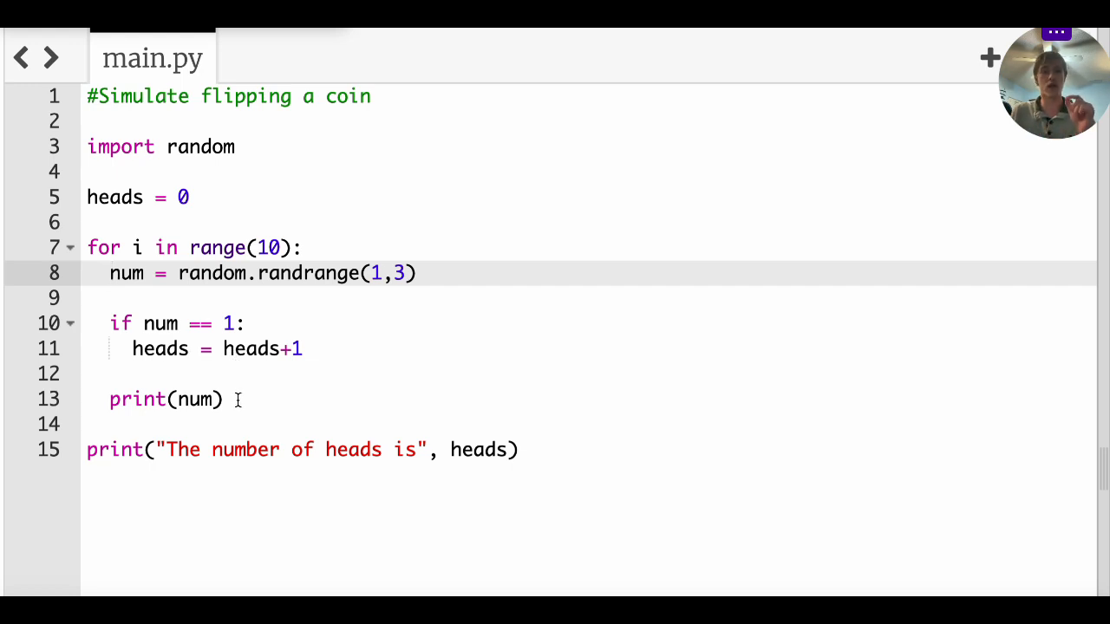
pyautogui.press('Return')
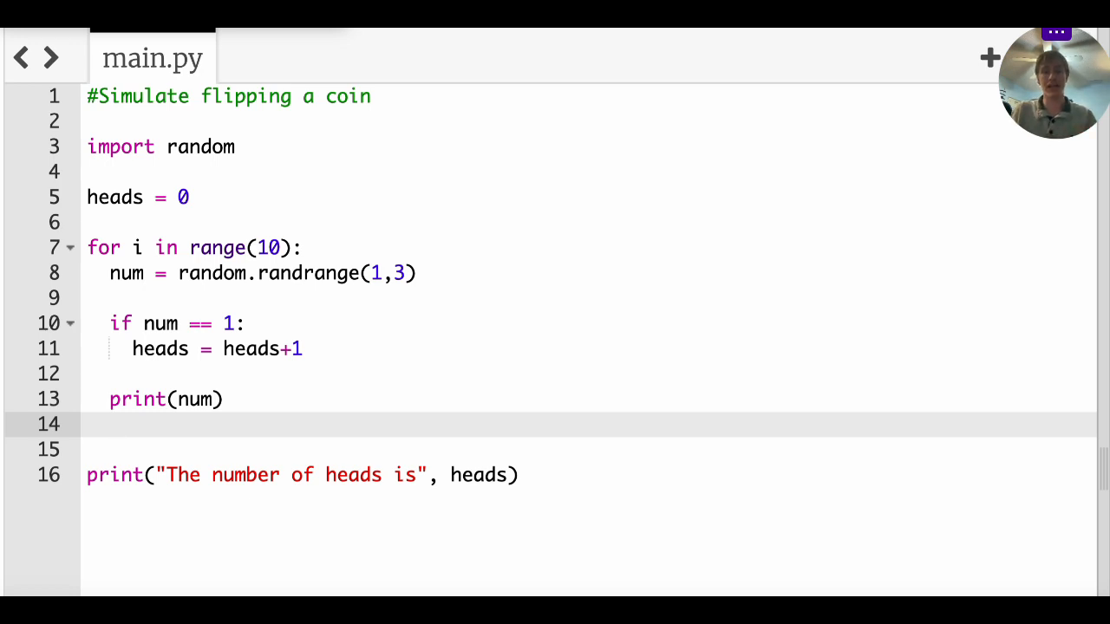
pyautogui.write('i =')
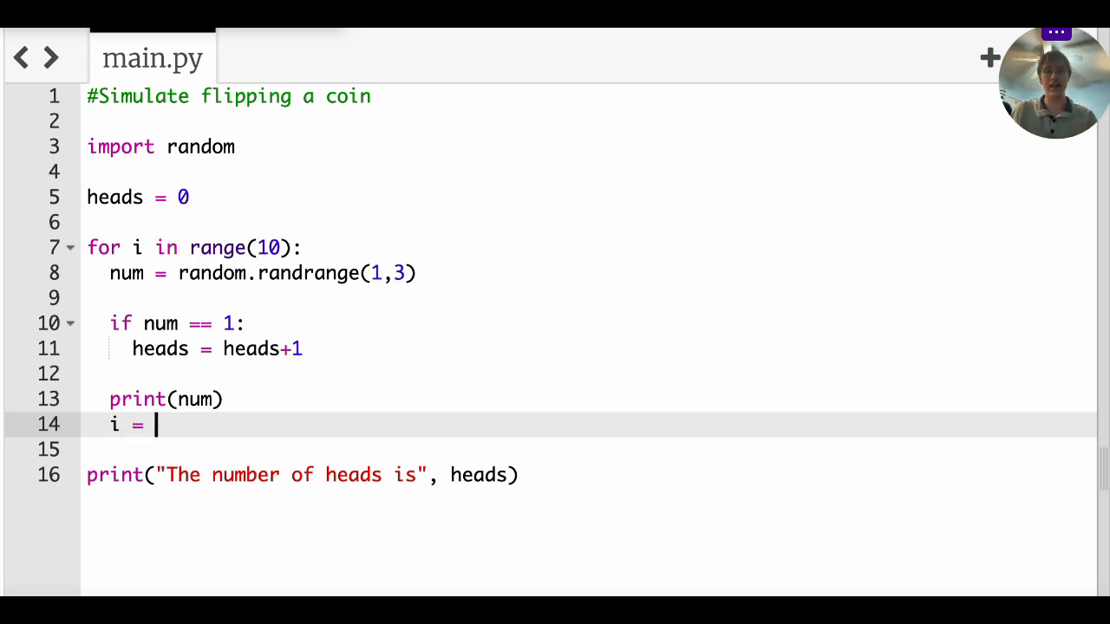
pyautogui.write('i+1')
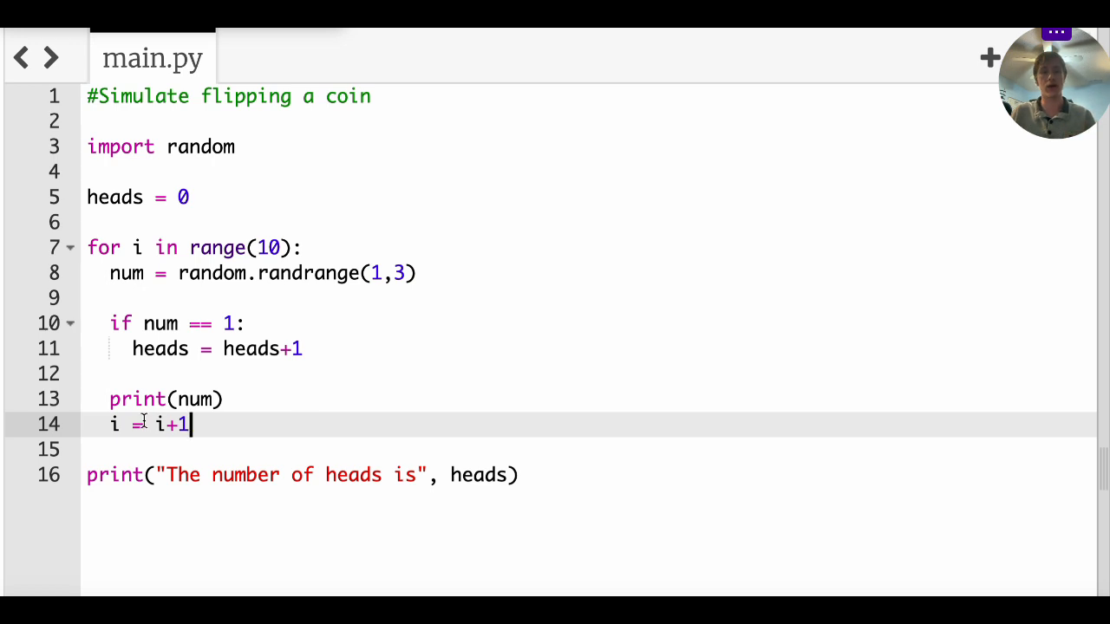
pyautogui.write('>')
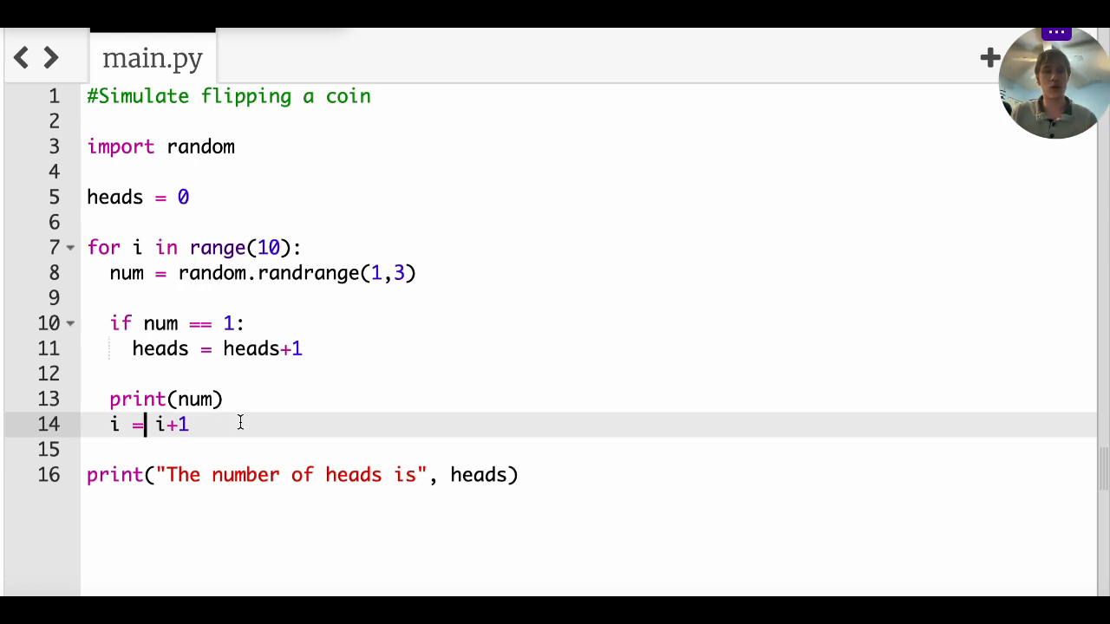
pyautogui.moveTo(354, 409)
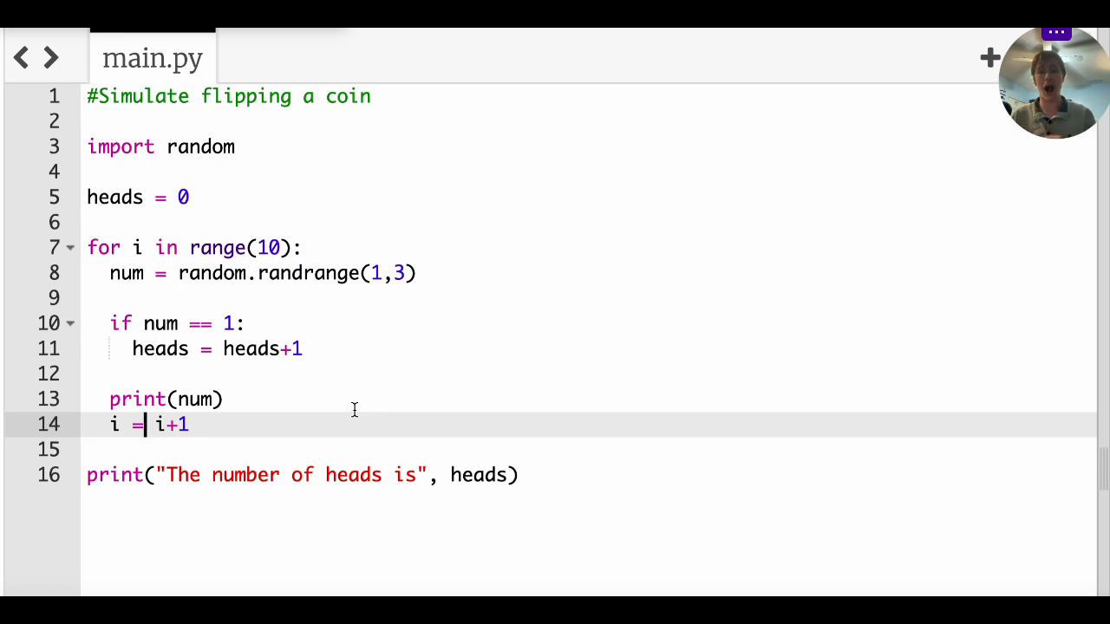
pyautogui.moveTo(104, 390)
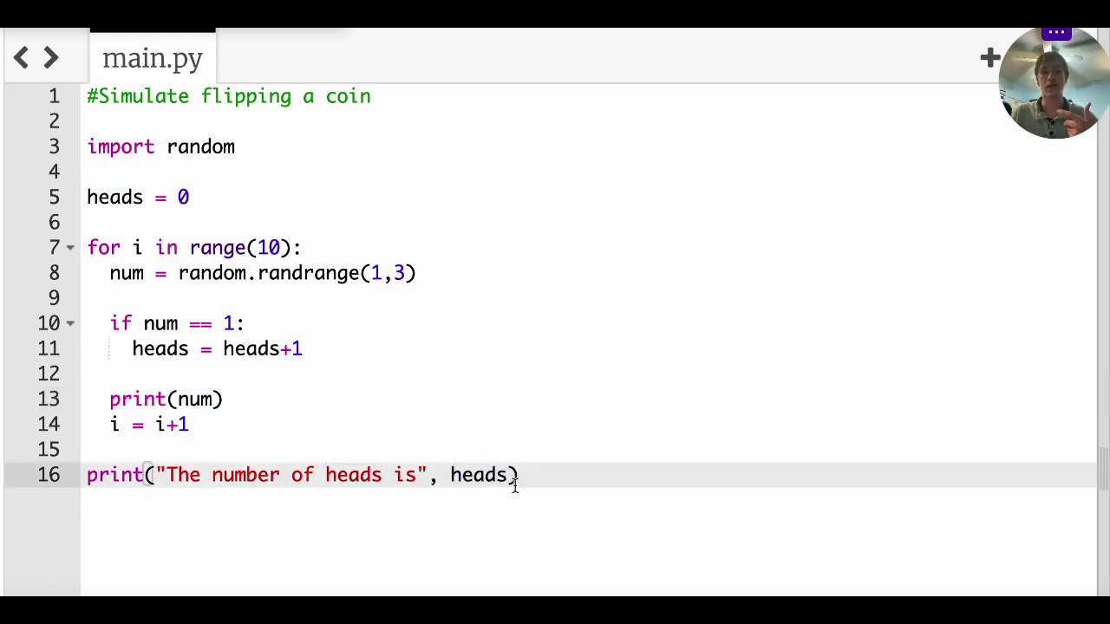
# Run the script several times, comparing ten printed flips and heads counts of 5, 7 and 4
pyautogui.click(313, 59)
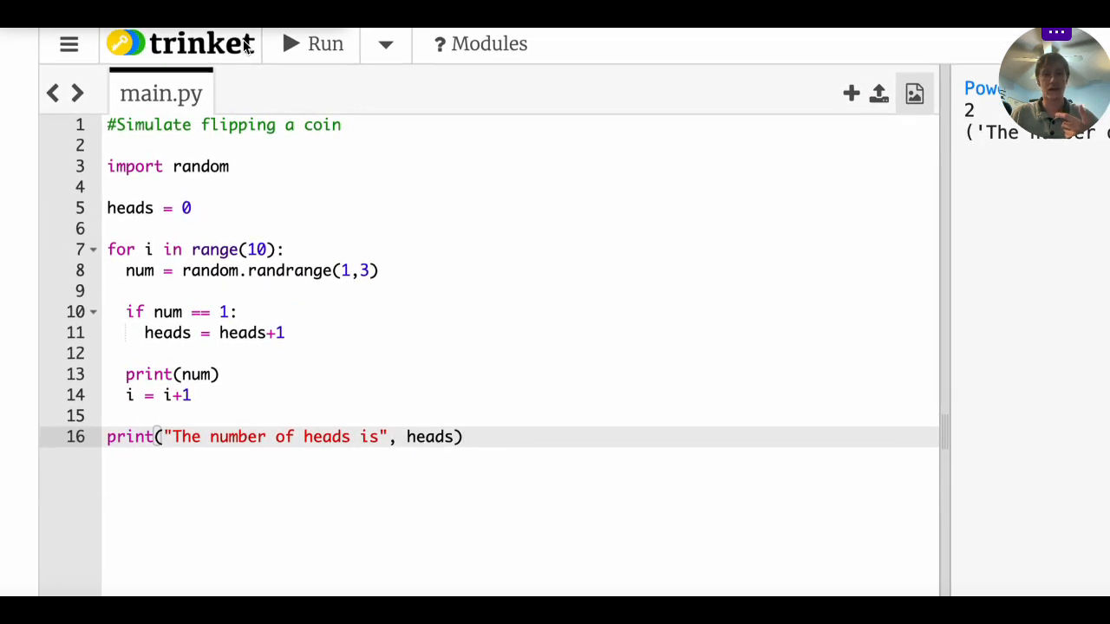
pyautogui.click(312, 43)
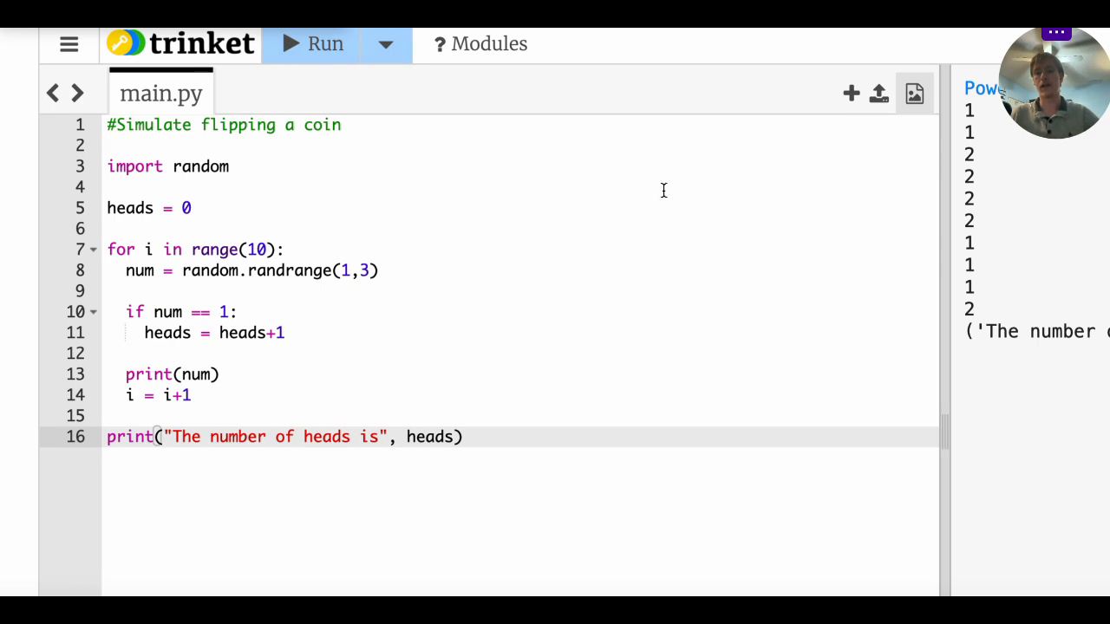
pyautogui.click(311, 43)
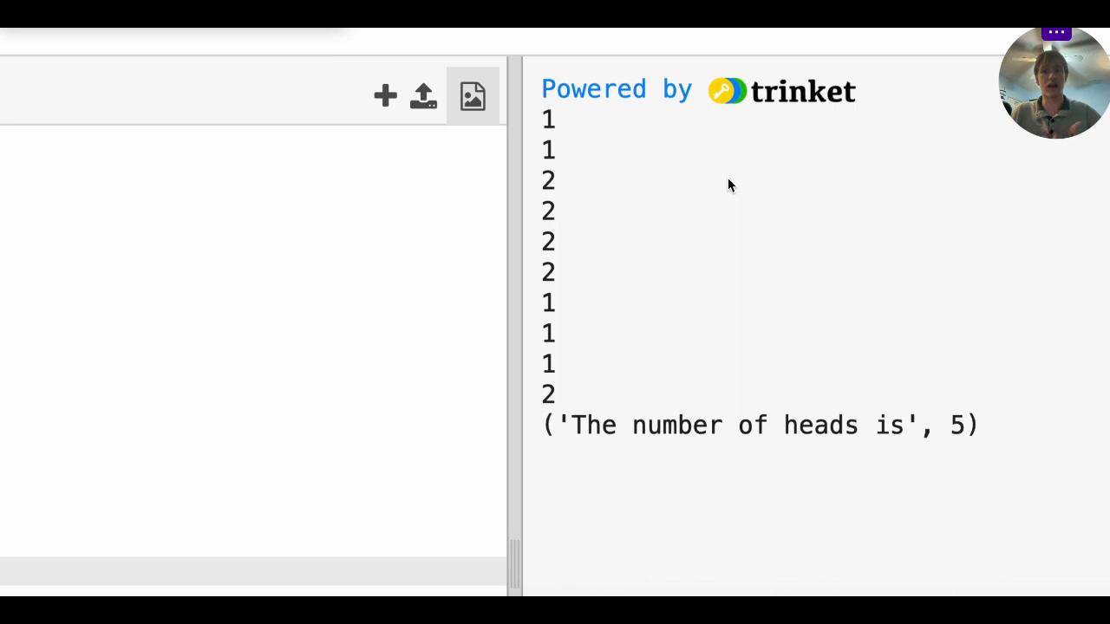
pyautogui.moveTo(534, 413)
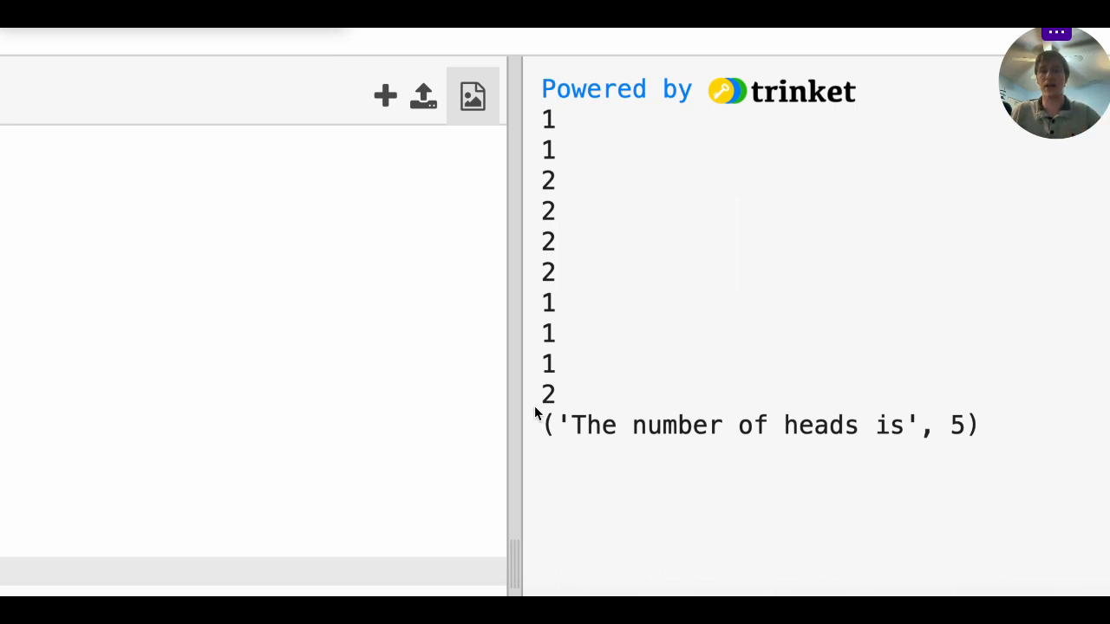
pyautogui.moveTo(558, 135)
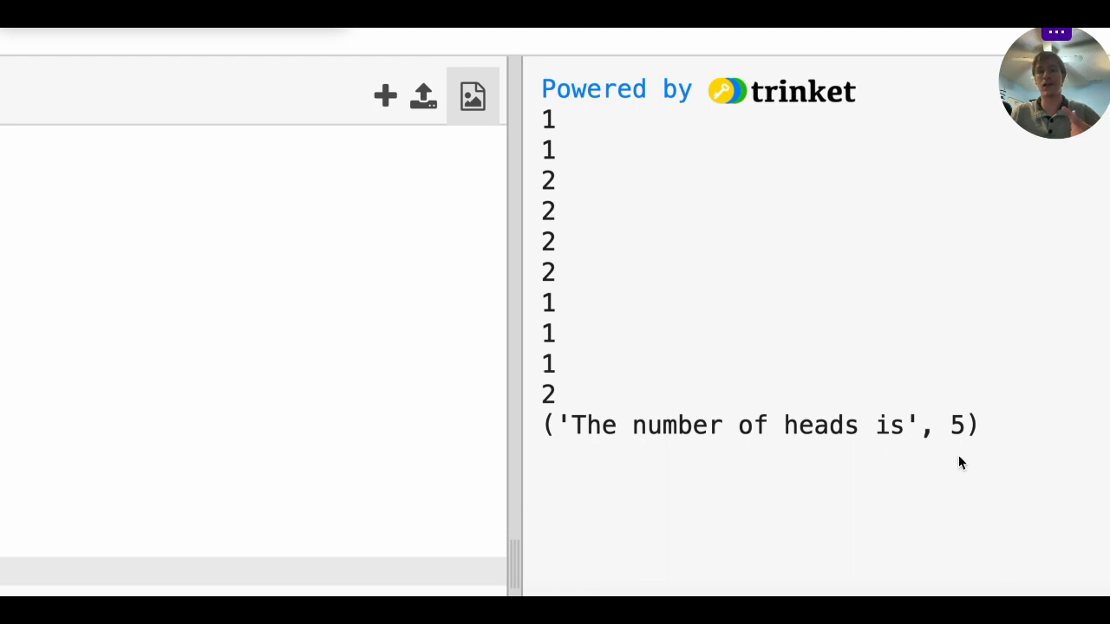
pyautogui.moveTo(932, 528)
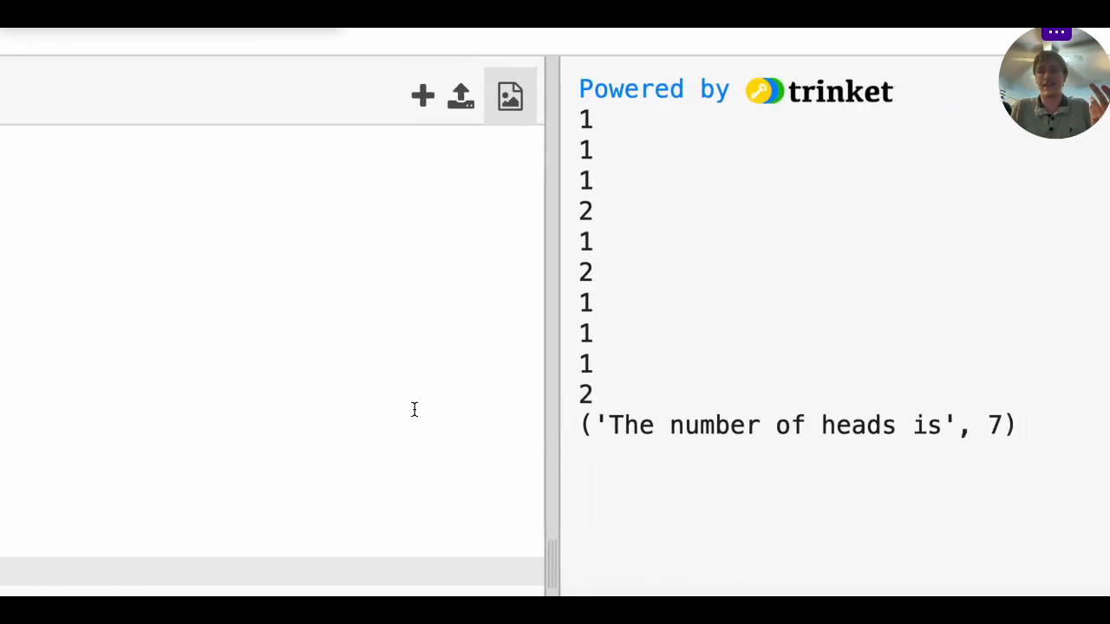
pyautogui.click(26, 71)
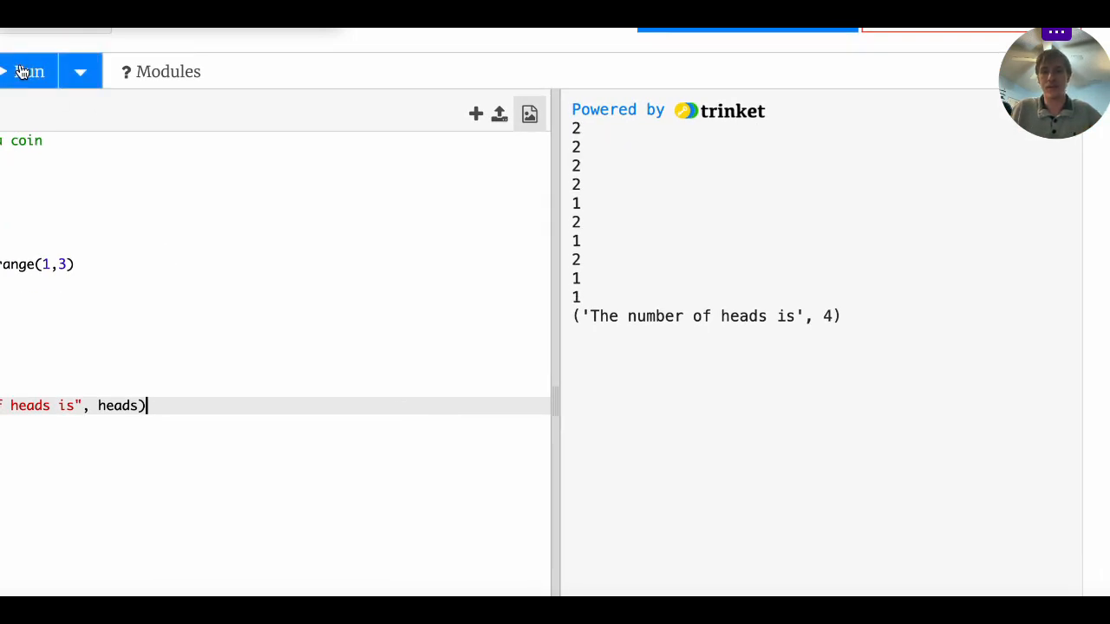
pyautogui.click(28, 71)
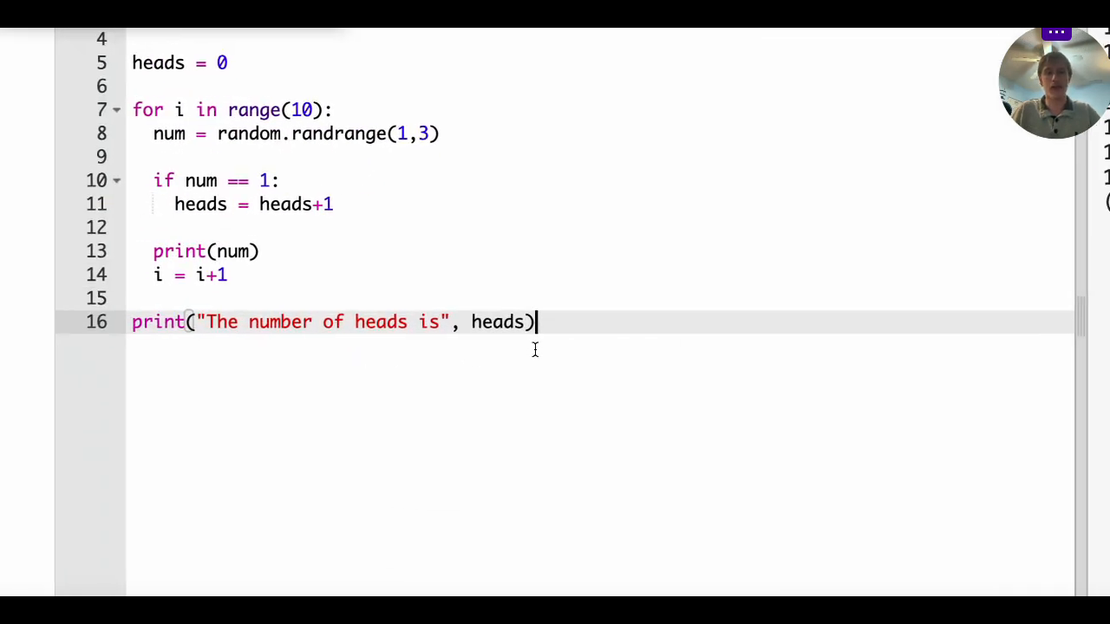
# Write per_heads = heads / 10 on a new line below the heads summary print
pyautogui.scroll(3)
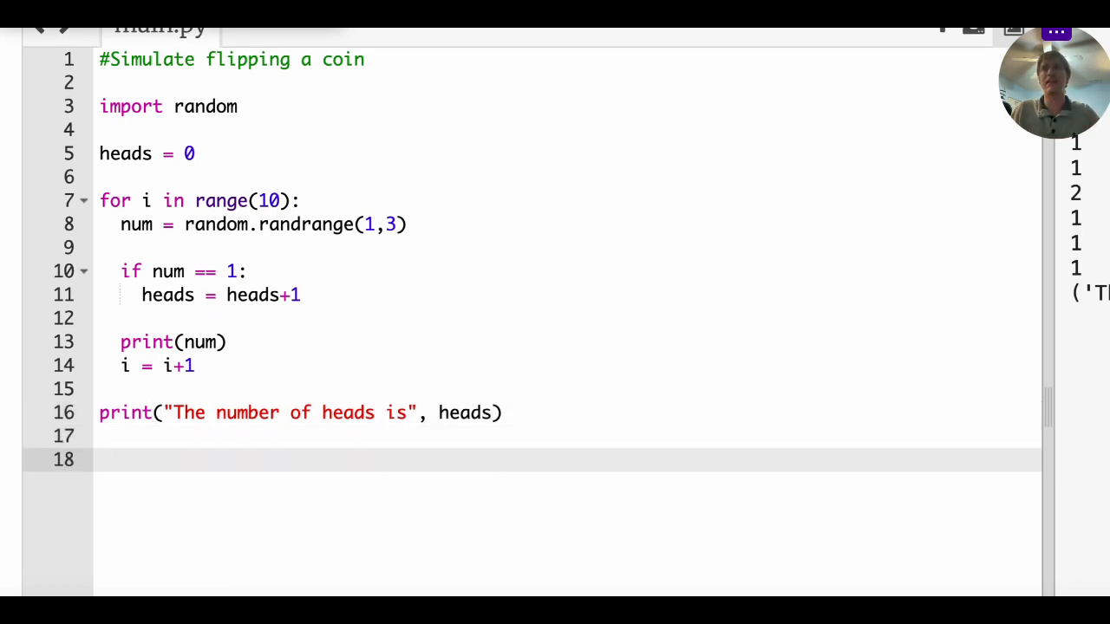
pyautogui.write('err')
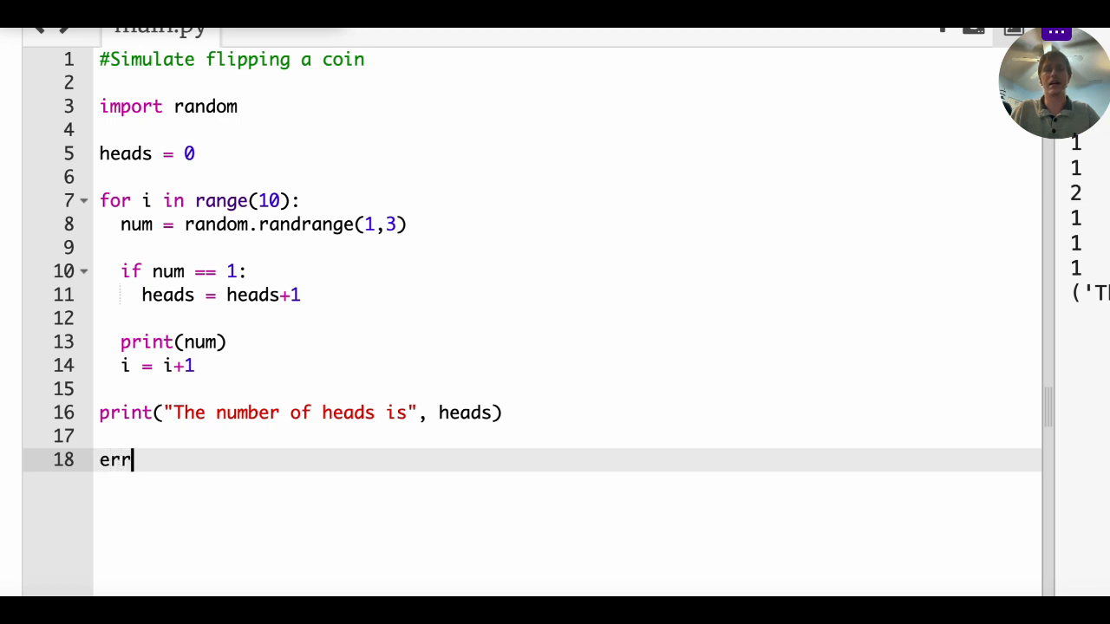
pyautogui.press('Backspace')
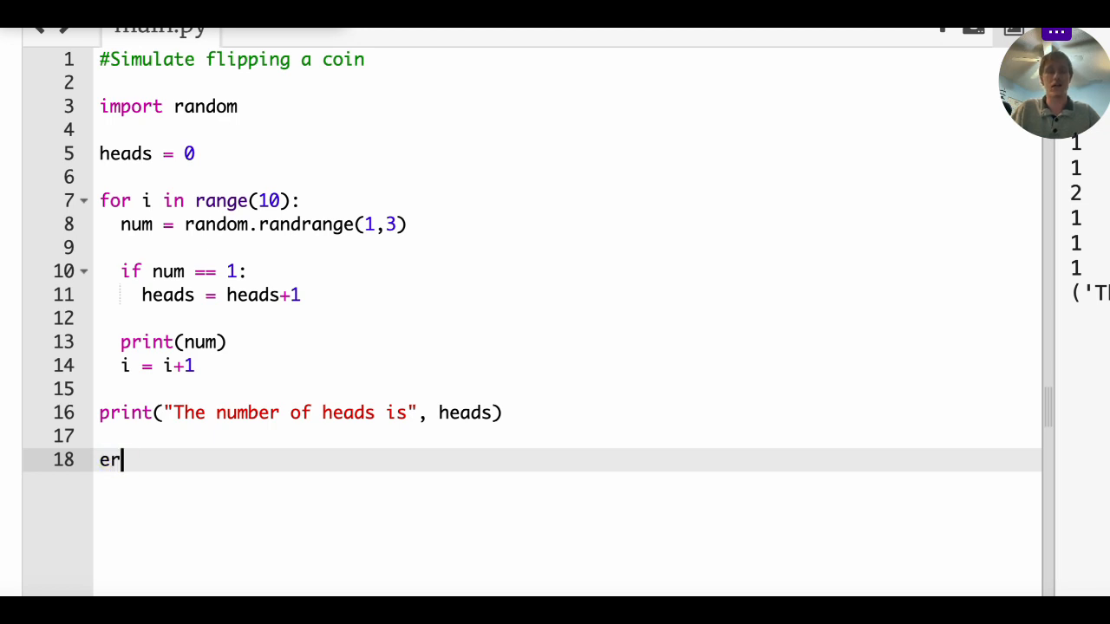
pyautogui.write('per_n')
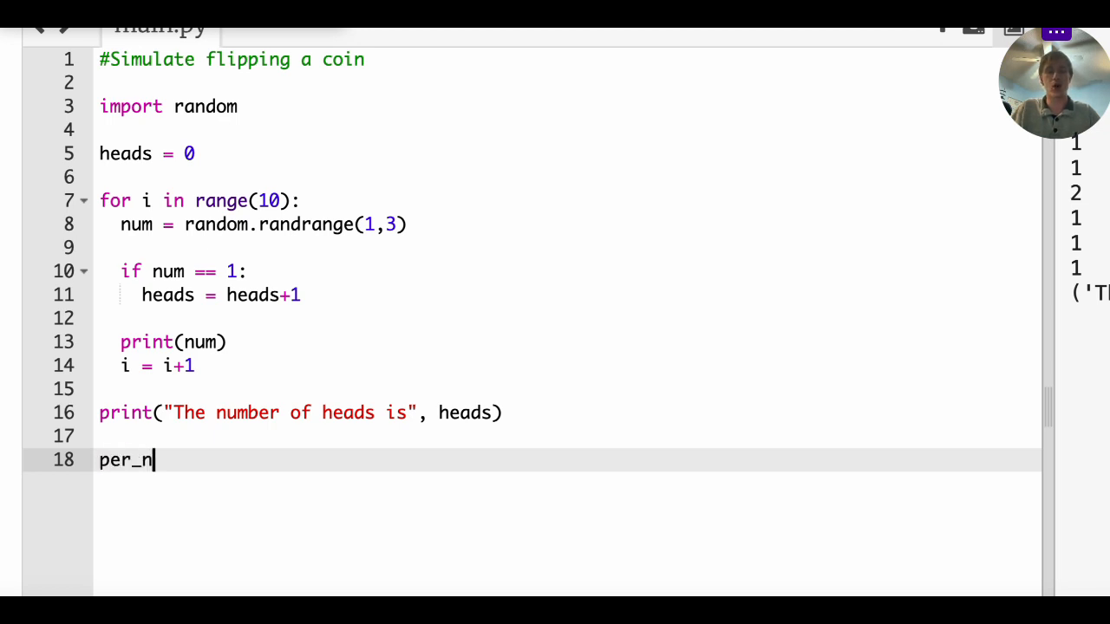
pyautogui.write('um')
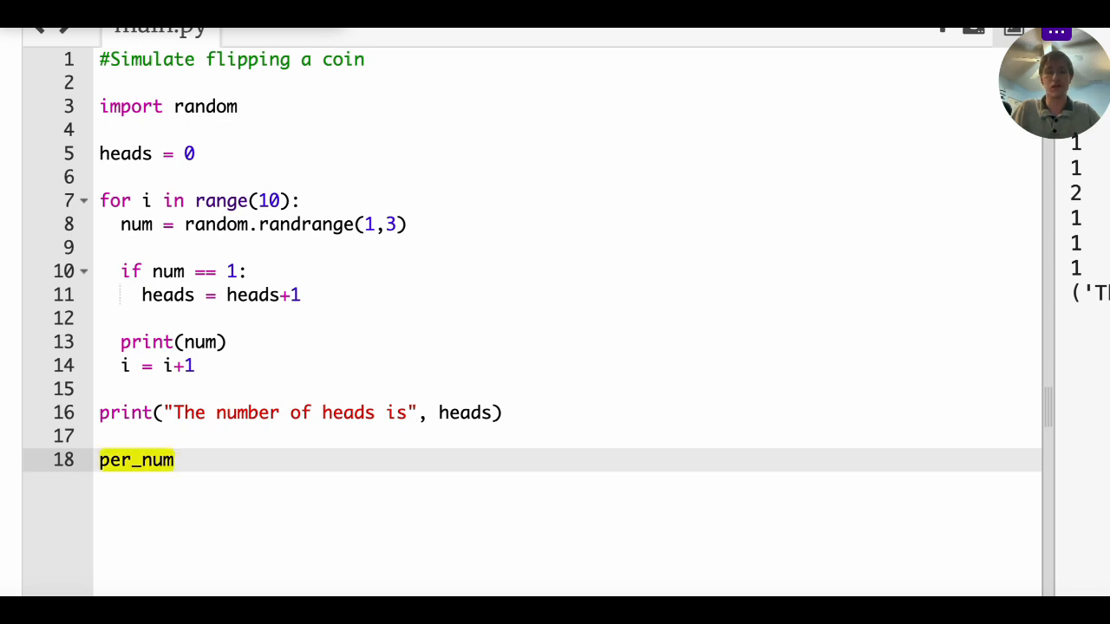
pyautogui.write('heads =')
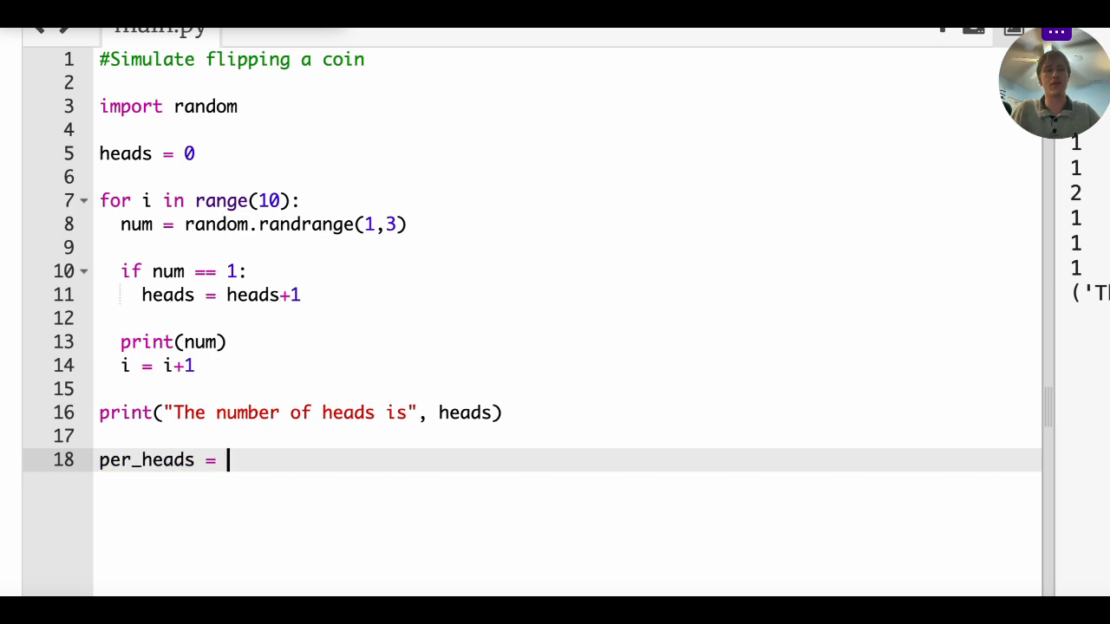
pyautogui.write('hea')
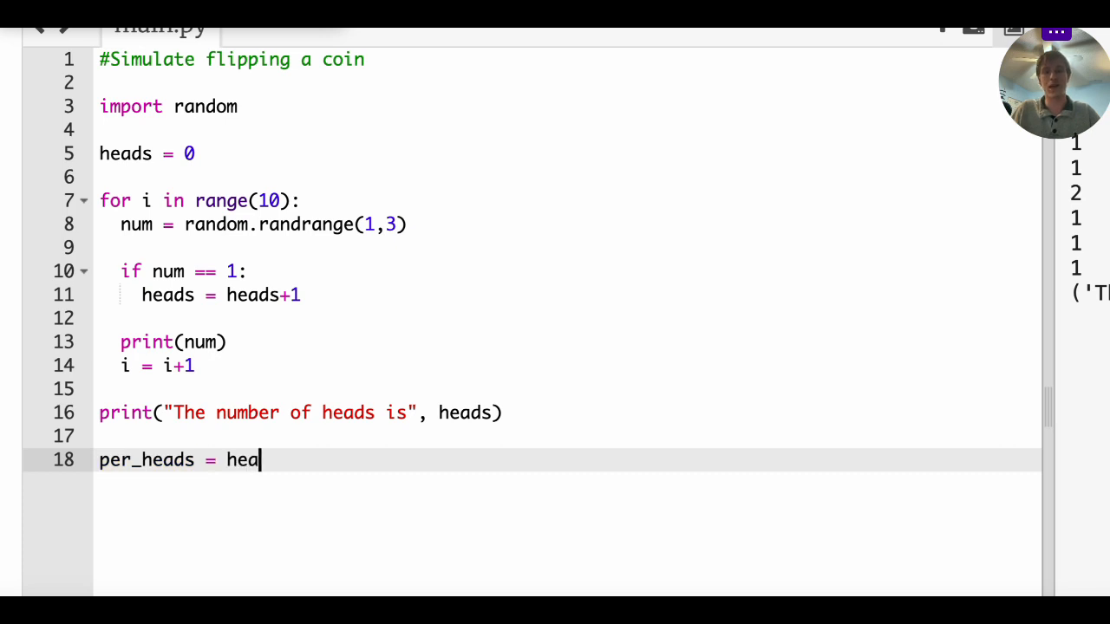
pyautogui.write('ds / 10')
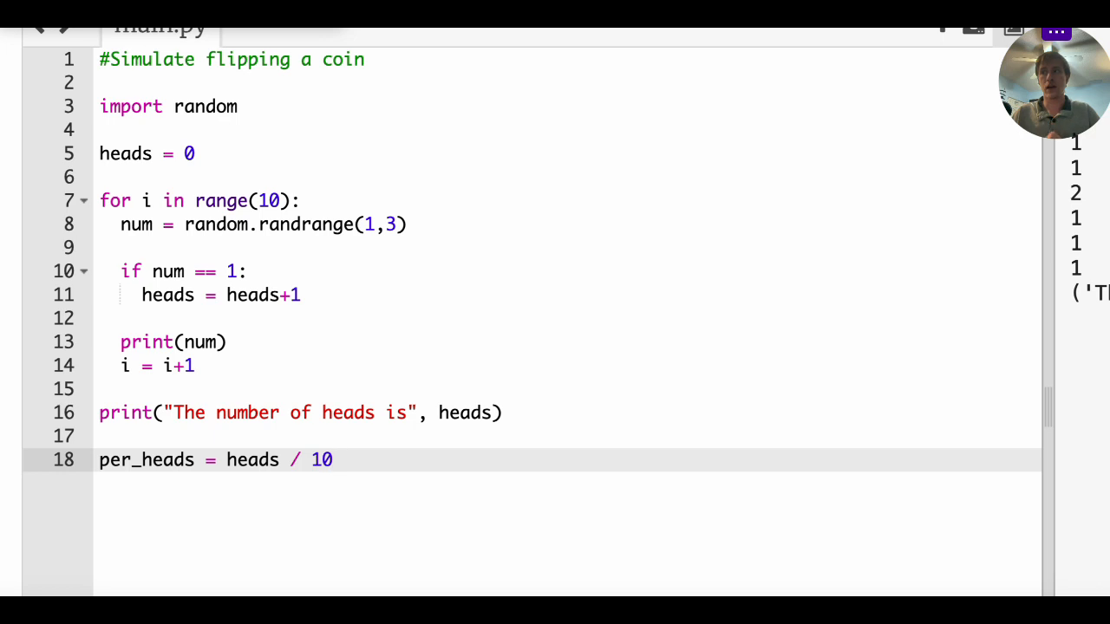
pyautogui.press('Return')
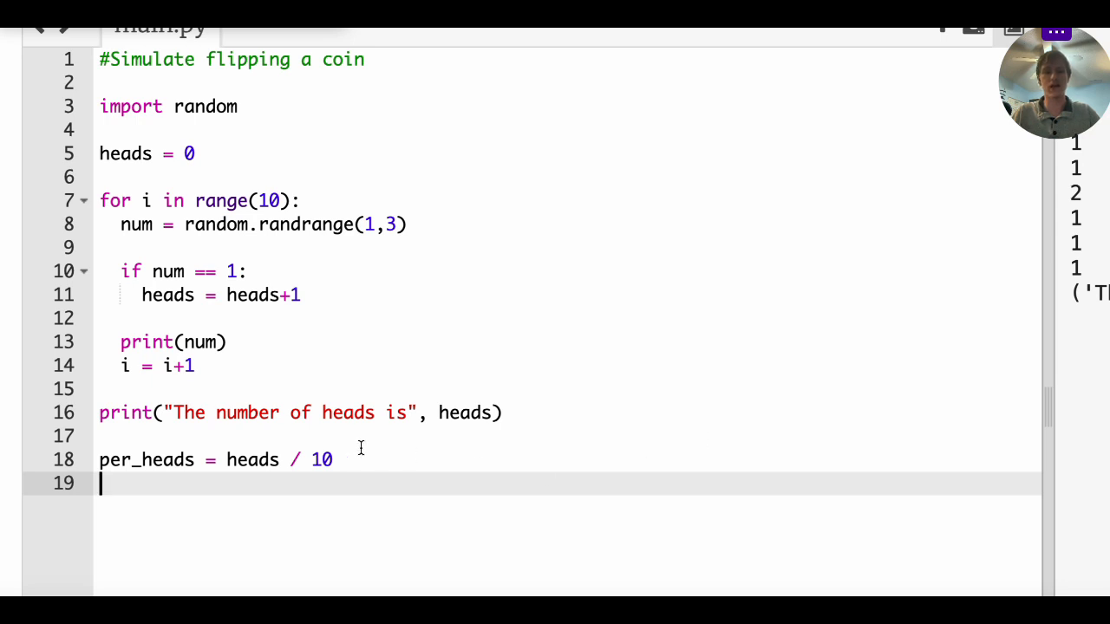
# Write per_err = (per_heads - 0.5) * 100 below per_heads
pyautogui.rightClick(208, 460)
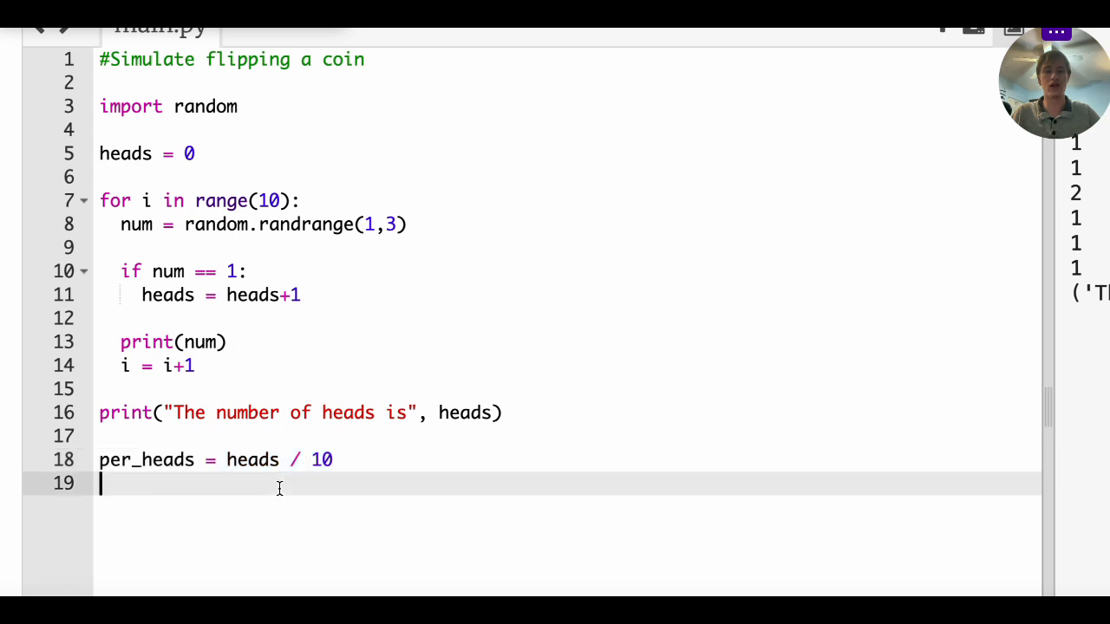
pyautogui.moveTo(302, 510)
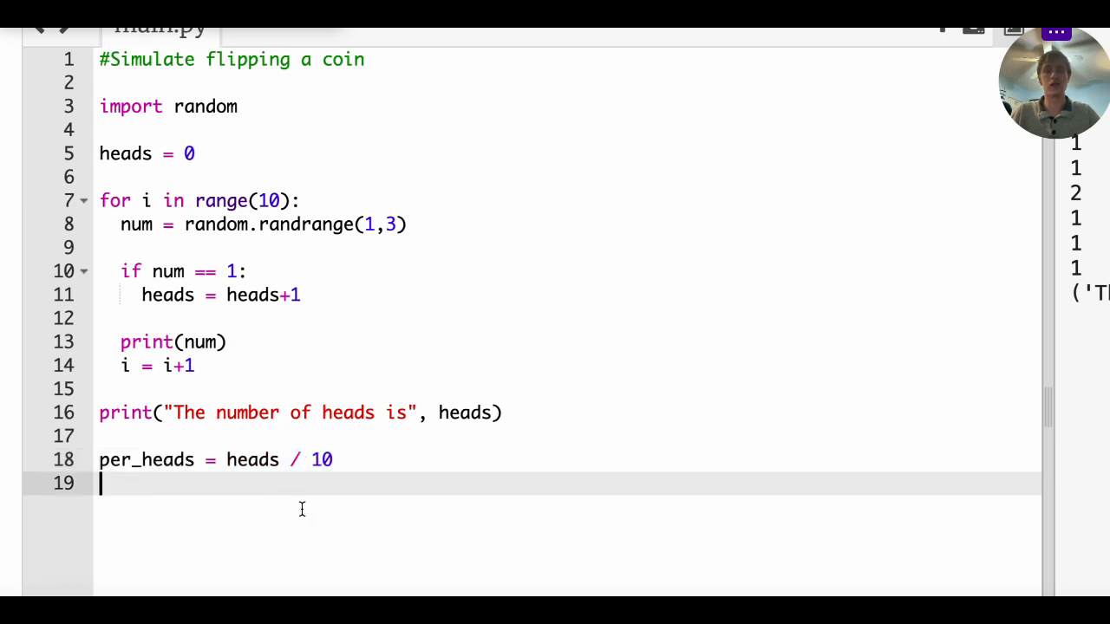
pyautogui.write('er')
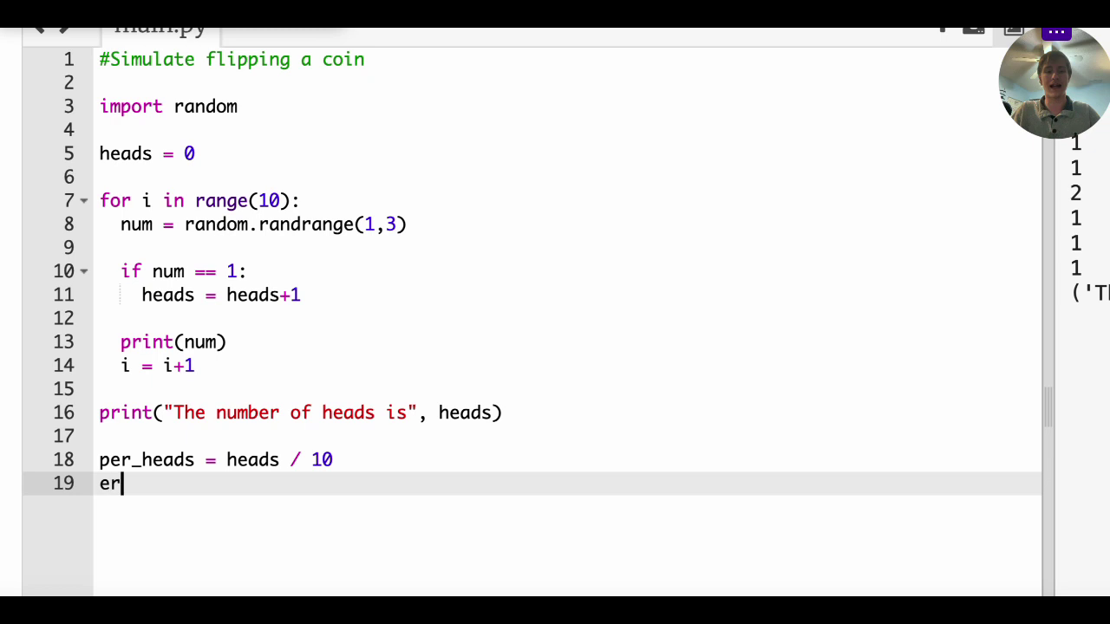
pyautogui.write('r = per')
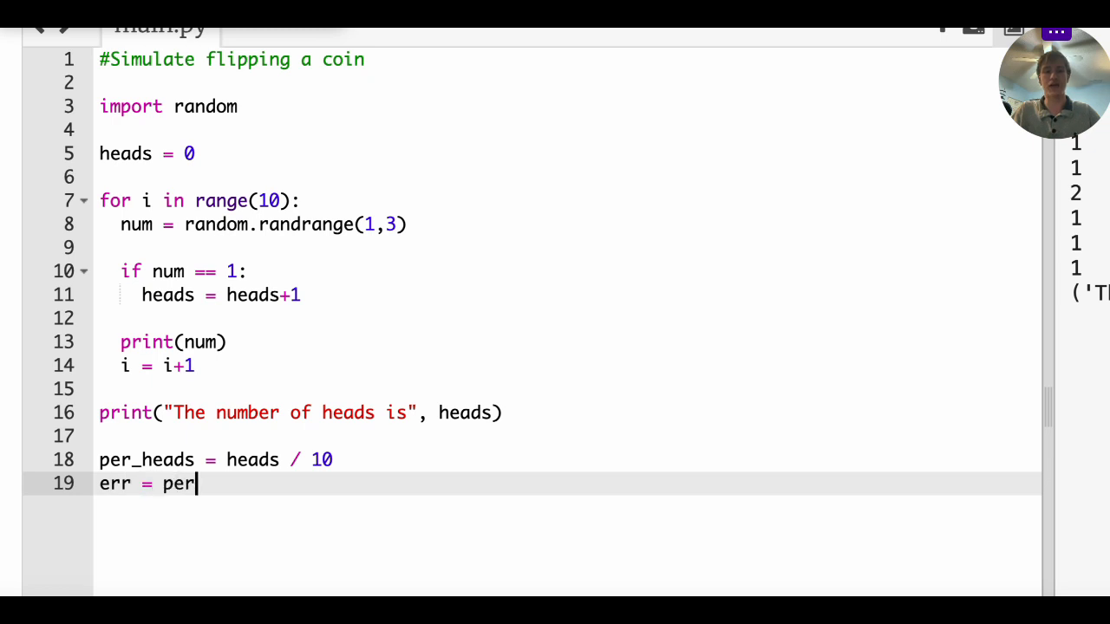
pyautogui.write('_heads')
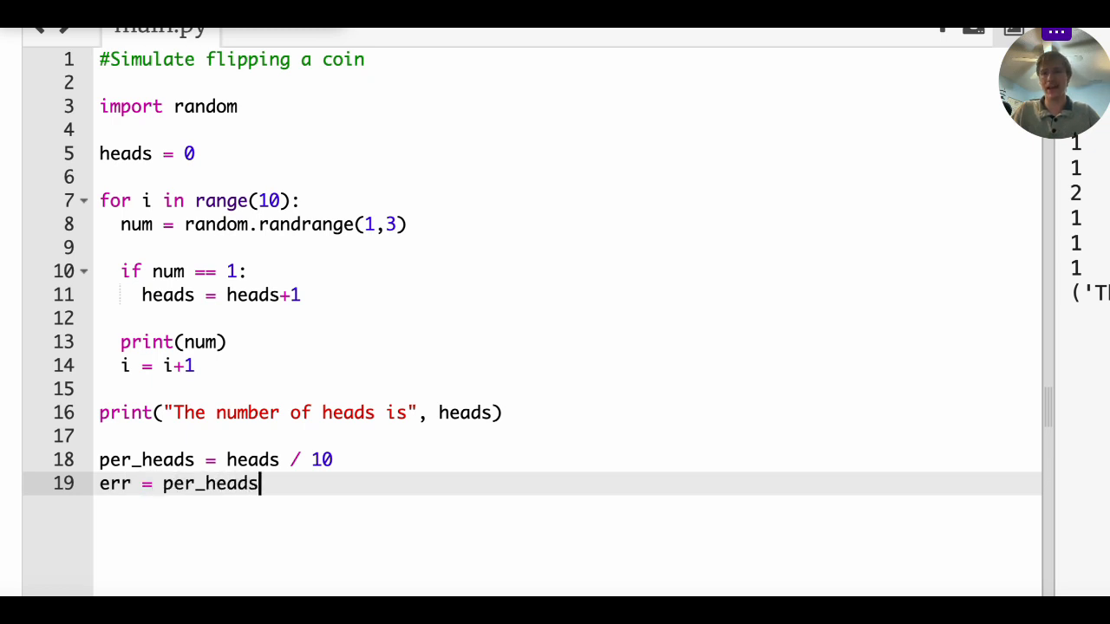
pyautogui.write('- 0.5')
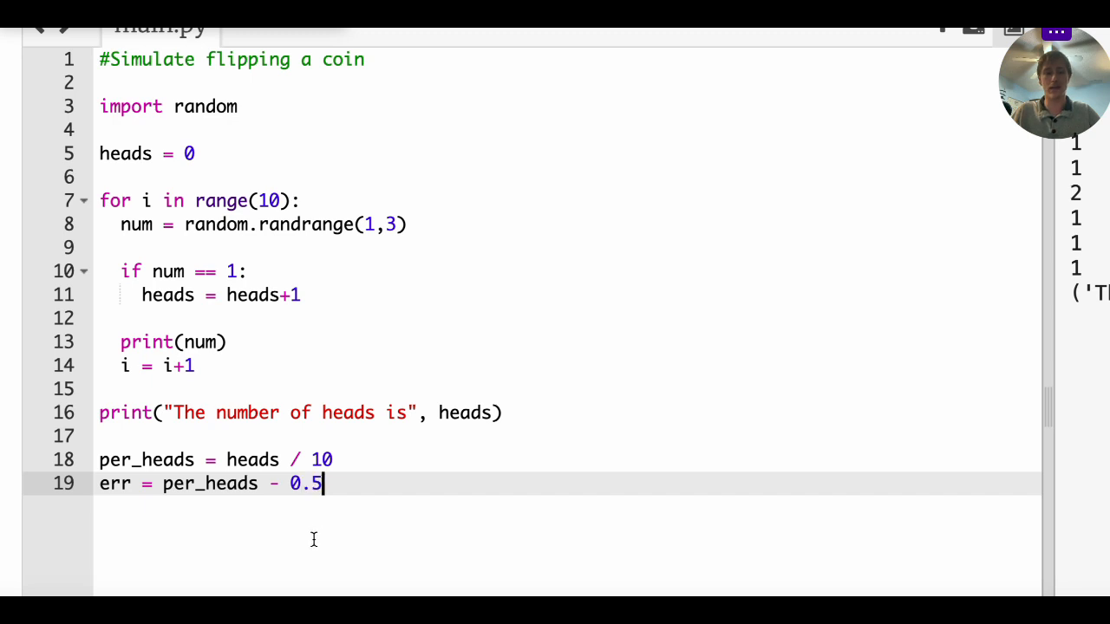
pyautogui.click(163, 484)
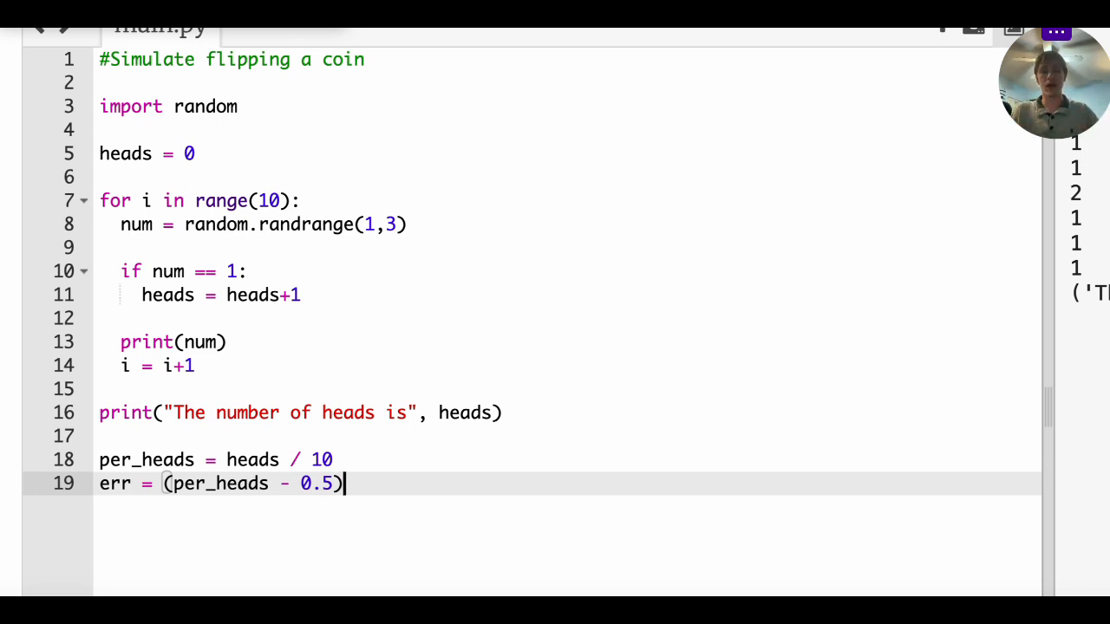
pyautogui.write('* 100')
pyautogui.write('print(The ')
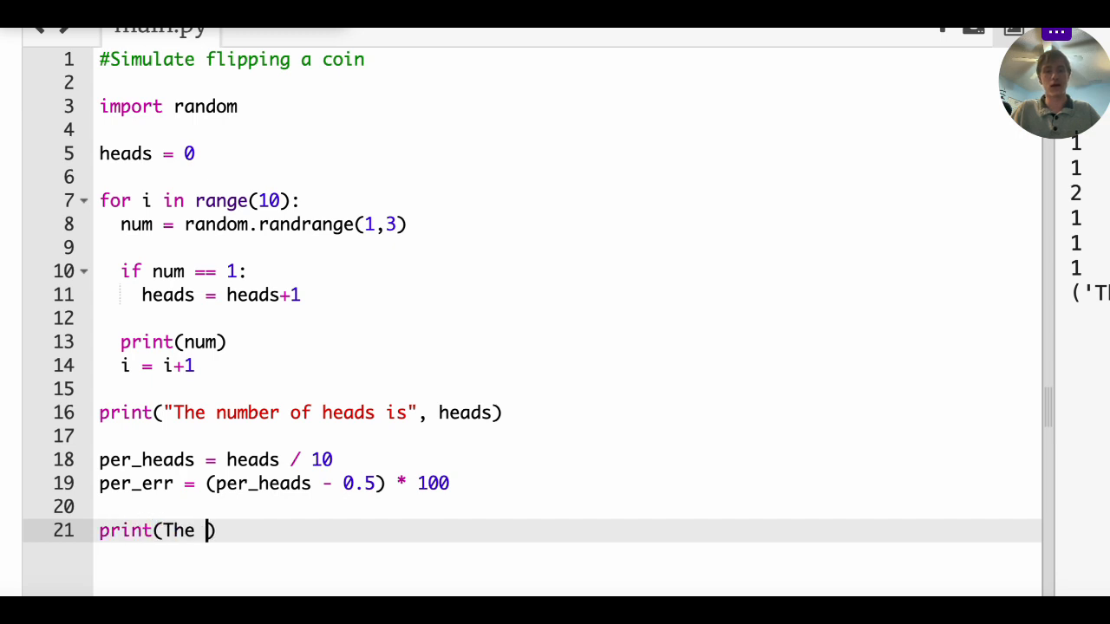
# Add print("The percent error is:", per_err, "%") to report the error
pyautogui.write('percen')
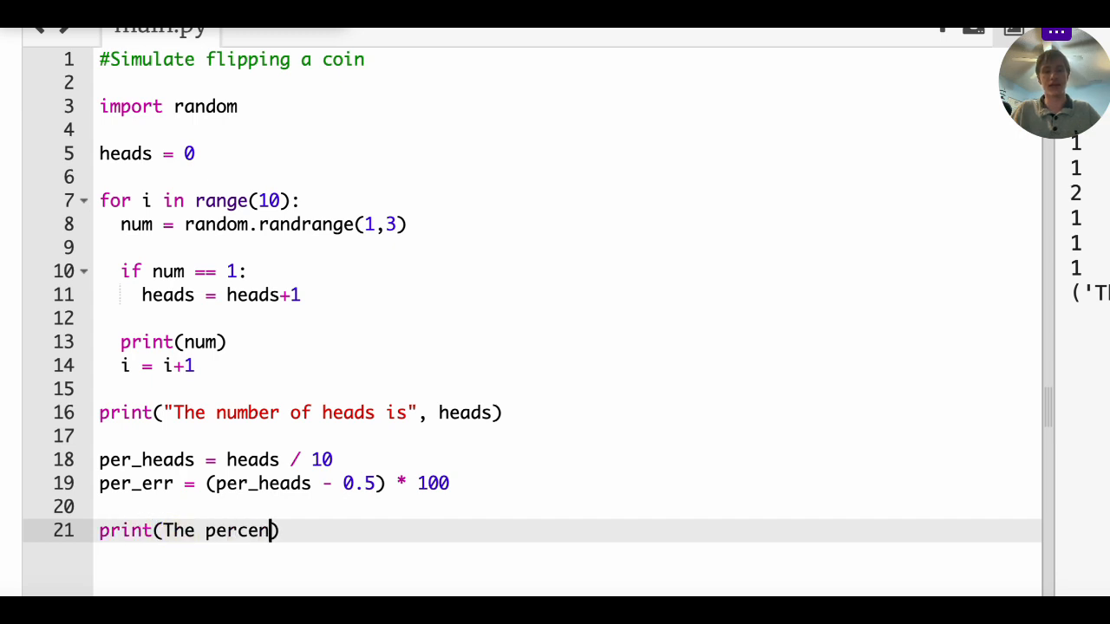
pyautogui.press('Backspace')
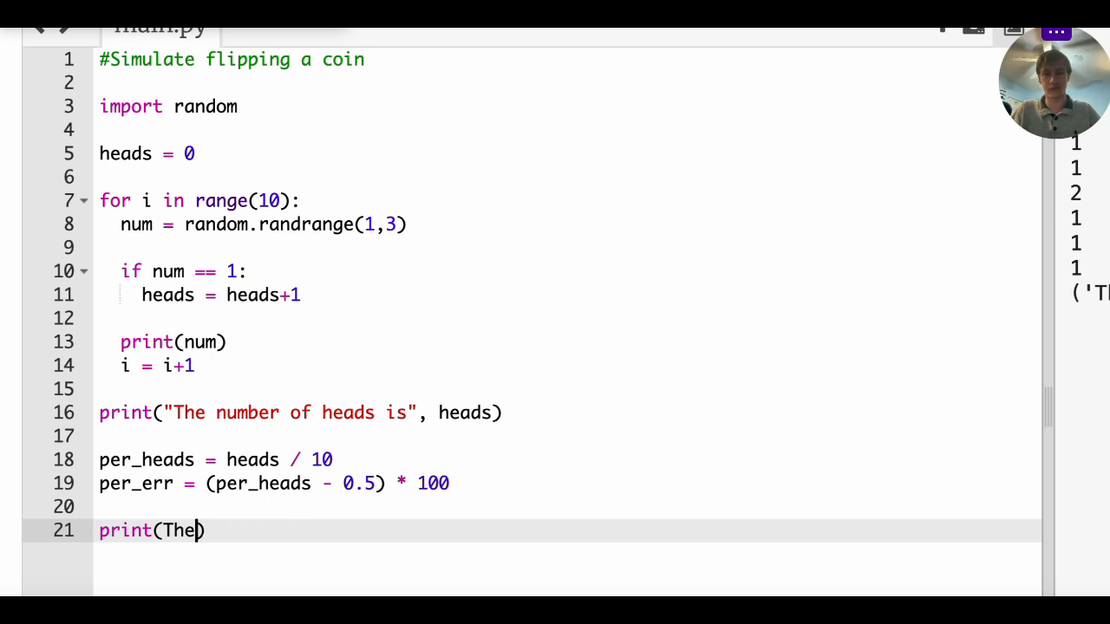
pyautogui.write('"The percen')
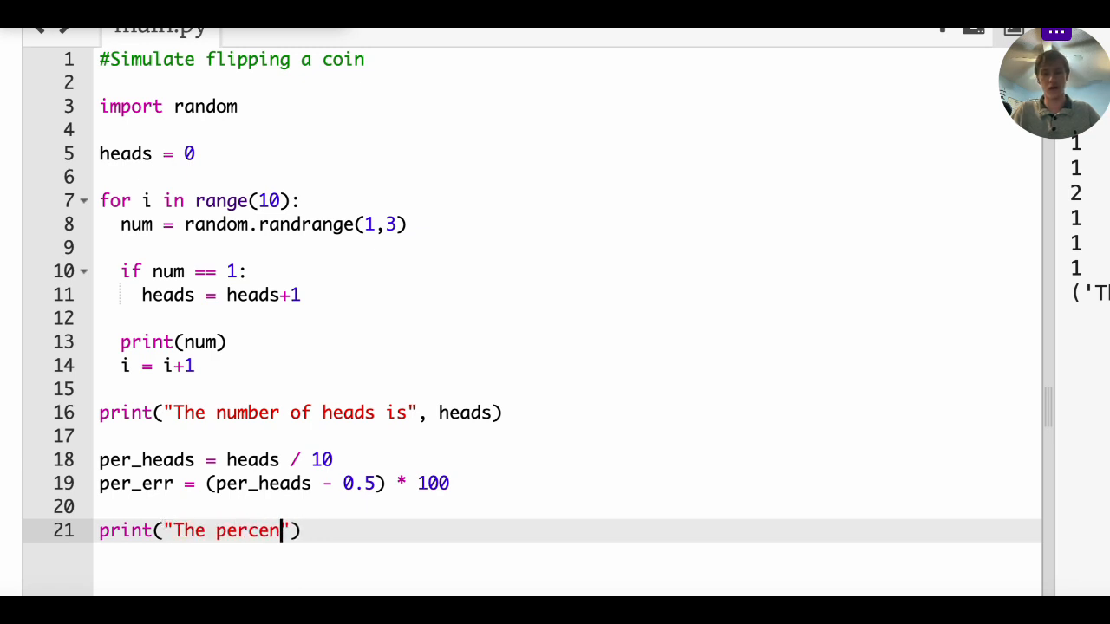
pyautogui.write('t error is:')
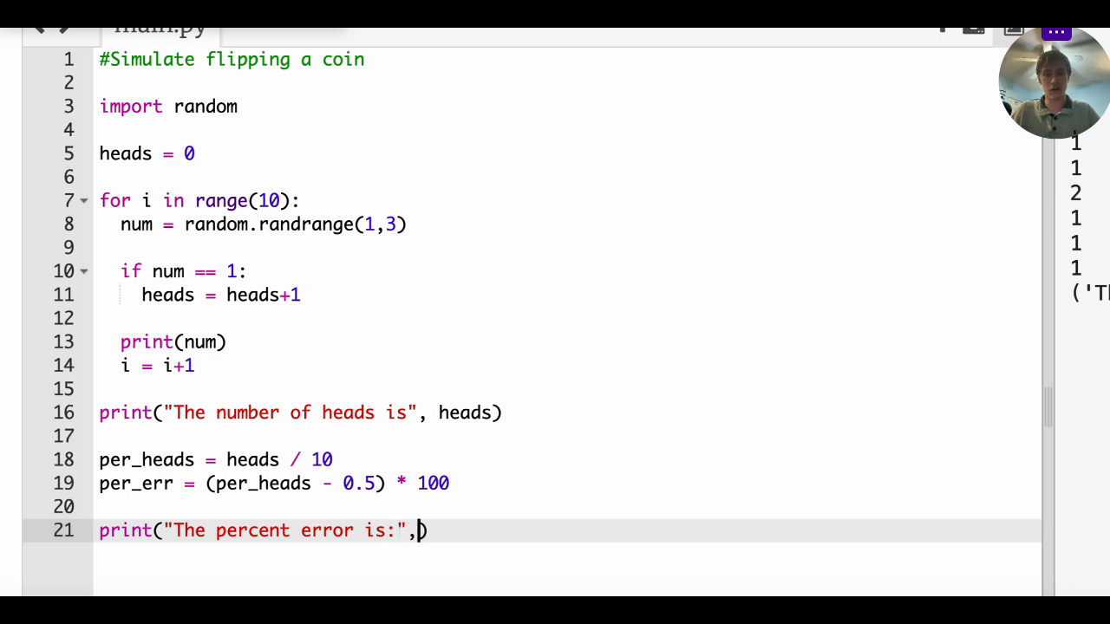
pyautogui.write('per_e')
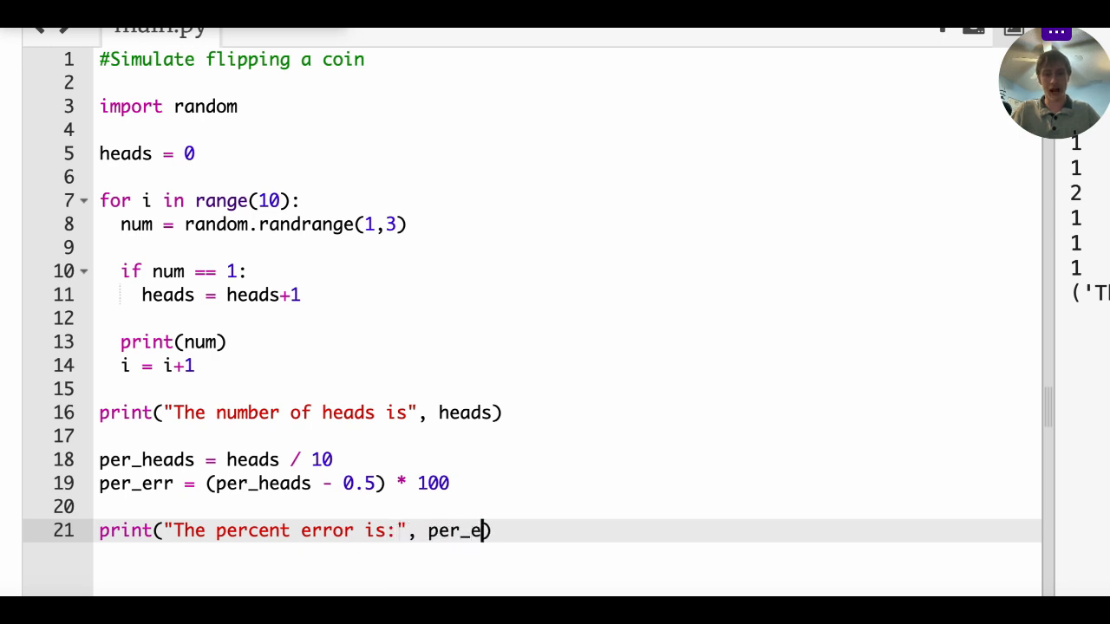
pyautogui.write('rr, "%"')
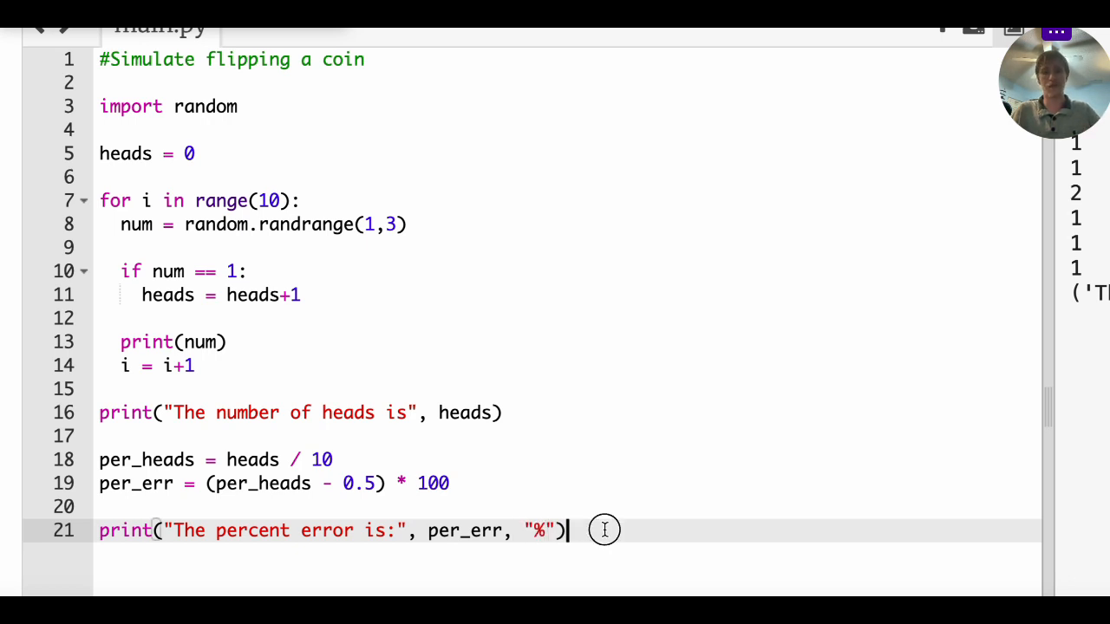
pyautogui.moveTo(536, 257)
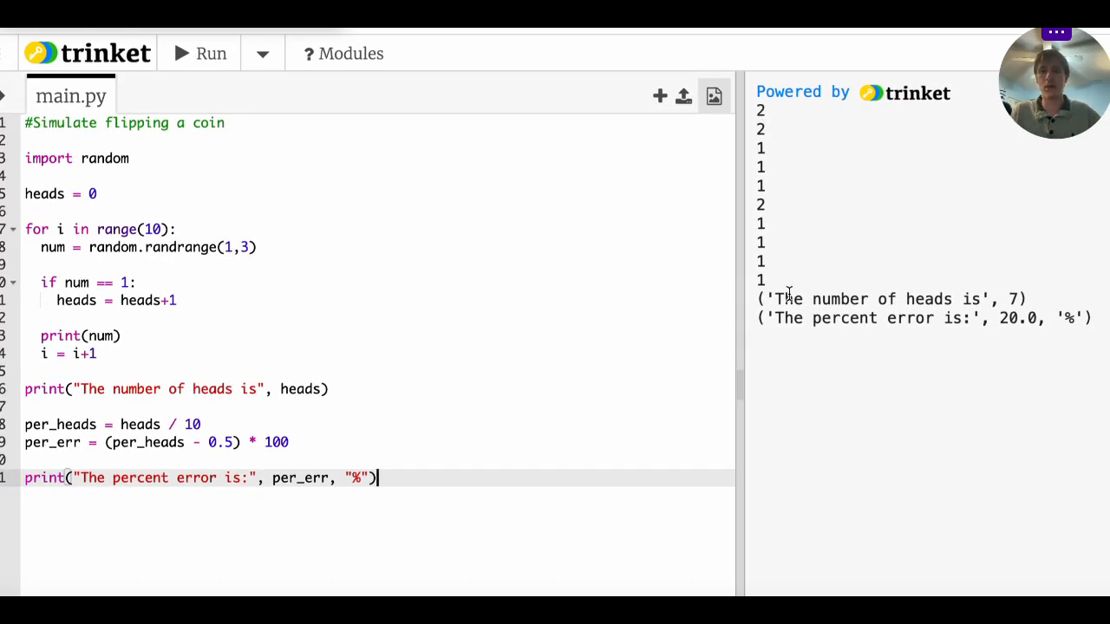
pyautogui.moveTo(1040, 304)
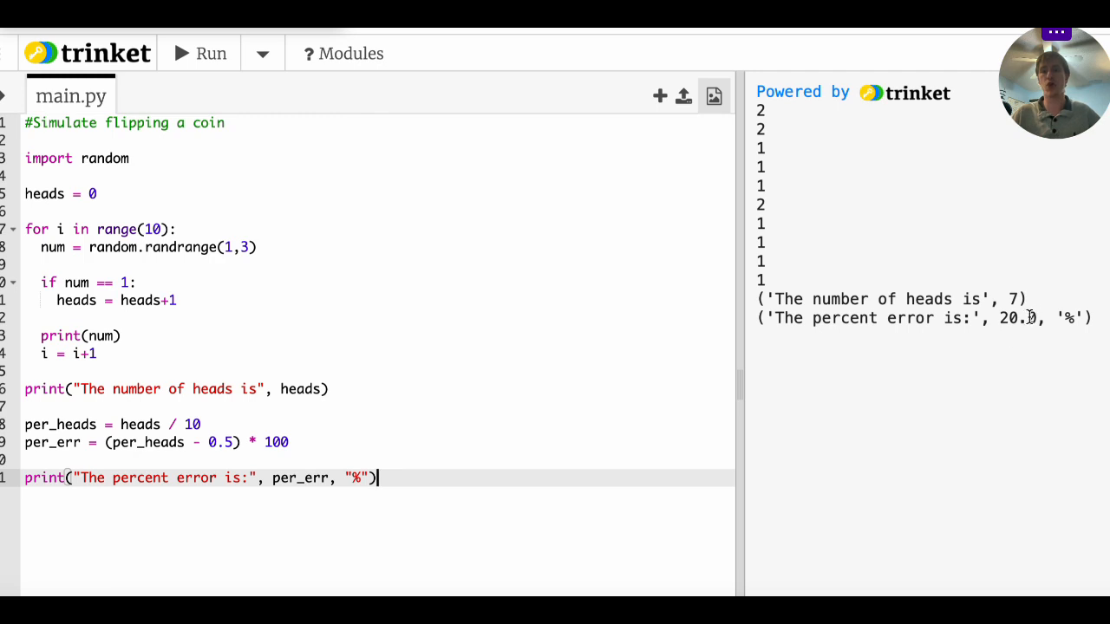
# Highlight the 20.0 percent error value in the output console after running
pyautogui.doubleClick(1017, 319)
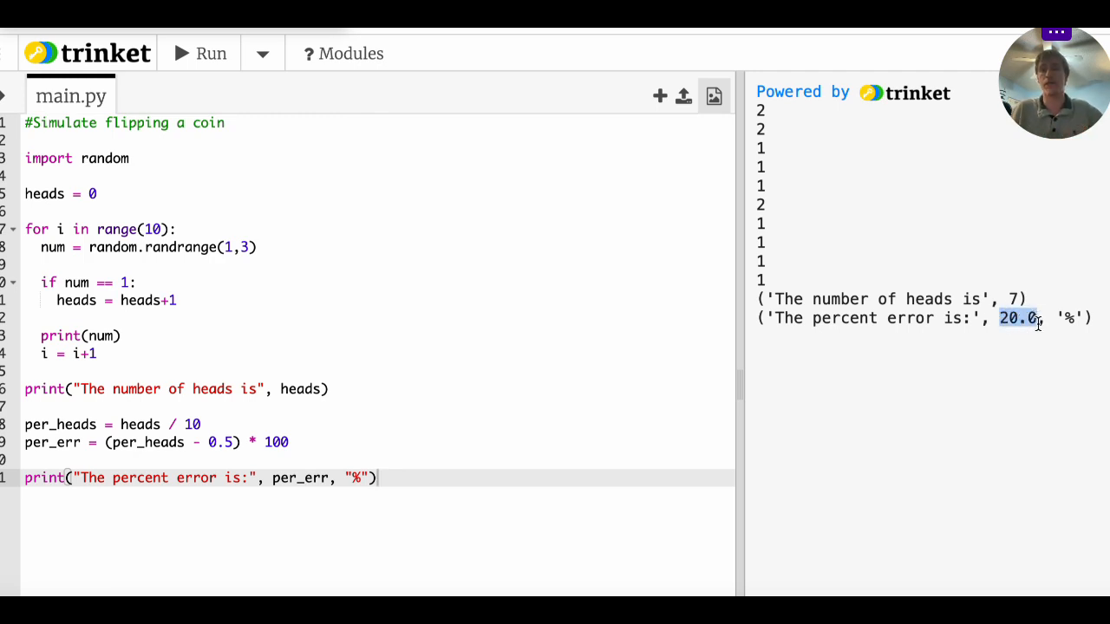
pyautogui.moveTo(969, 364)
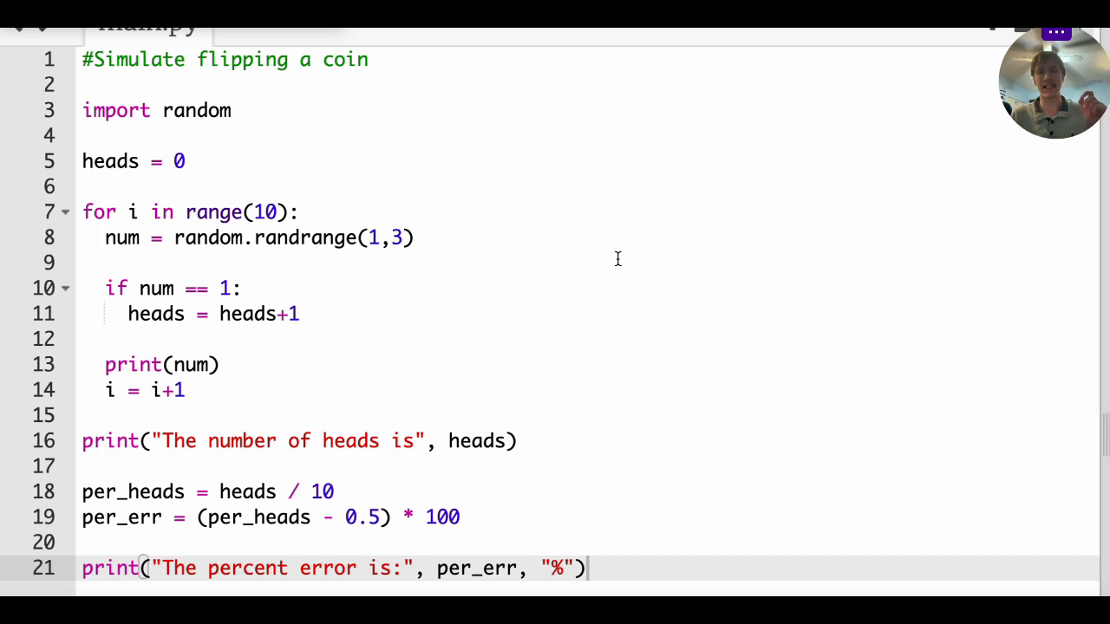
pyautogui.moveTo(294, 344)
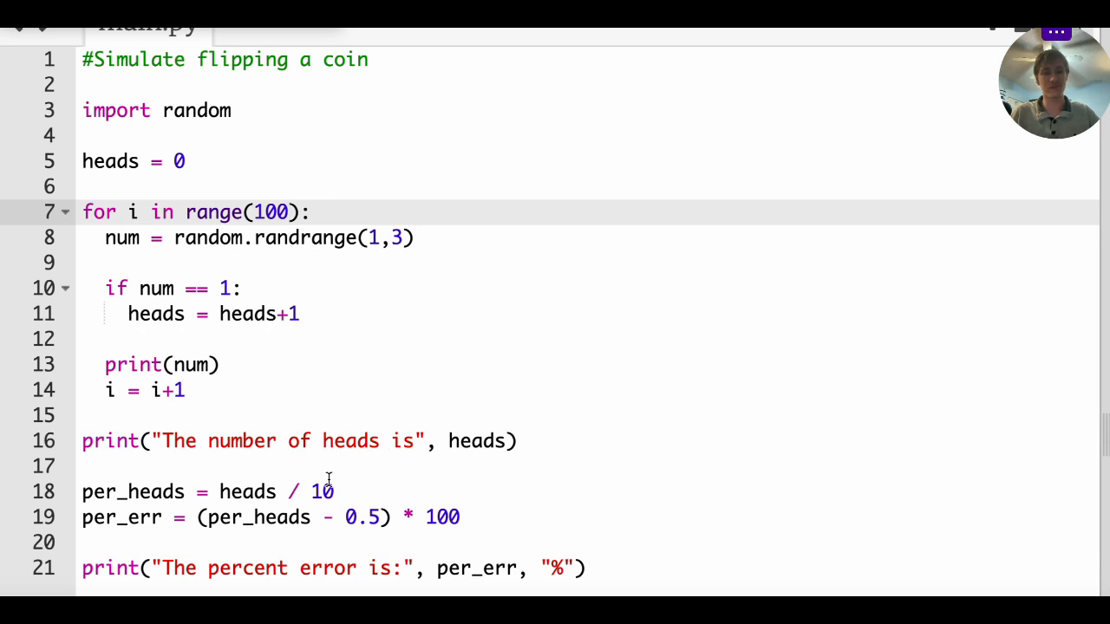
# Change the loop to range(100) and per_heads to heads / 100
pyautogui.write('0')
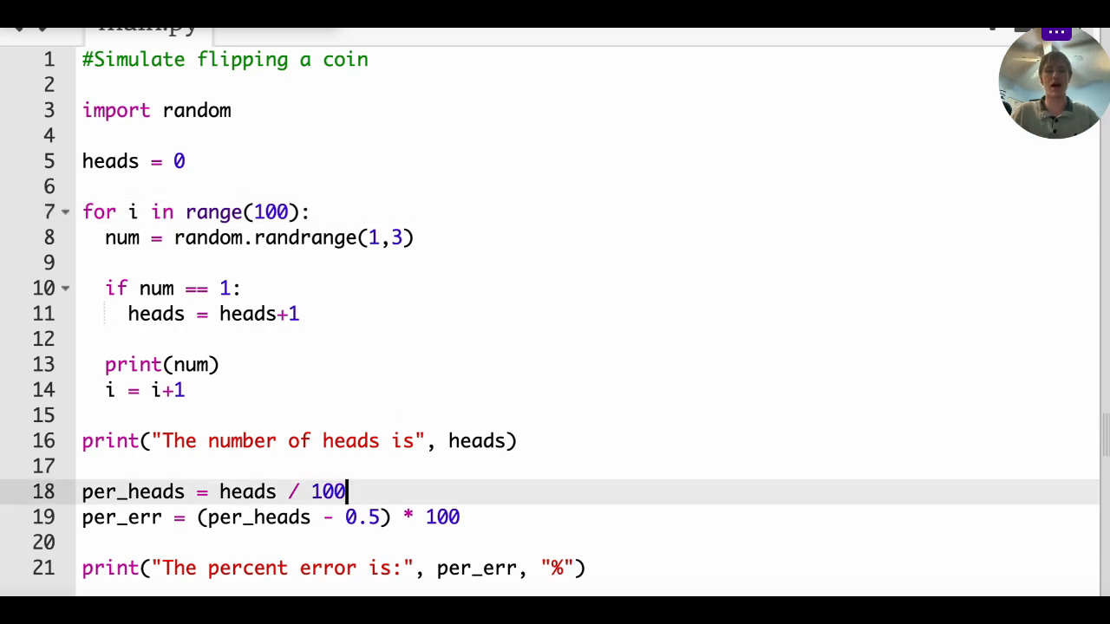
pyautogui.moveTo(751, 430)
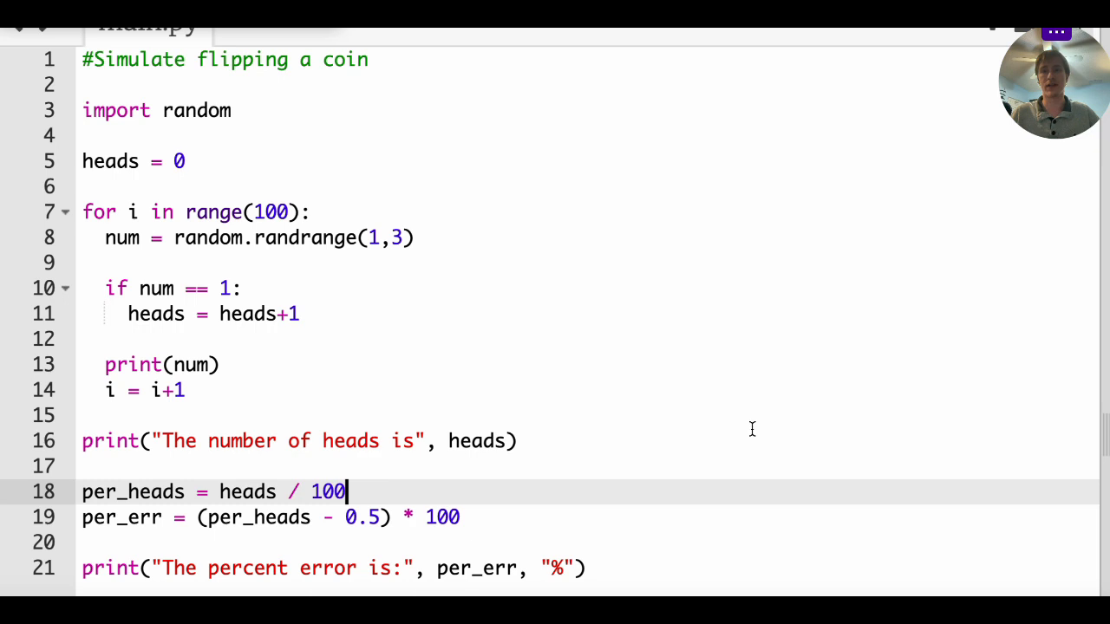
pyautogui.moveTo(565, 357)
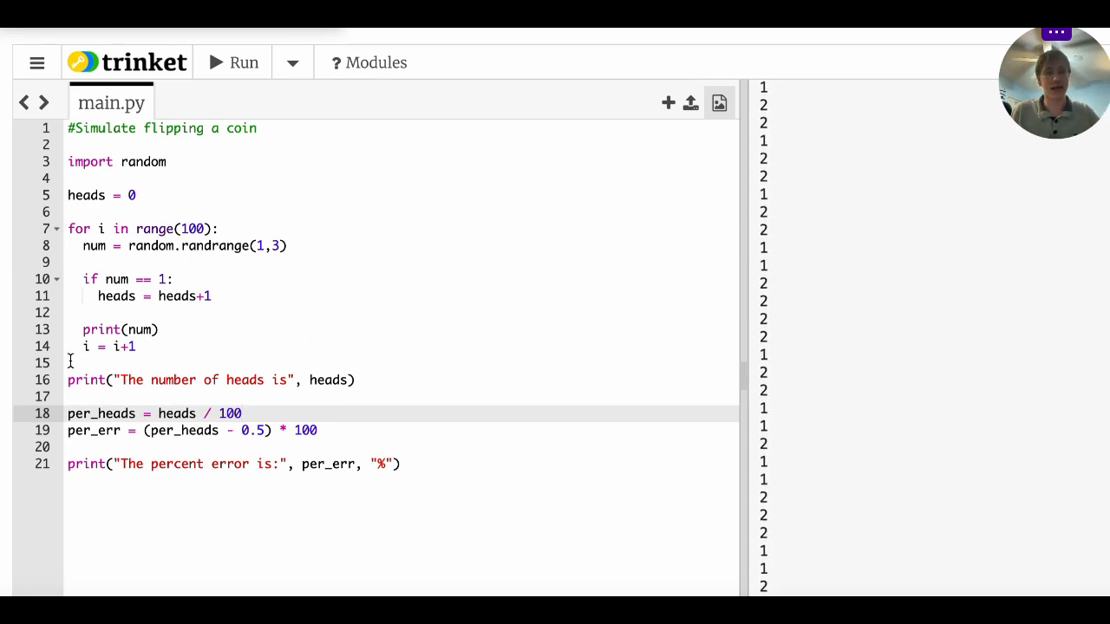
# Comment out print(num) and rerun the 100-flip simulation repeatedly, getting heads counts 45 to 58
pyautogui.click(130, 330)
pyautogui.write('#')
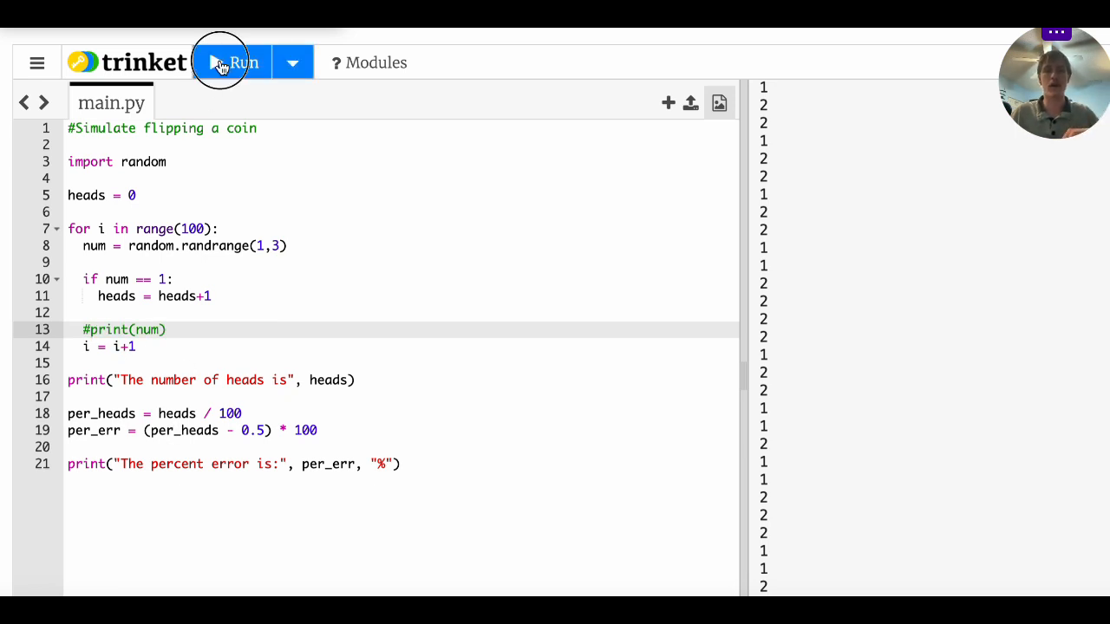
pyautogui.click(233, 62)
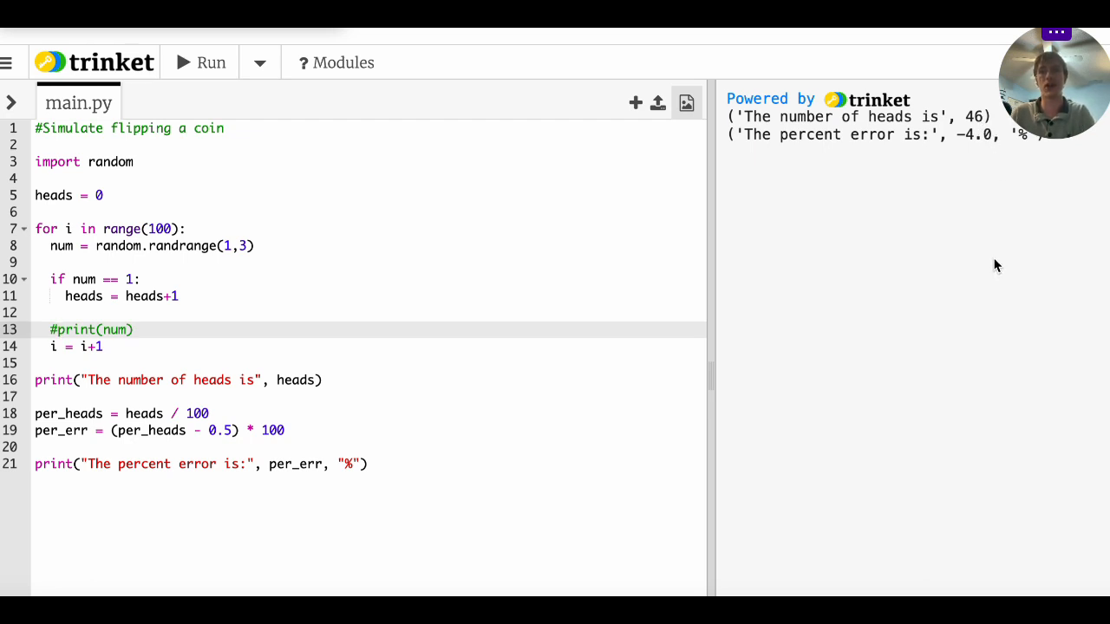
pyautogui.moveTo(954, 142)
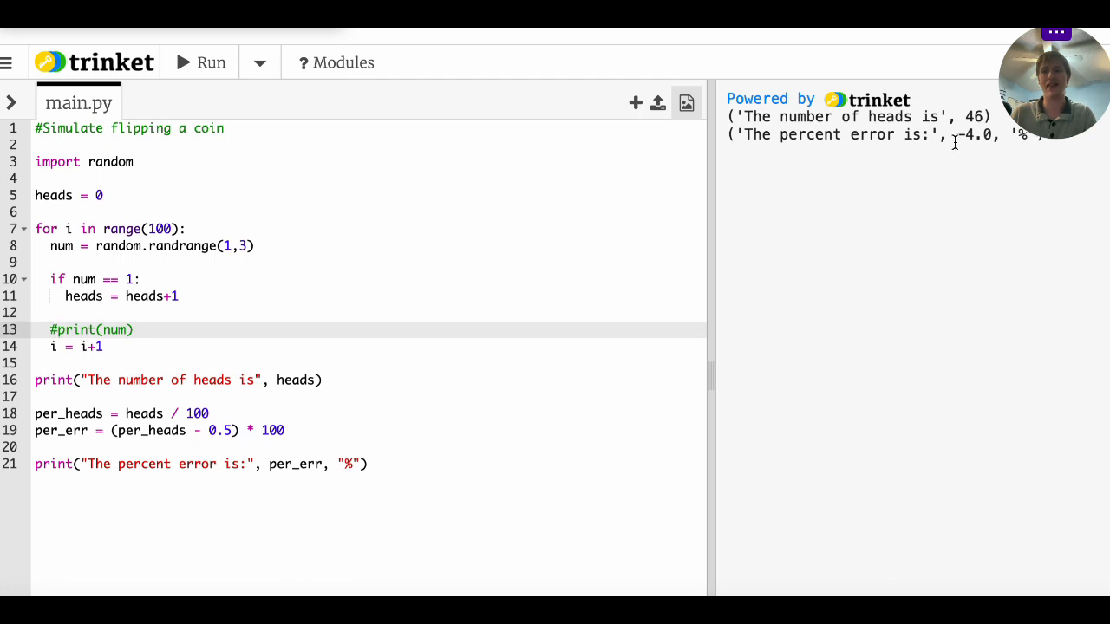
pyautogui.moveTo(1003, 236)
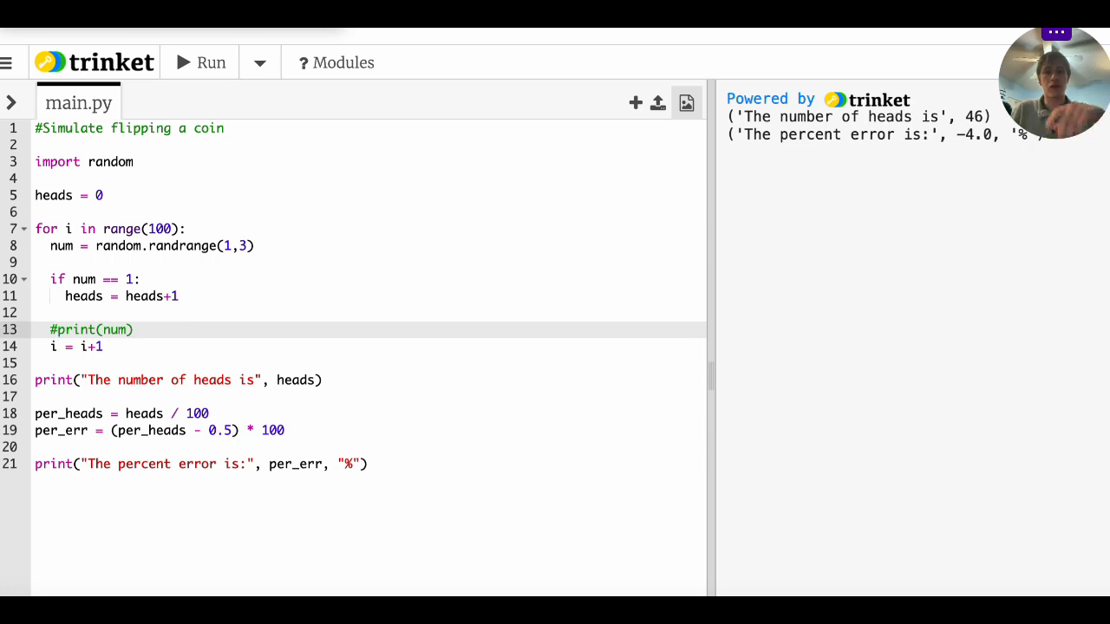
pyautogui.click(199, 63)
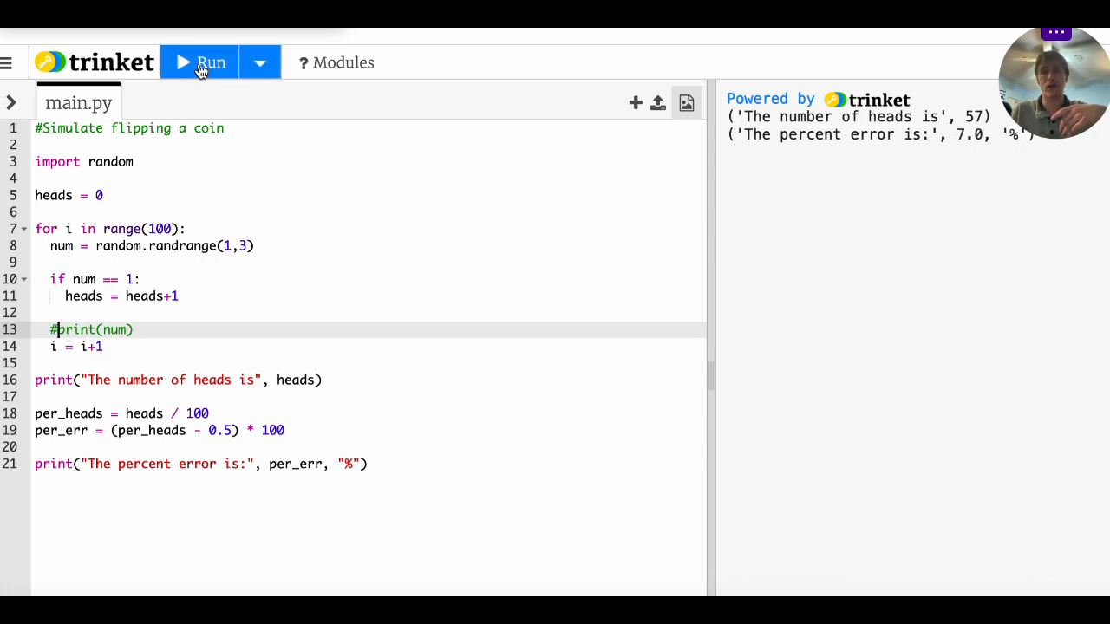
pyautogui.click(212, 62)
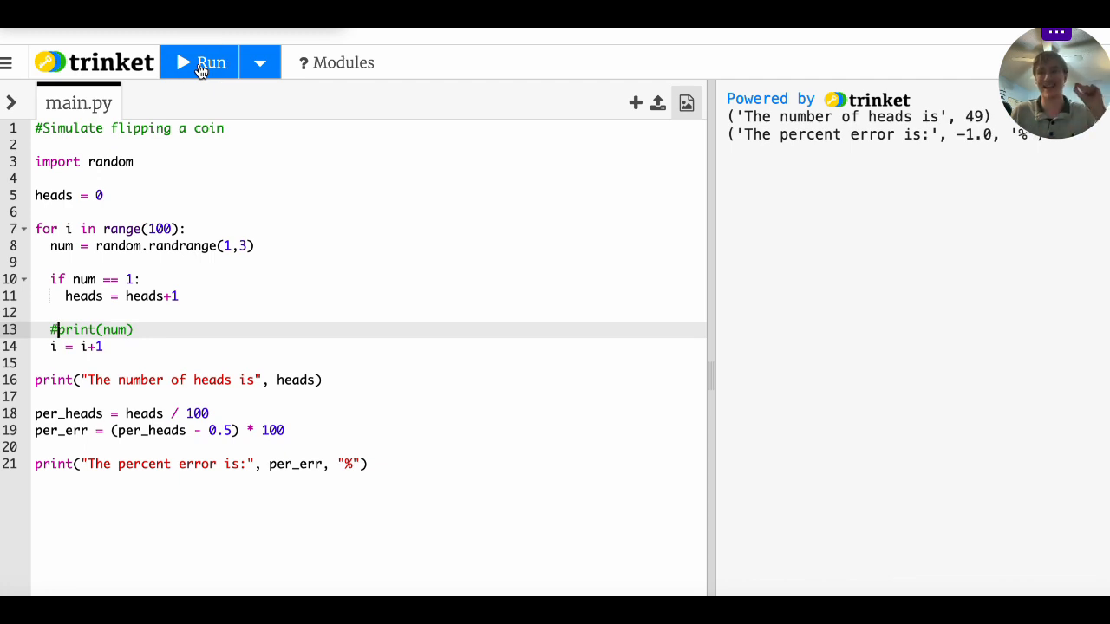
pyautogui.click(212, 62)
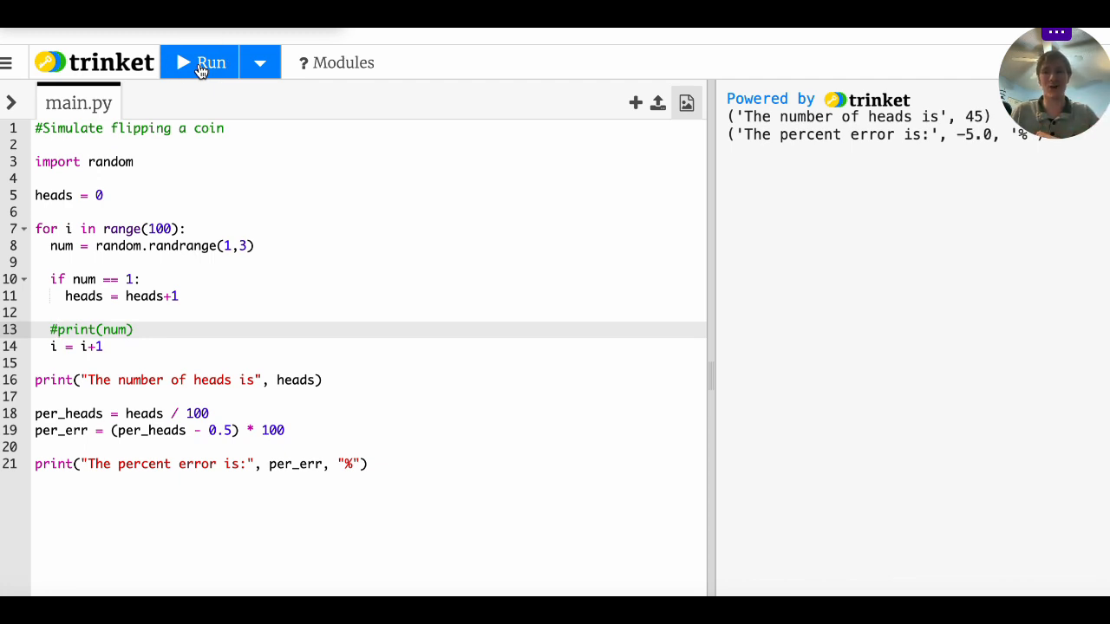
pyautogui.click(211, 62)
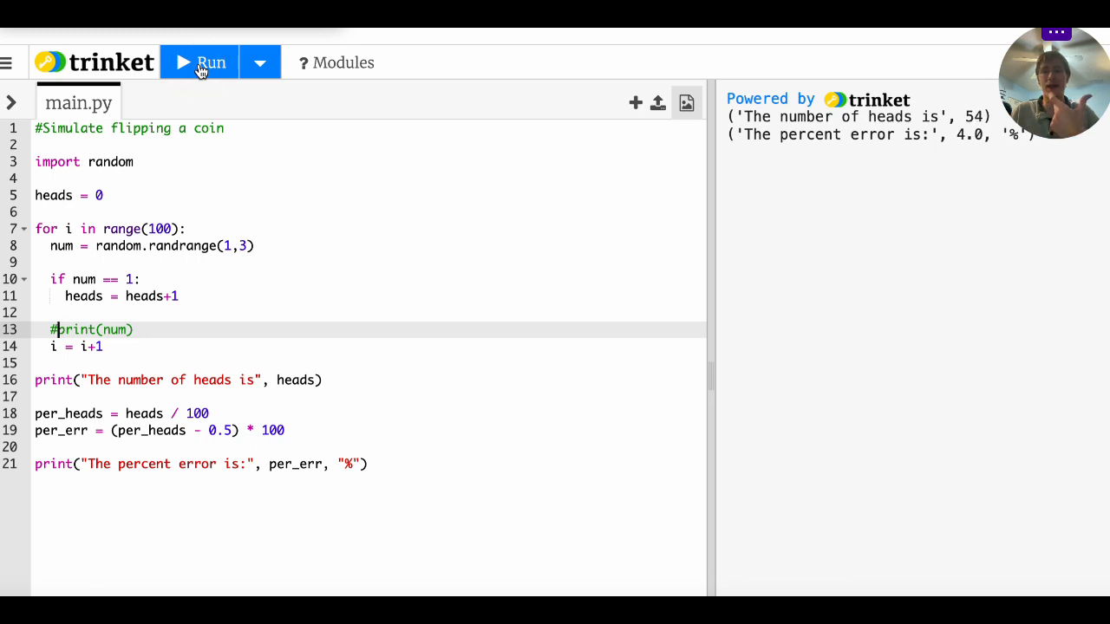
pyautogui.click(212, 63)
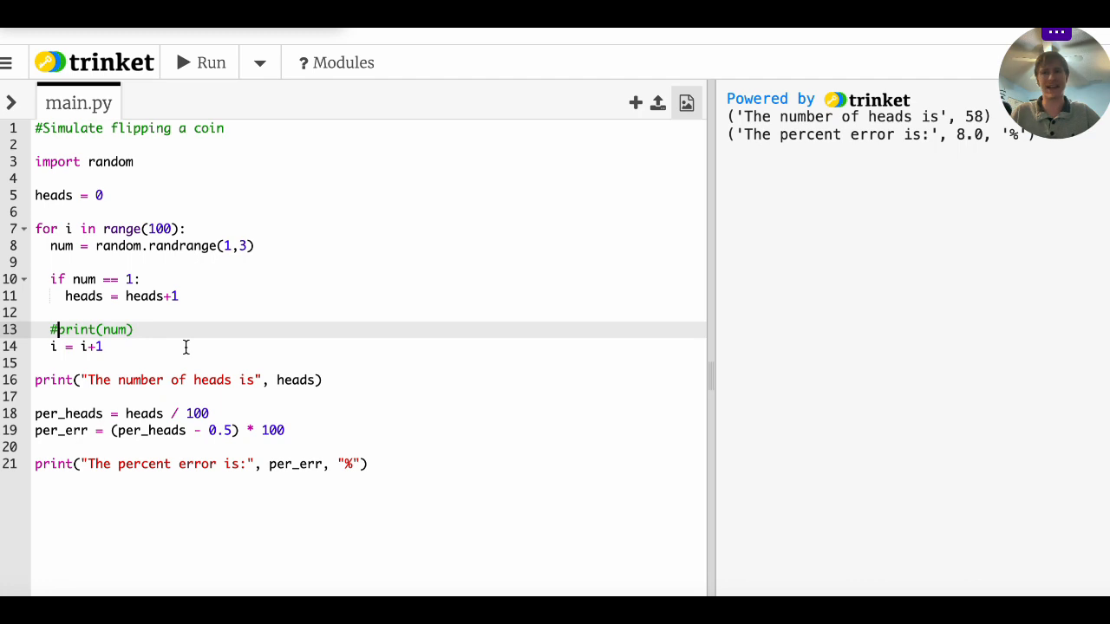
pyautogui.moveTo(177, 235)
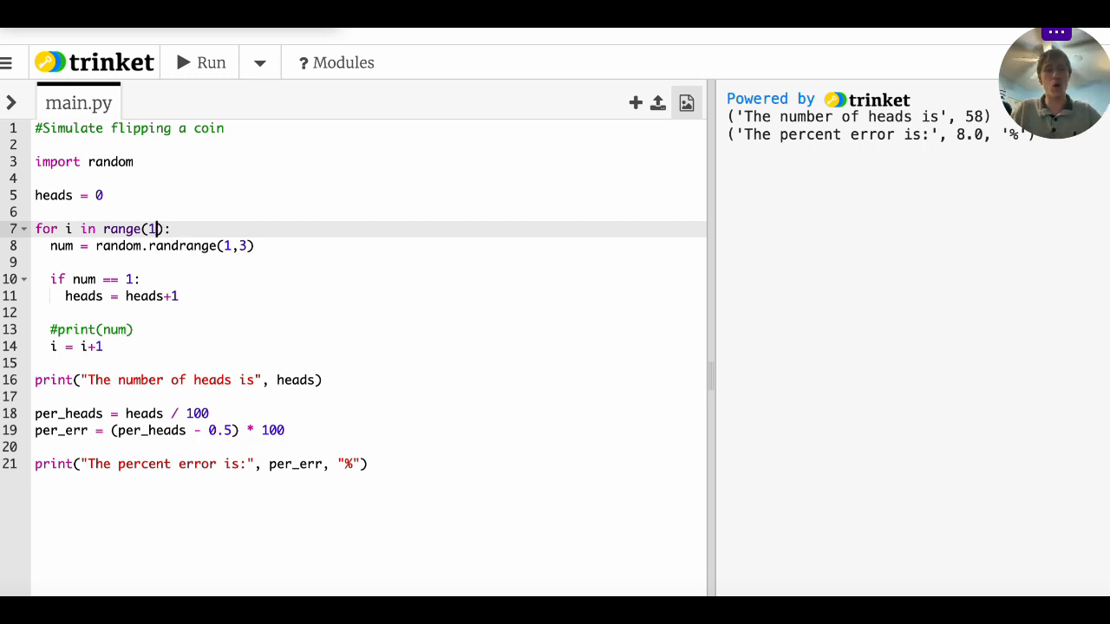
# Change the loop to range(1000000) and per_heads to heads / 1000000
pyautogui.write('000000')
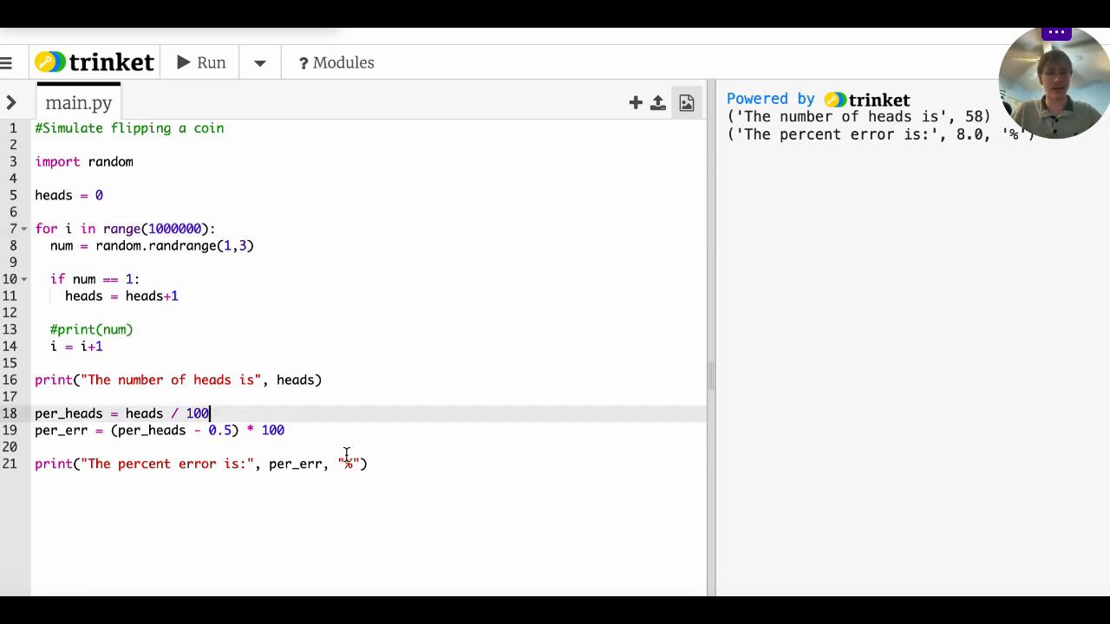
pyautogui.write('00')
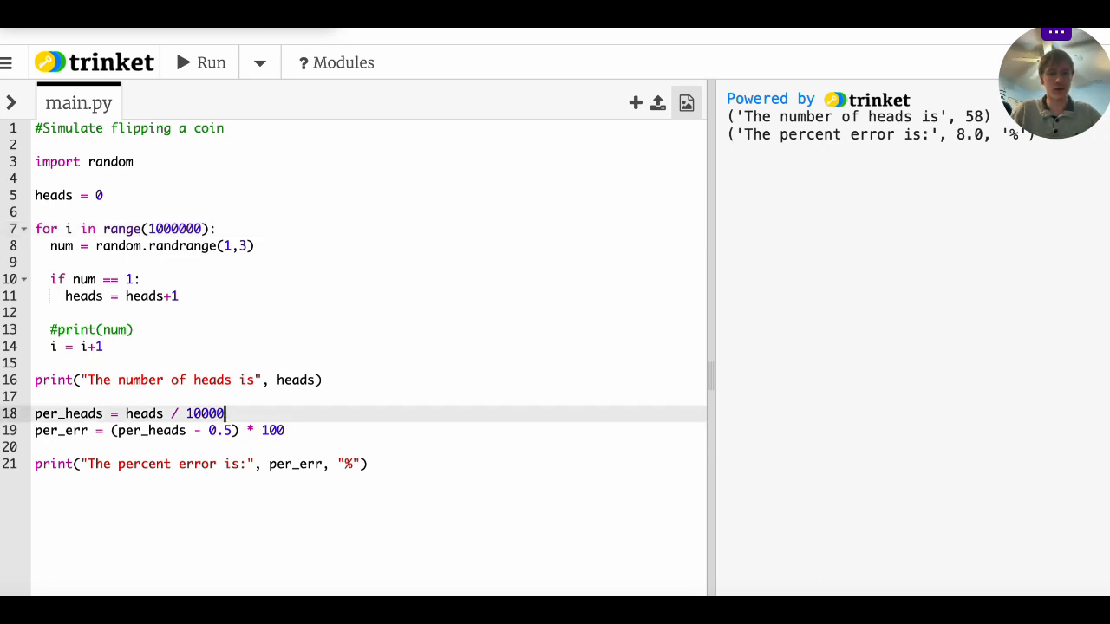
pyautogui.write('0000')
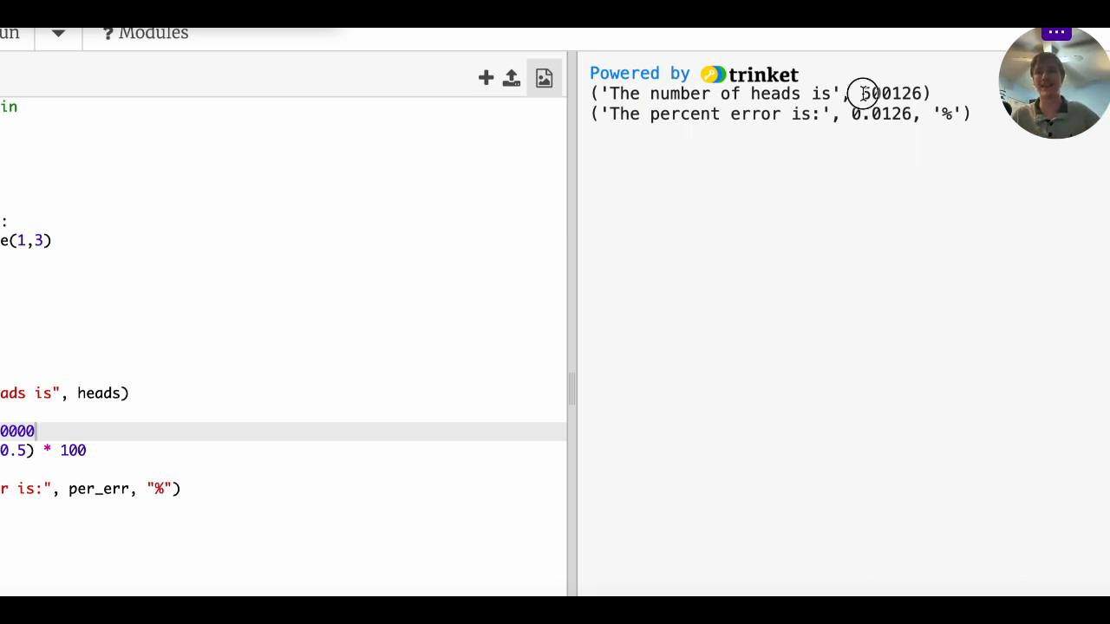
# Run the million-flip simulation twice, getting about 500126 and 500601 heads with errors under 0.07%
pyautogui.doubleClick(876, 94)
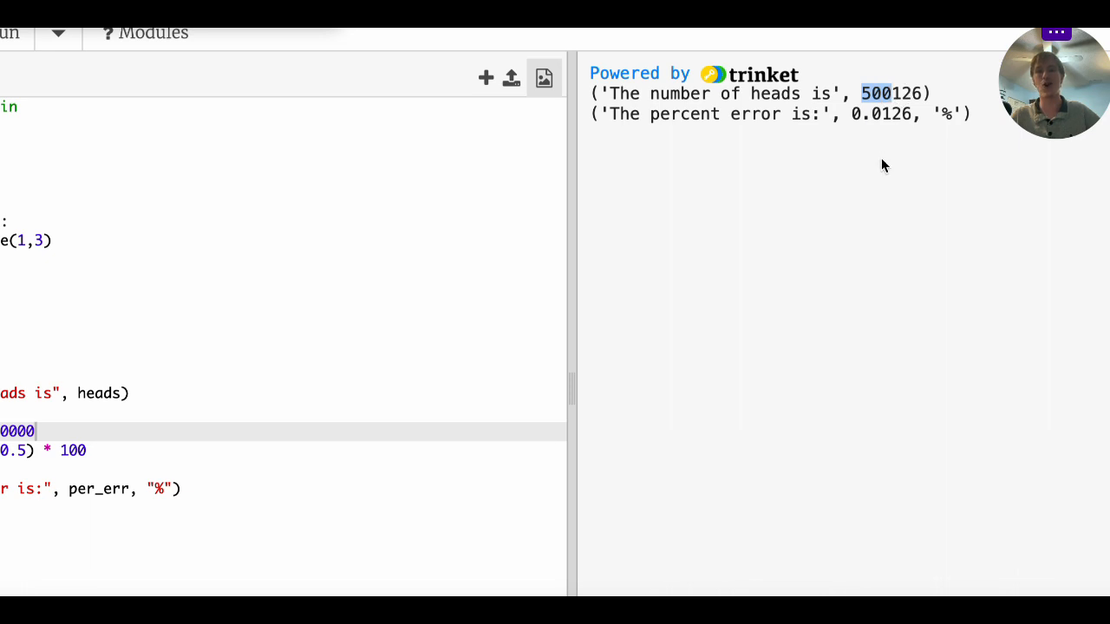
pyautogui.moveTo(852, 111)
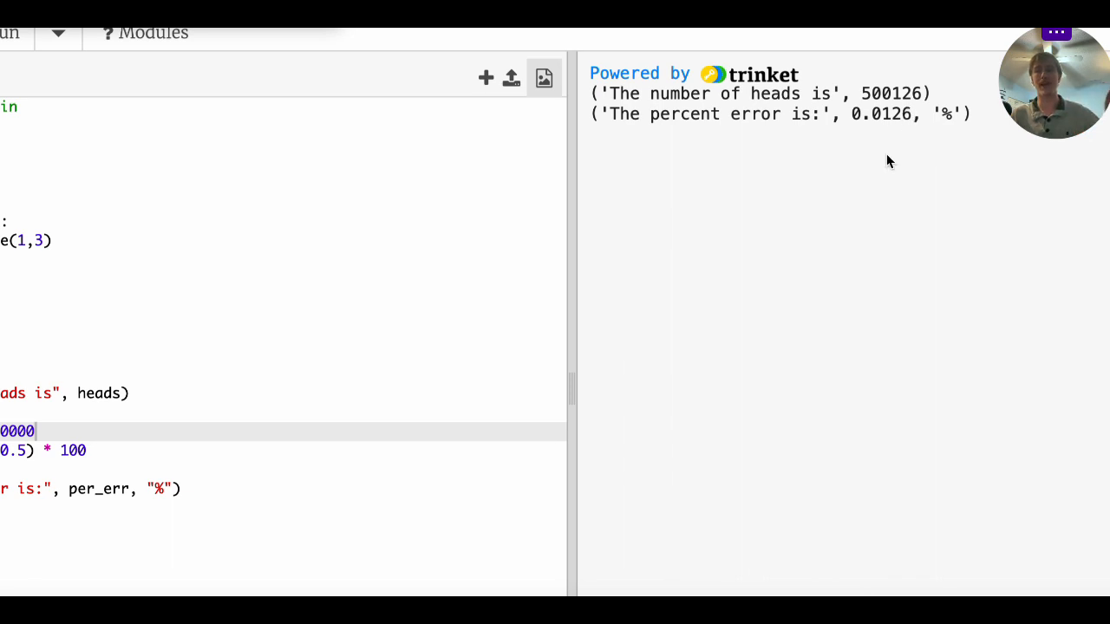
pyautogui.moveTo(769, 276)
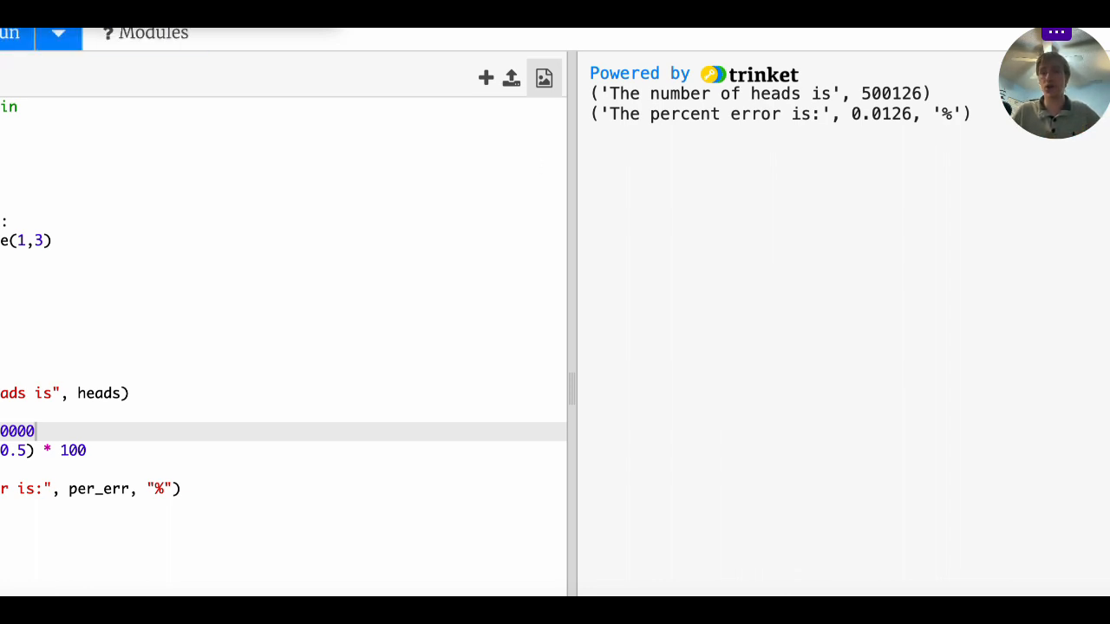
pyautogui.click(14, 31)
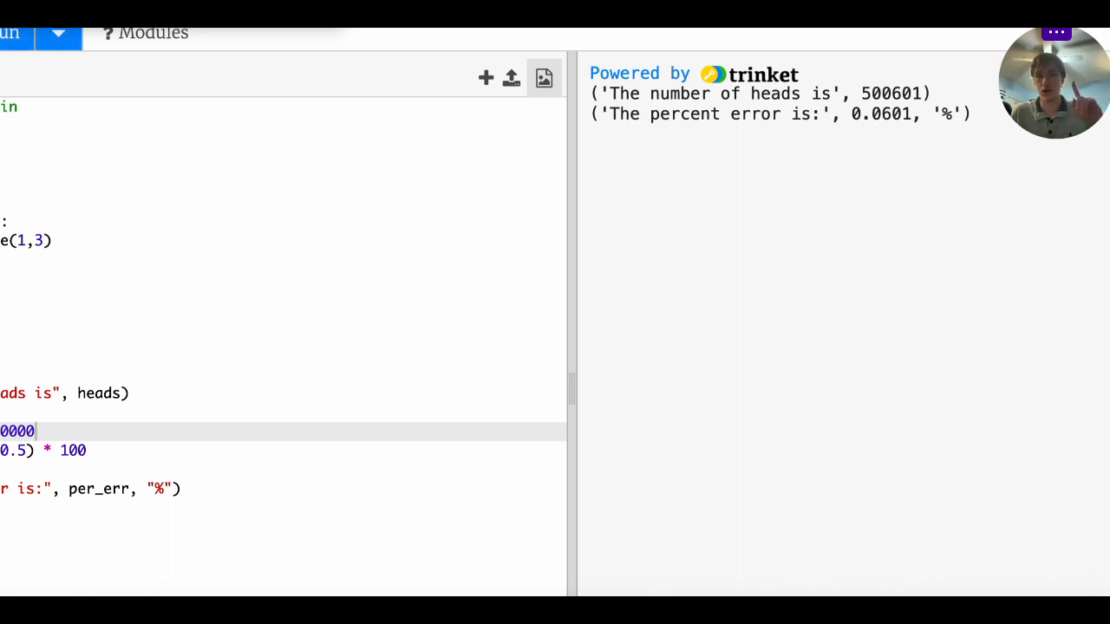
pyautogui.click(8, 31)
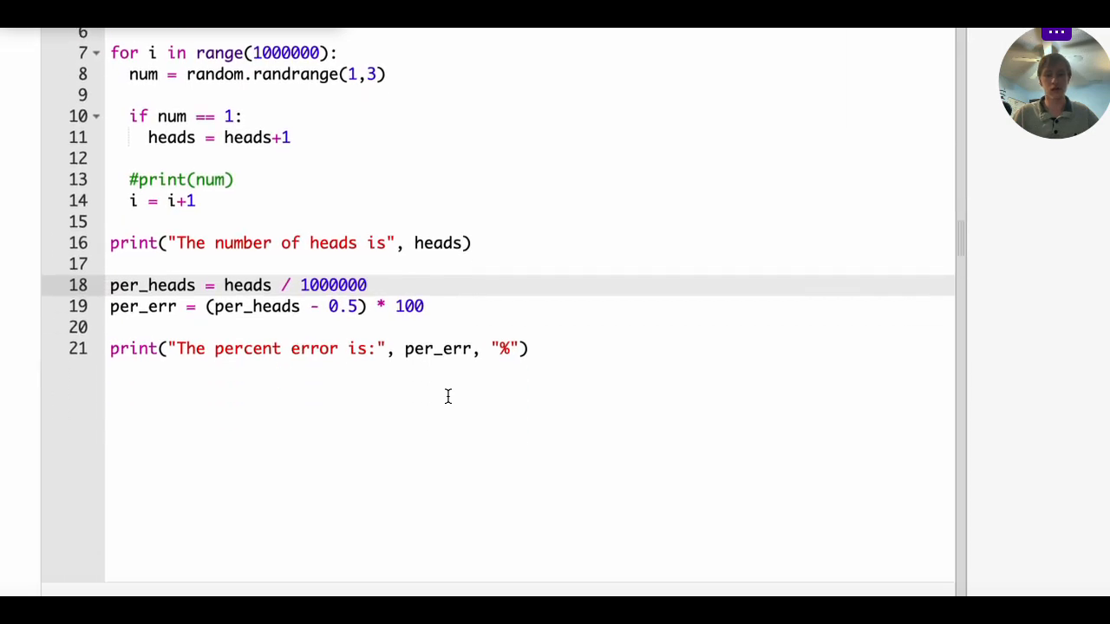
# Add a commented exercise: write a program to simulate the paradox given by de Mere in the previous episode
pyautogui.click(530, 349)
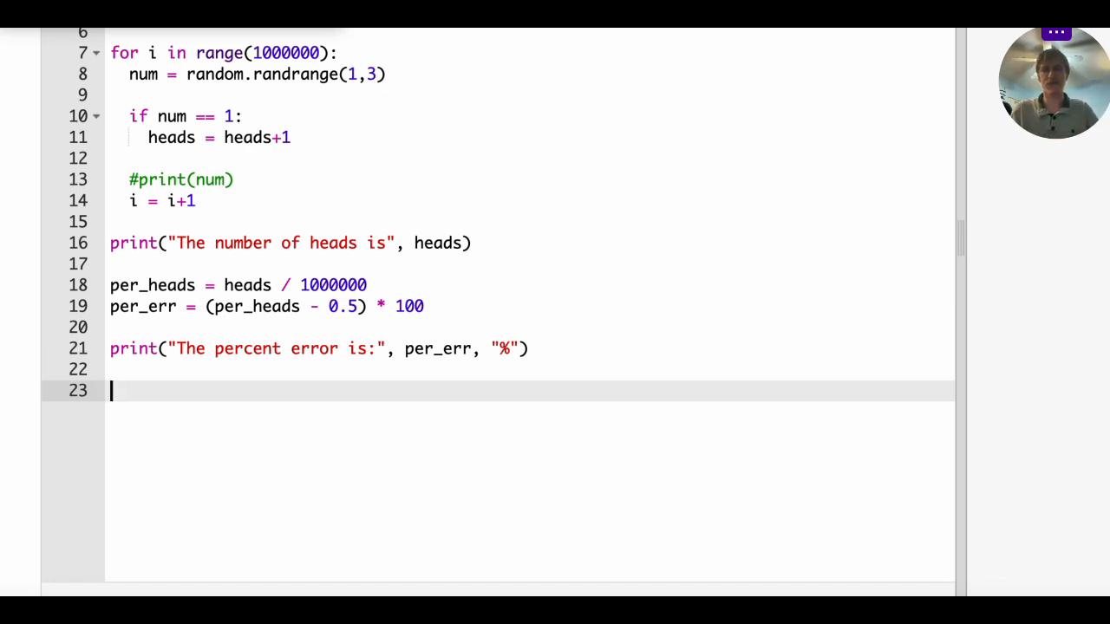
pyautogui.write('Exerc')
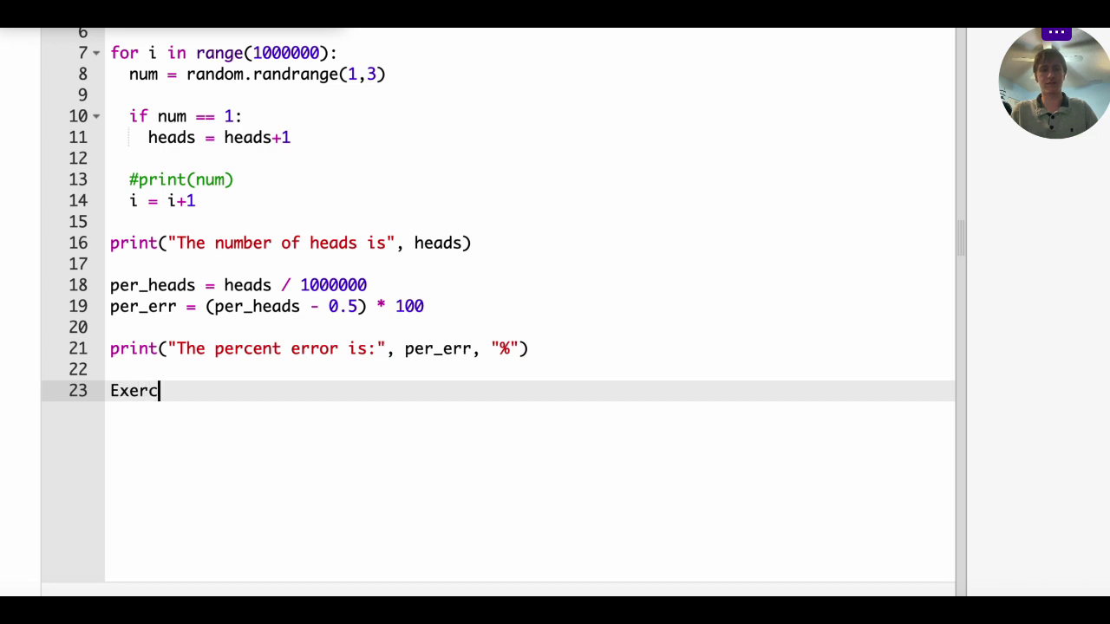
pyautogui.write('ise: Write a pr')
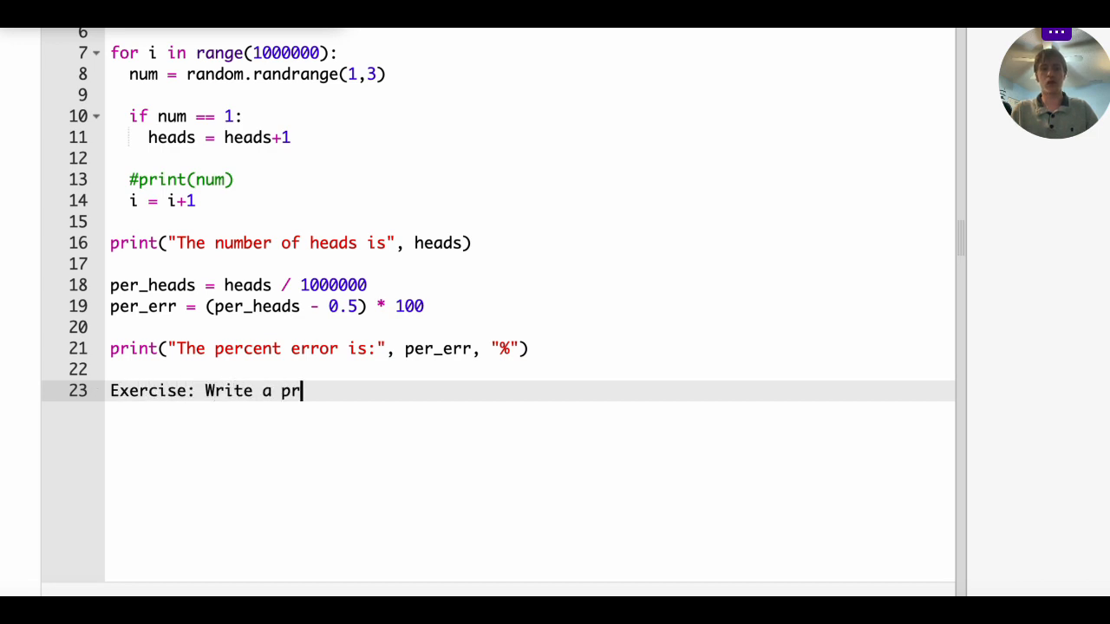
pyautogui.write('ogram to simulate')
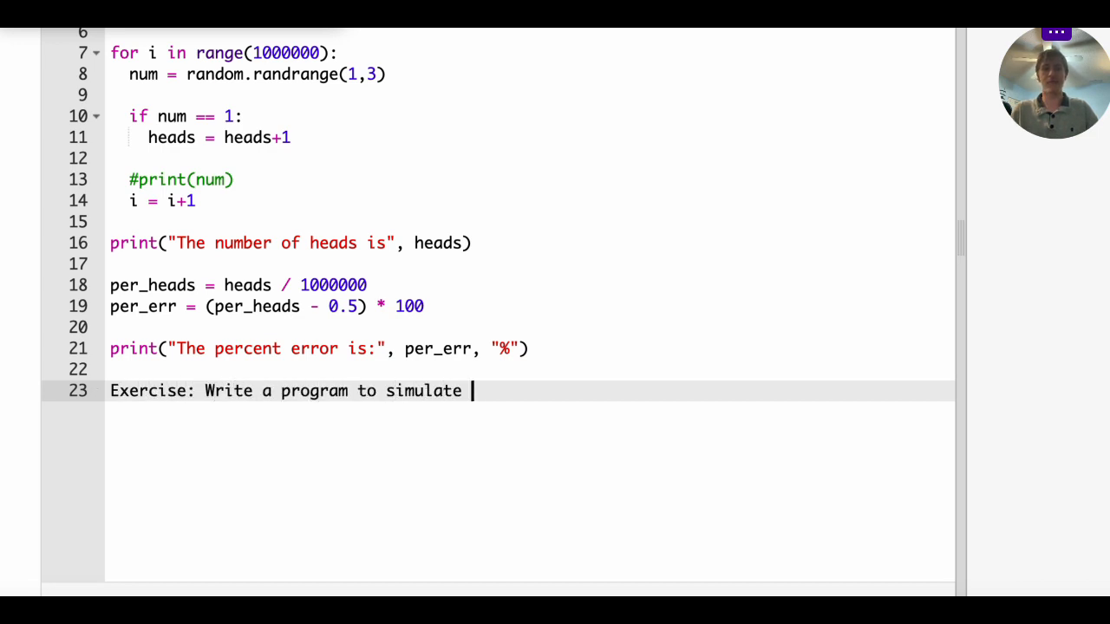
pyautogui.write('de Mere')
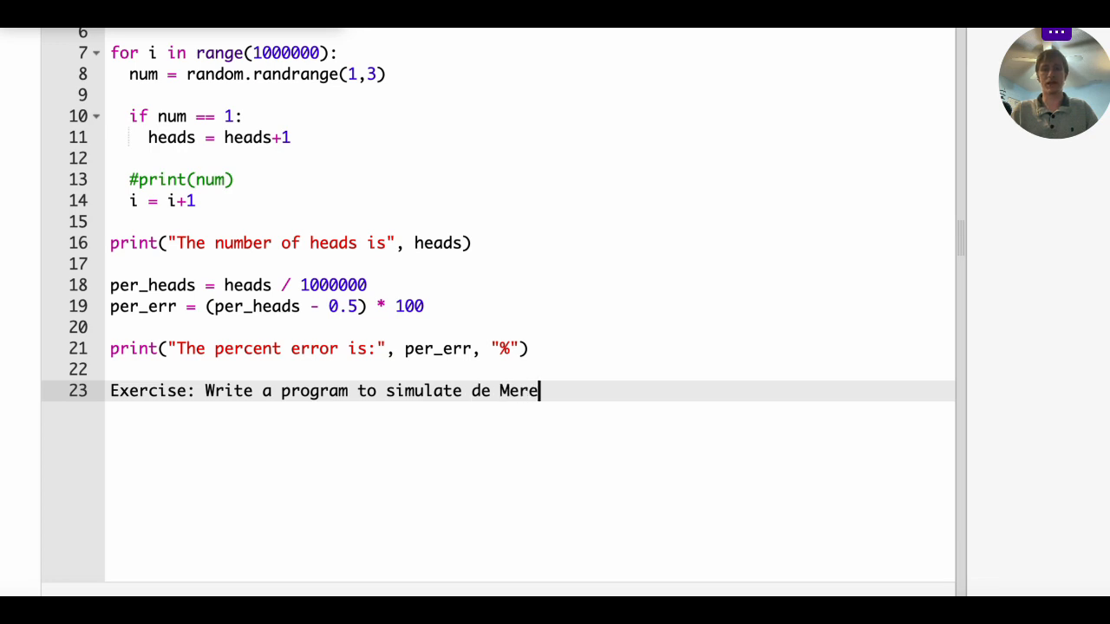
pyautogui.write("'s pa")
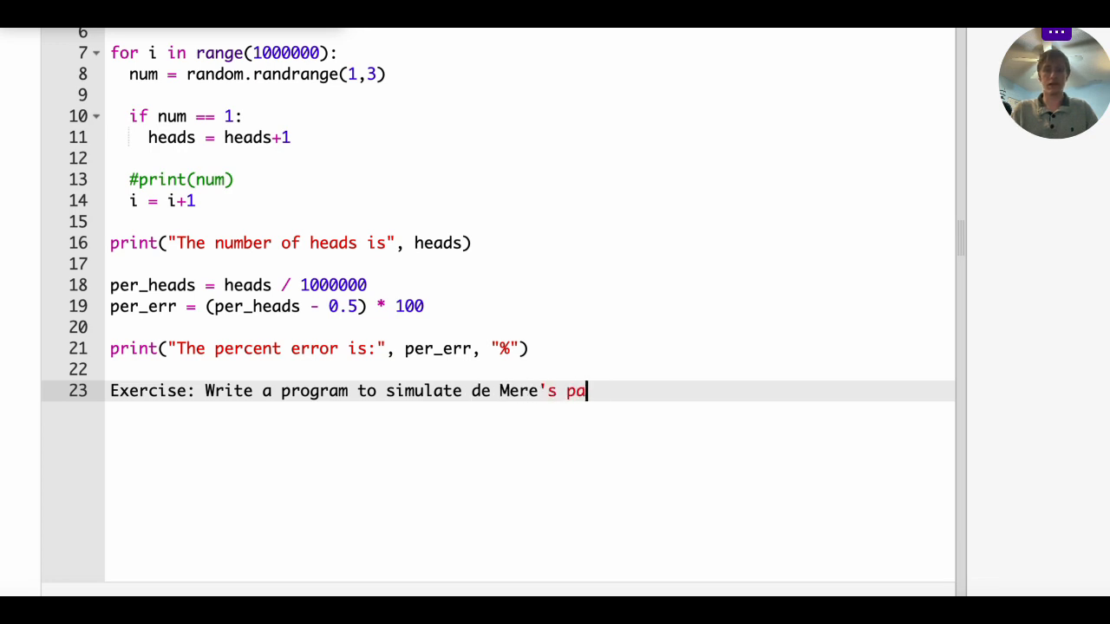
pyautogui.press('Backspace')
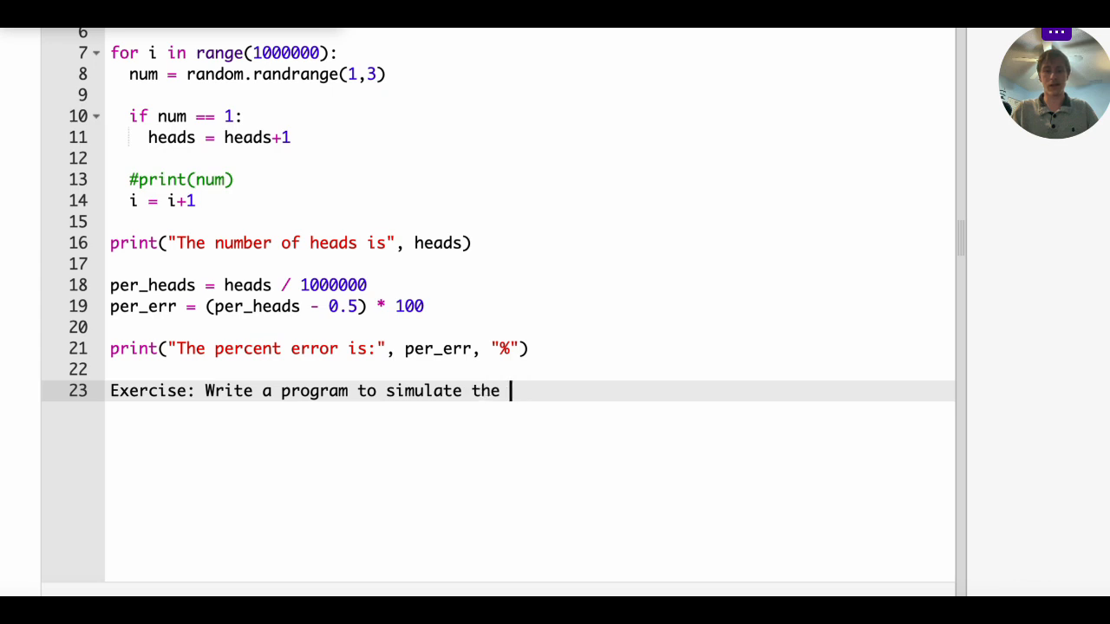
pyautogui.write('paradox')
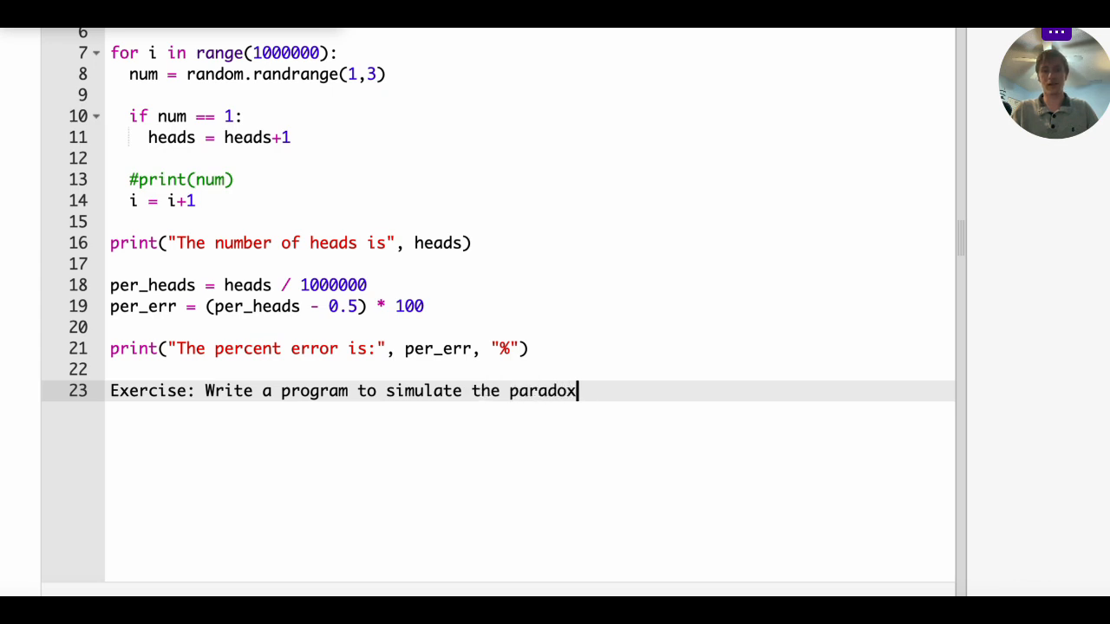
pyautogui.write('given by de Mere')
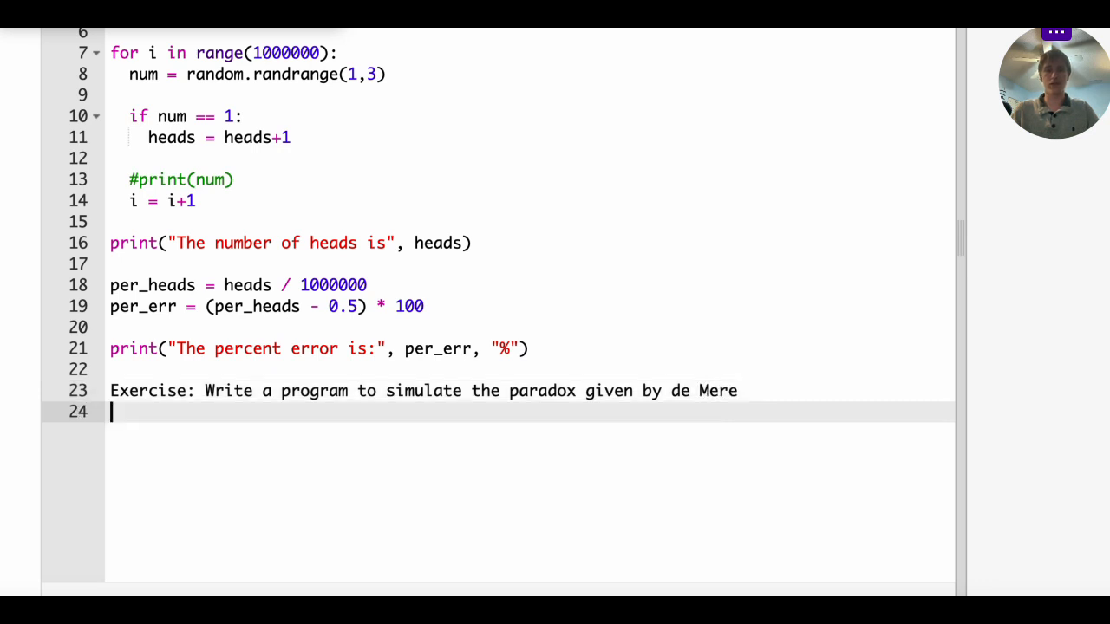
pyautogui.write('in')
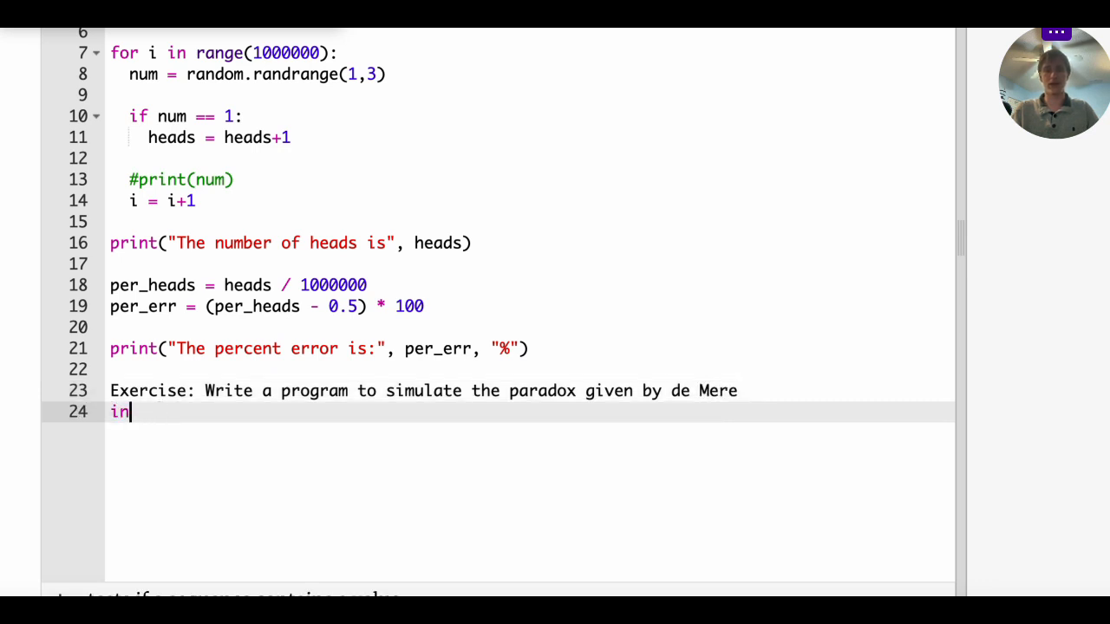
pyautogui.write('the previous')
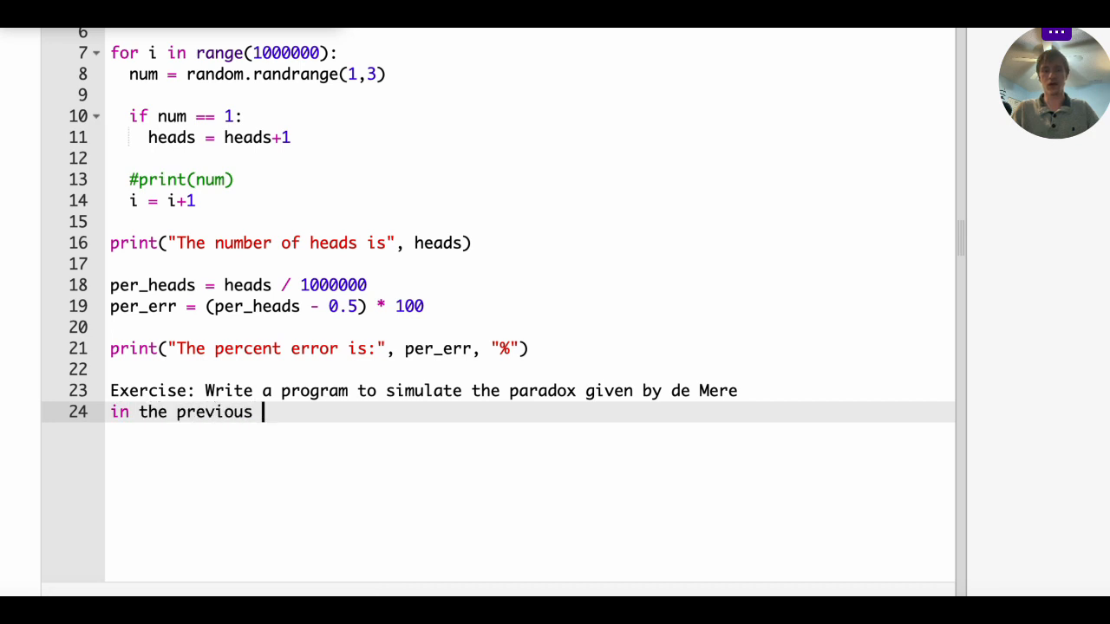
pyautogui.write('episode')
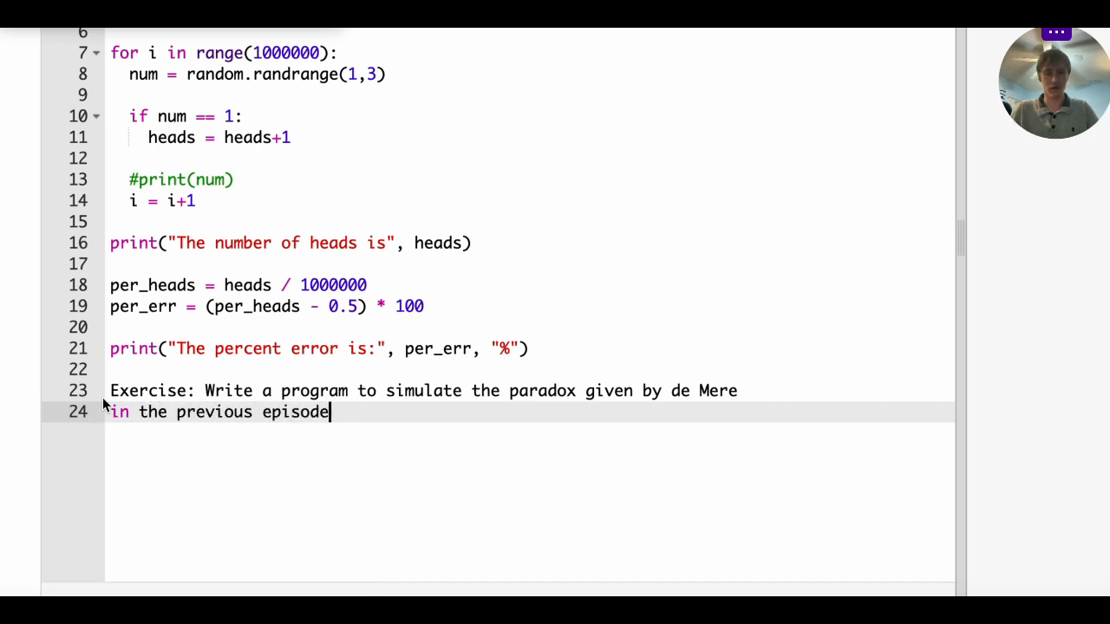
pyautogui.write('#')
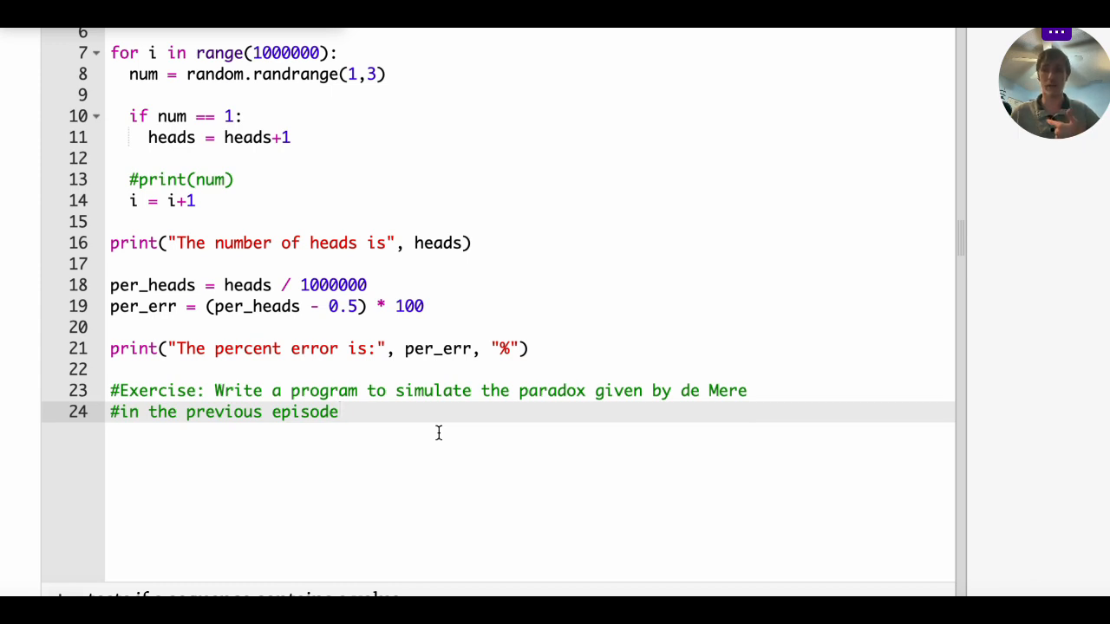
pyautogui.moveTo(206, 171)
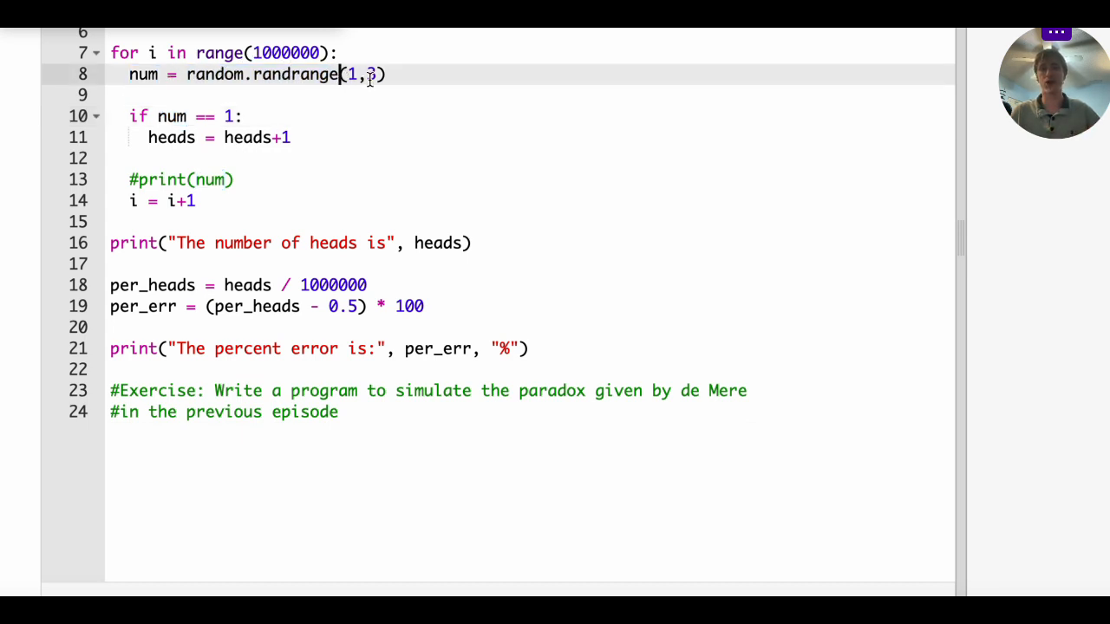
pyautogui.click(368, 137)
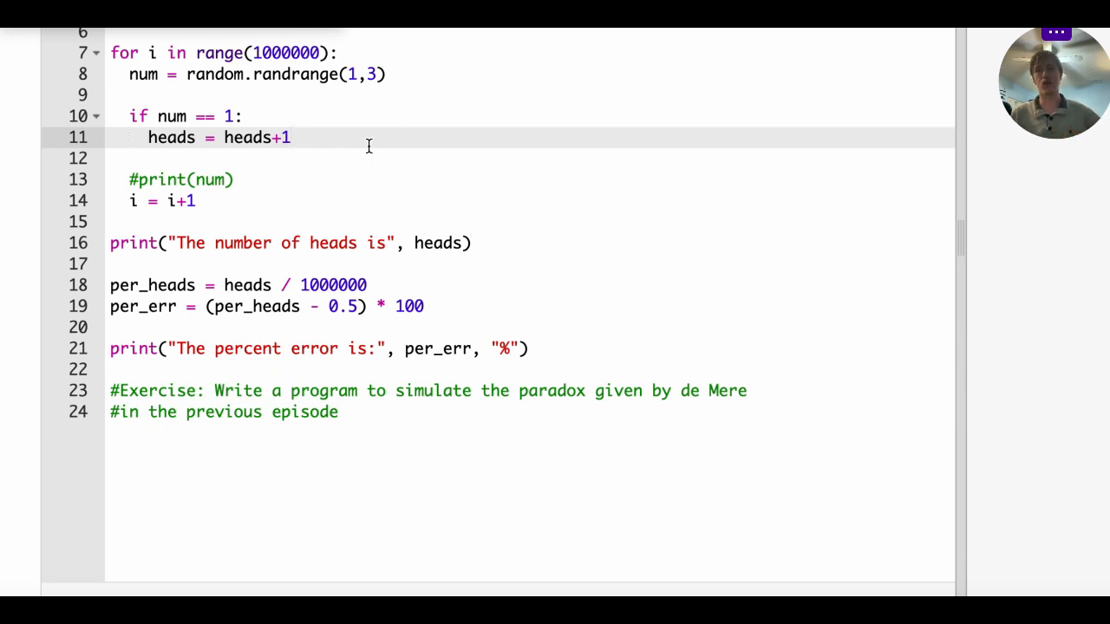
pyautogui.moveTo(235, 236)
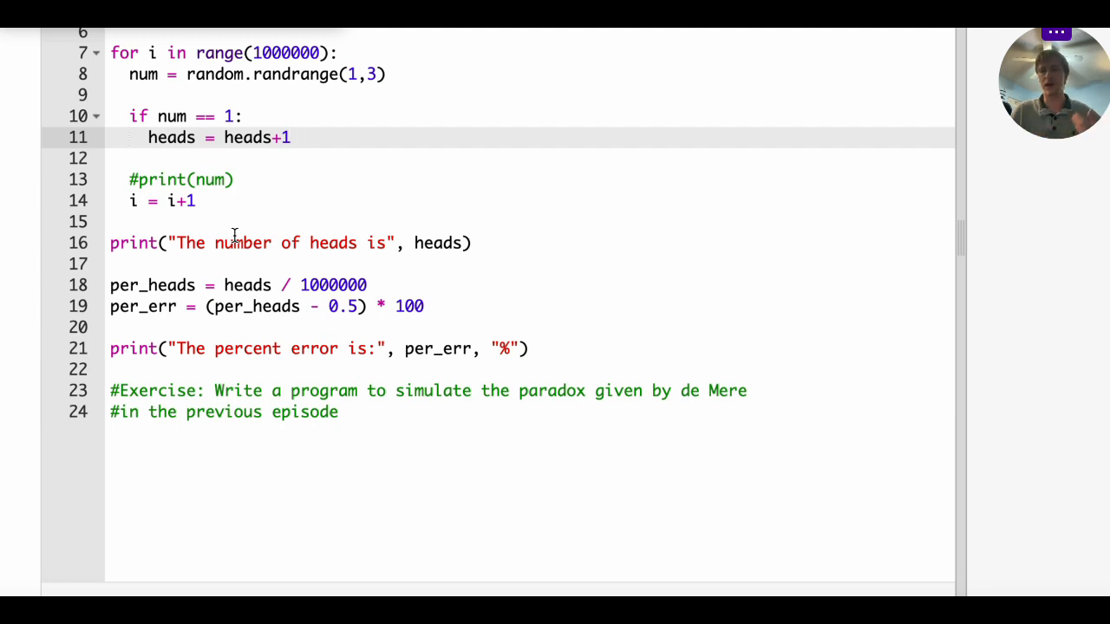
pyautogui.moveTo(314, 167)
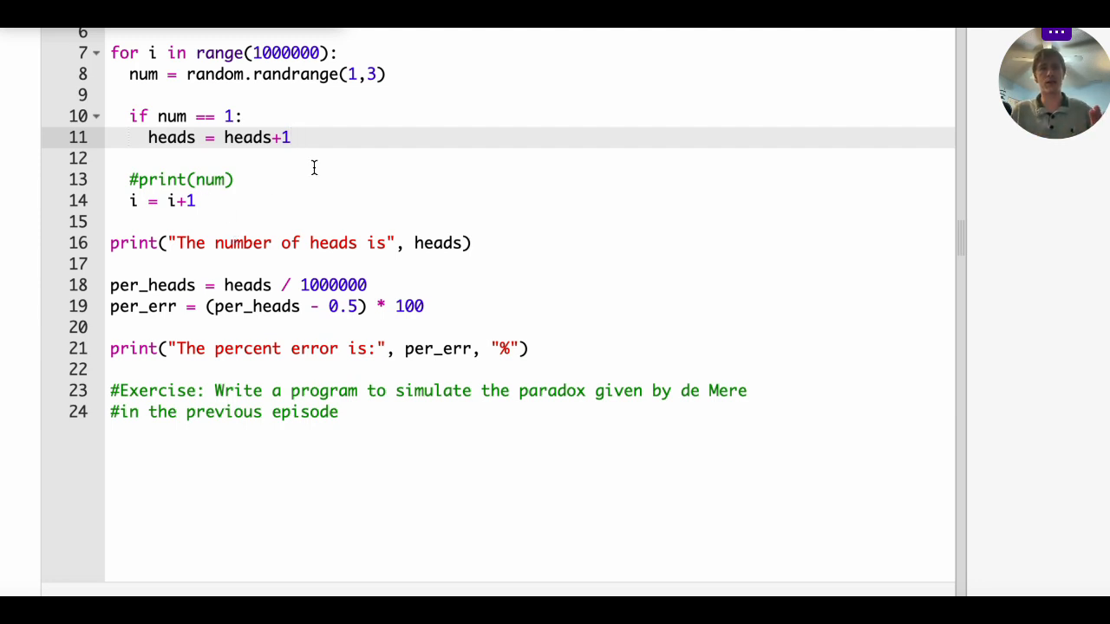